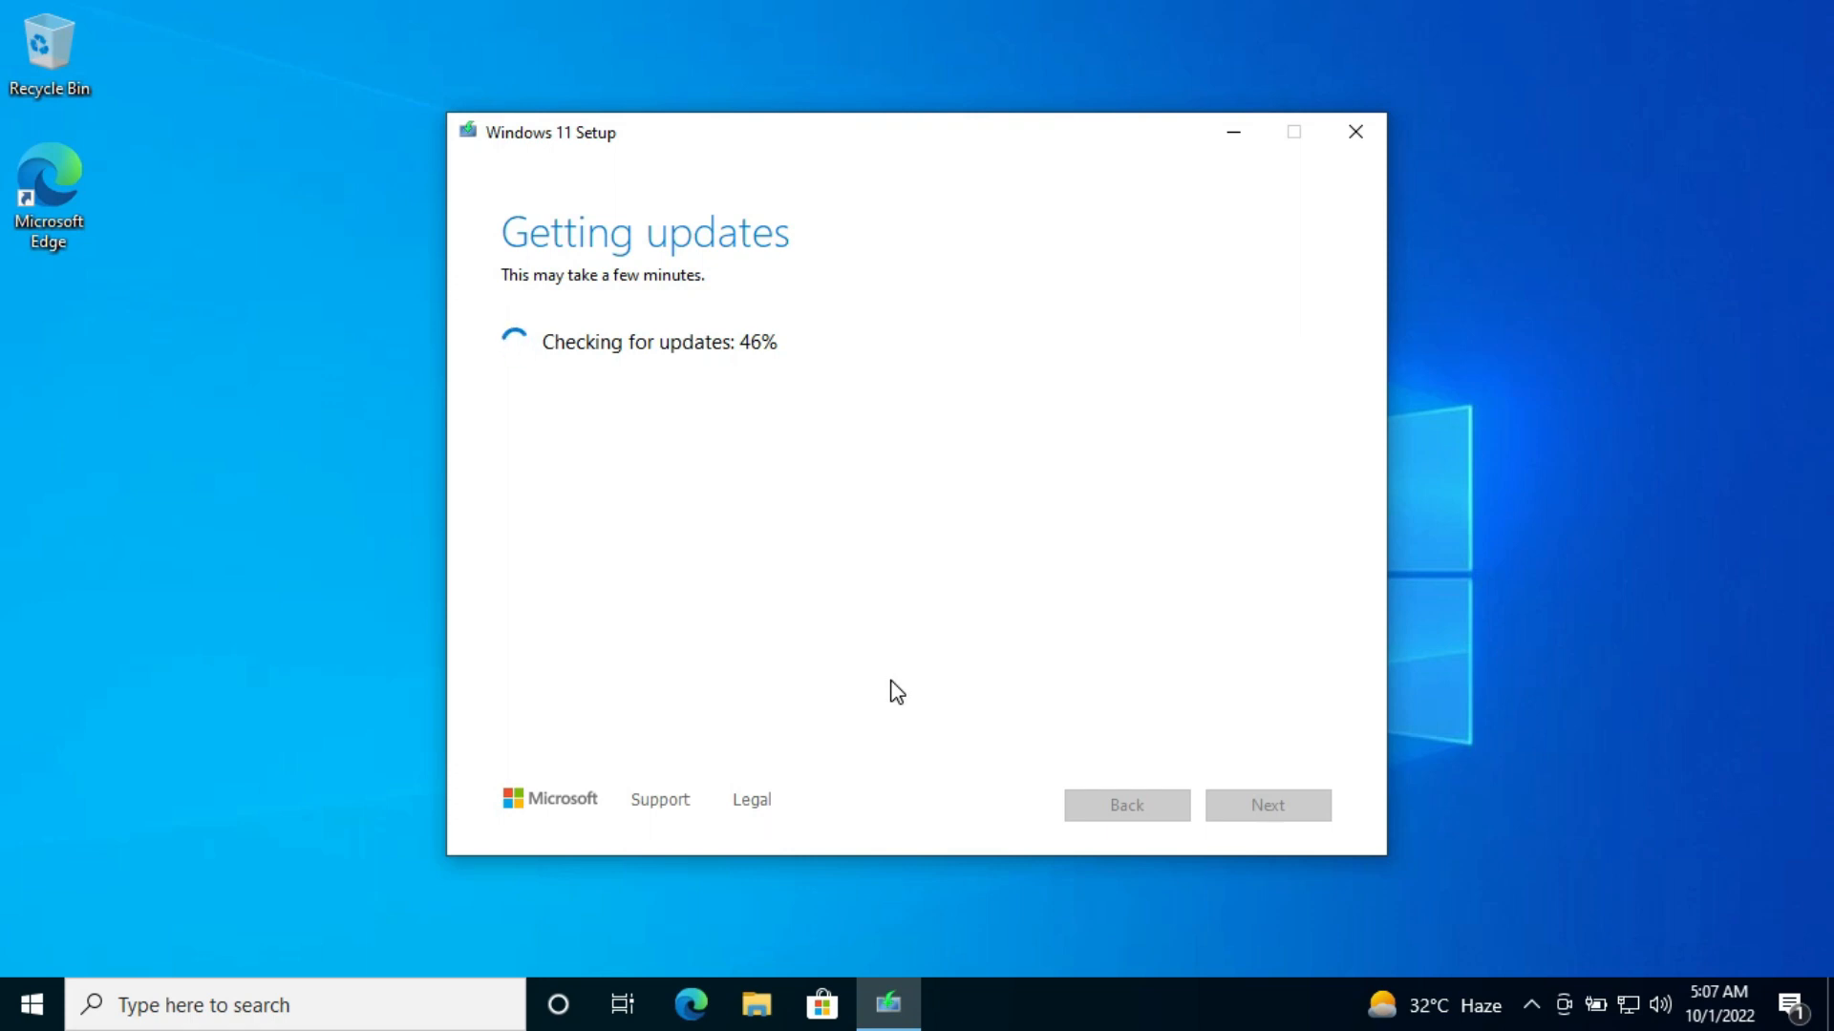
mouse_move(896, 692)
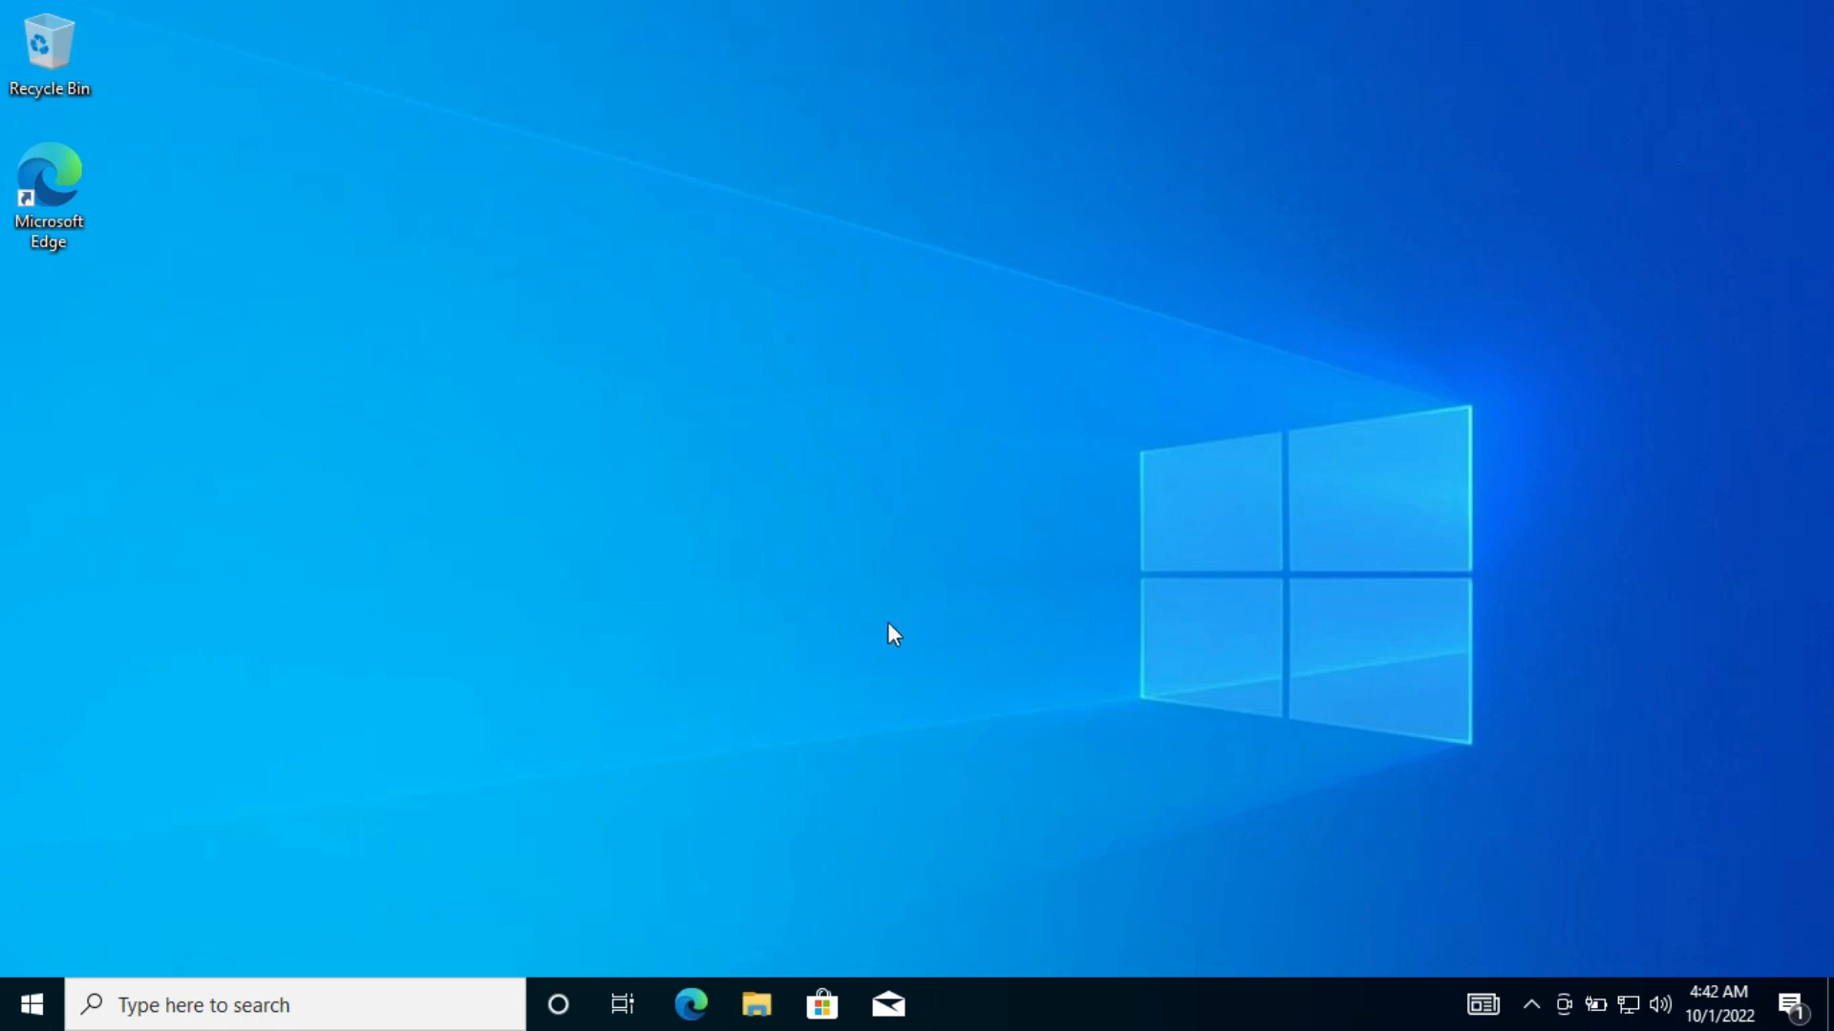
mouse_move(259, 900)
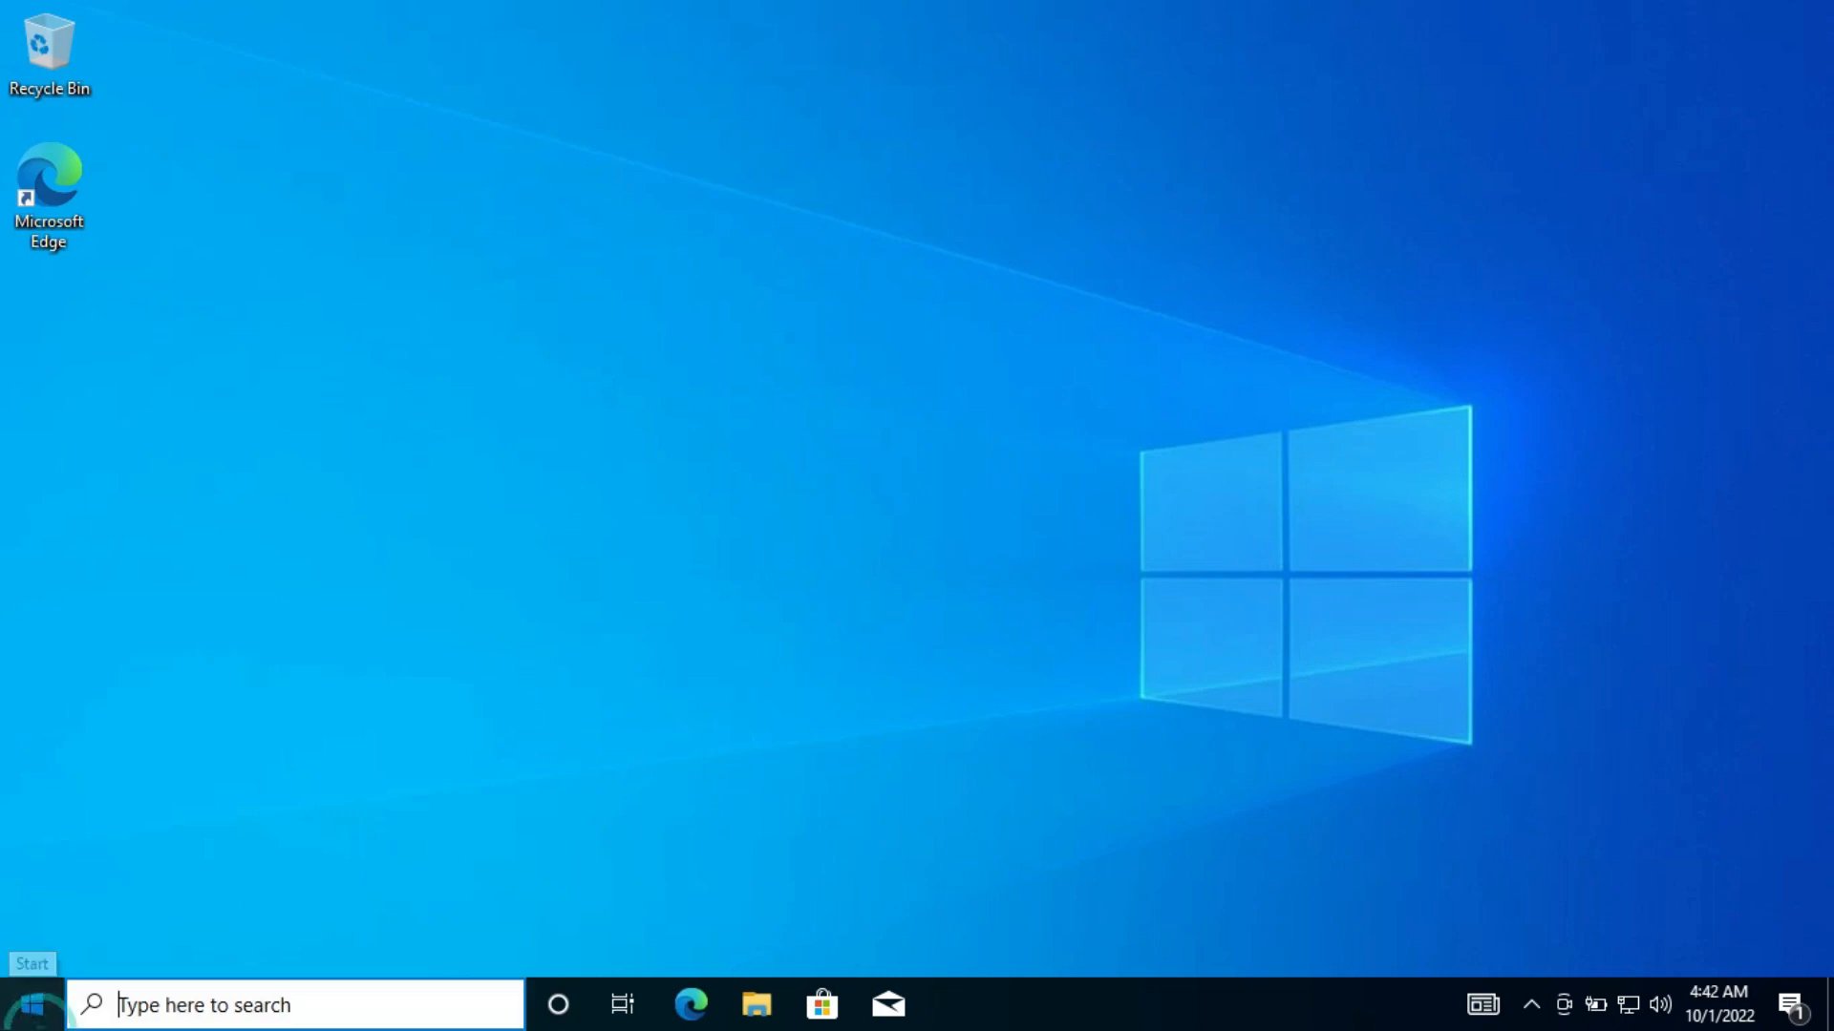
- Run PC Health Check, confirm this PC fails the Windows 11 requirements, and close it
type("pc health Check")
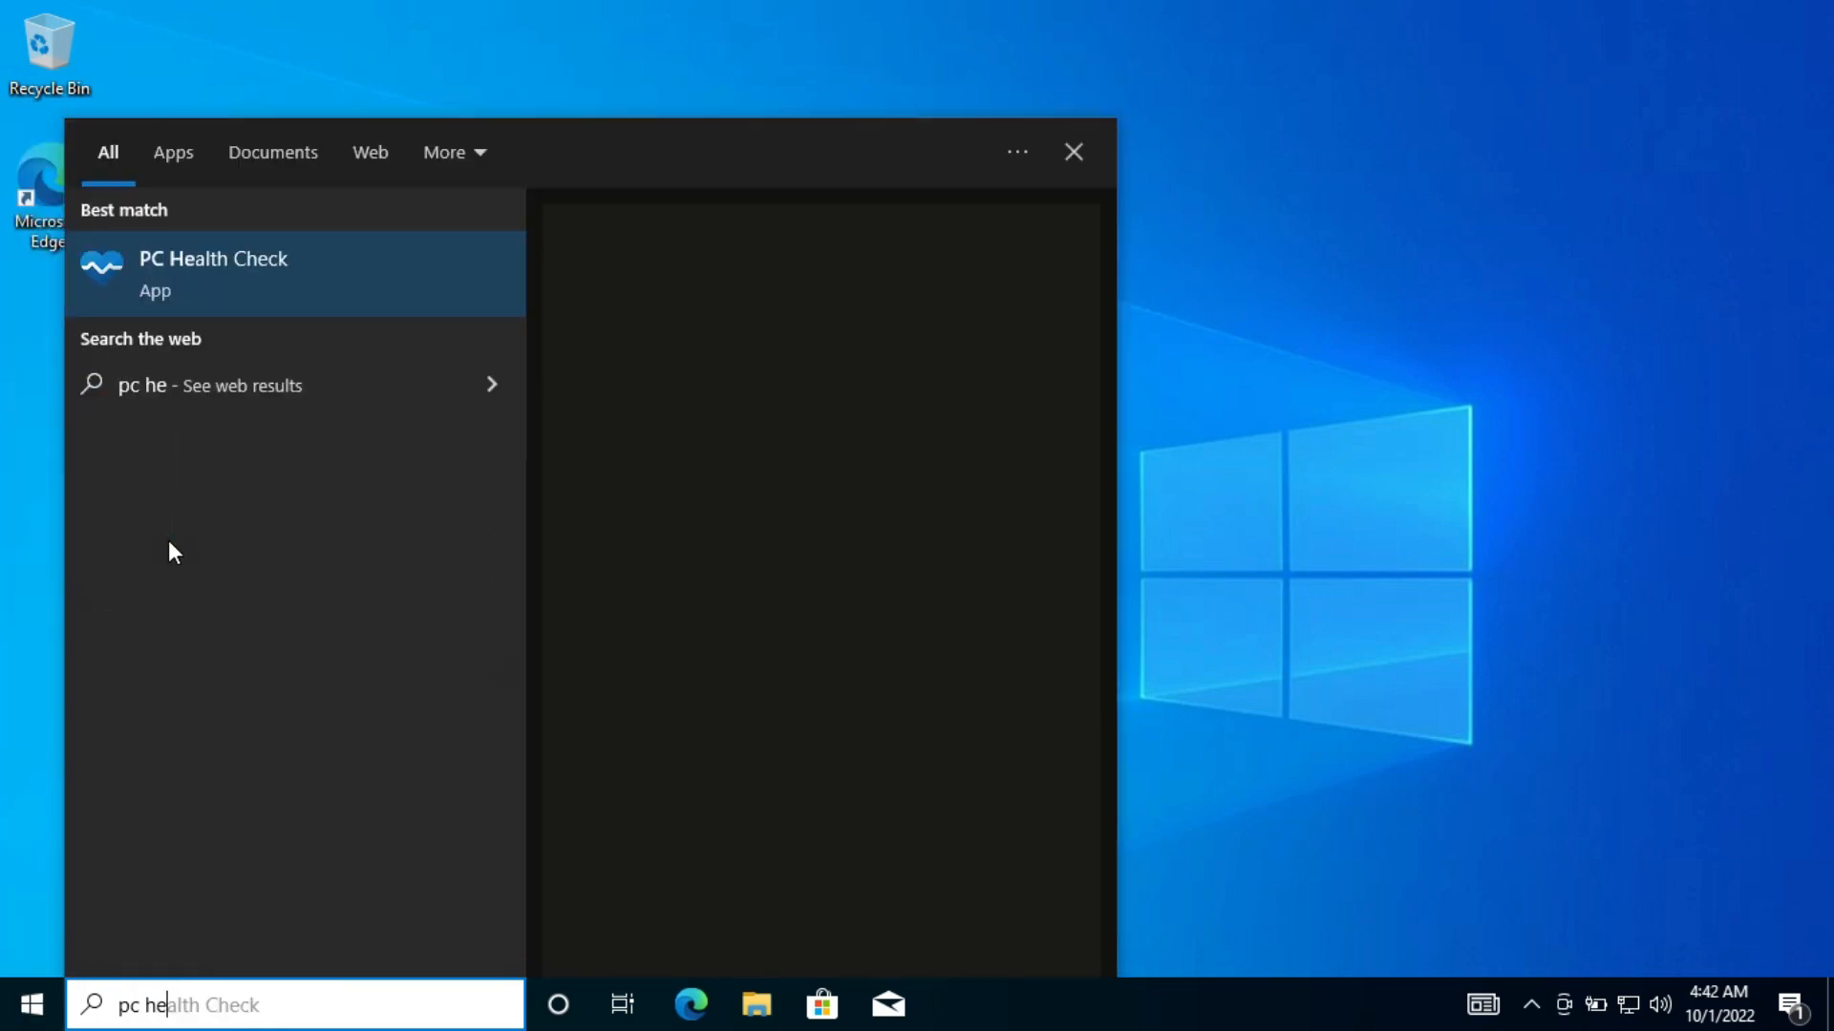
left_click(213, 274)
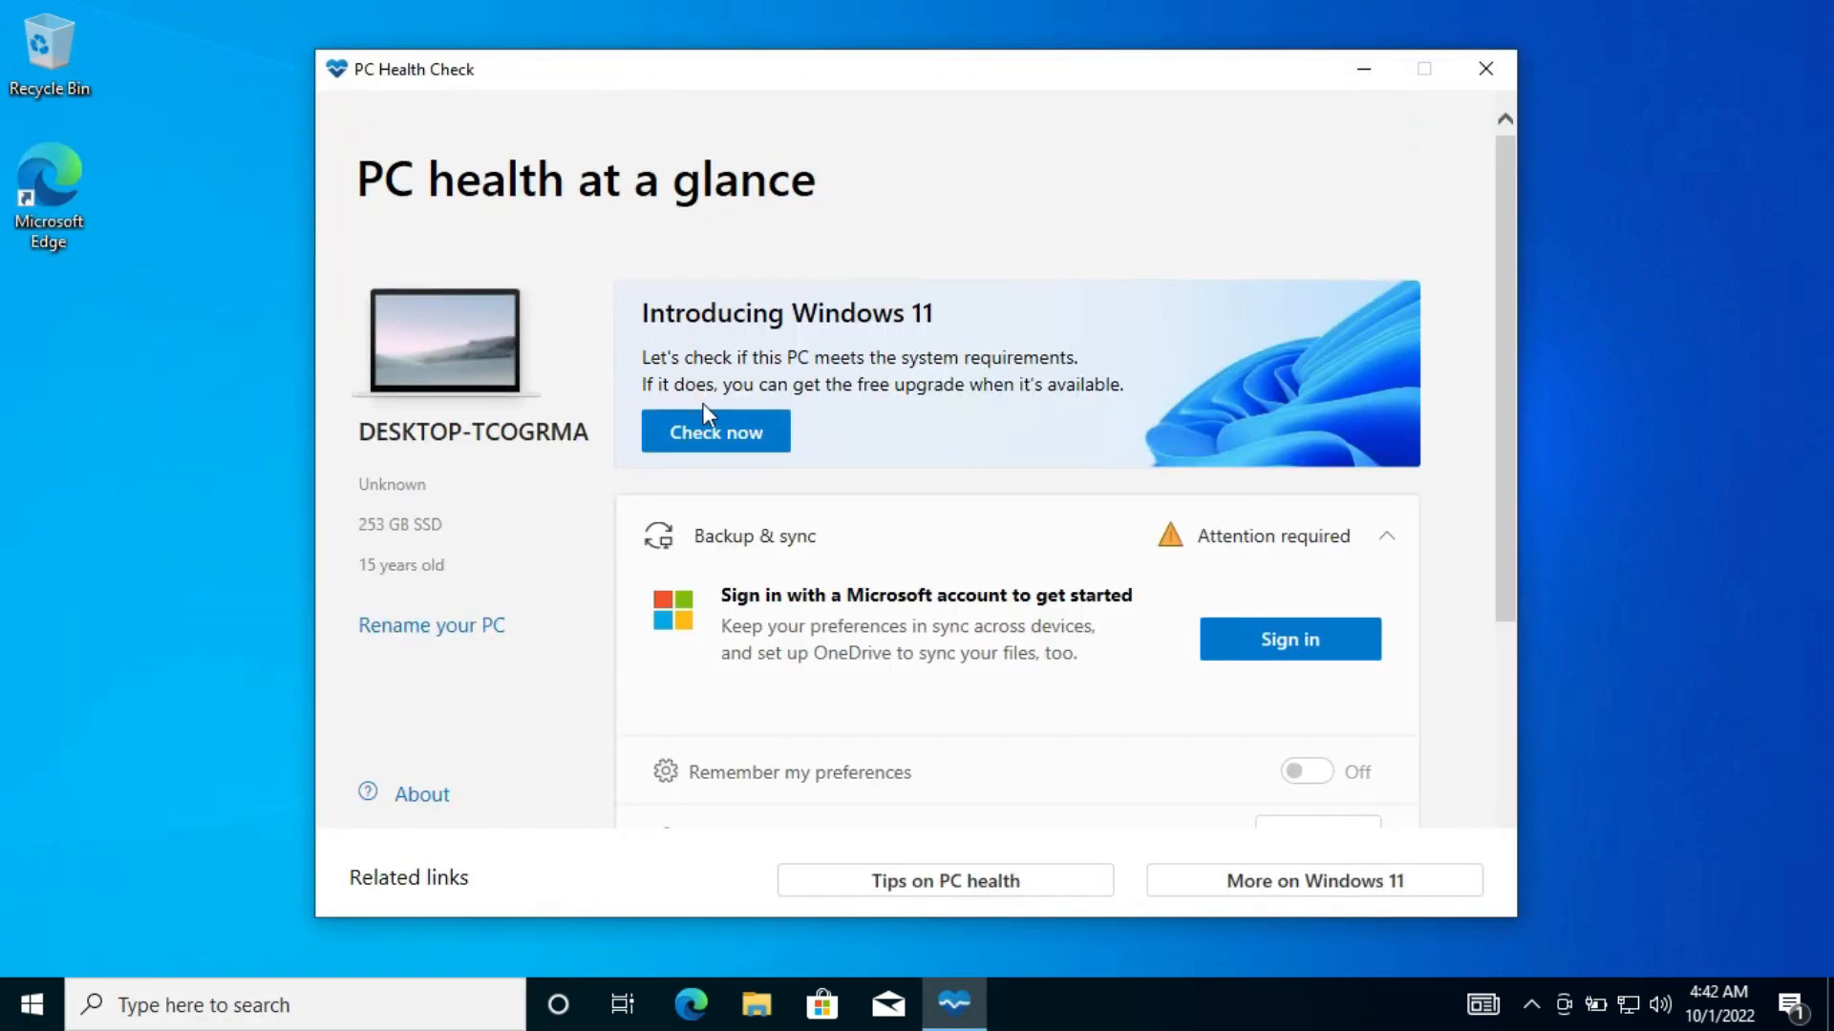
left_click(713, 432)
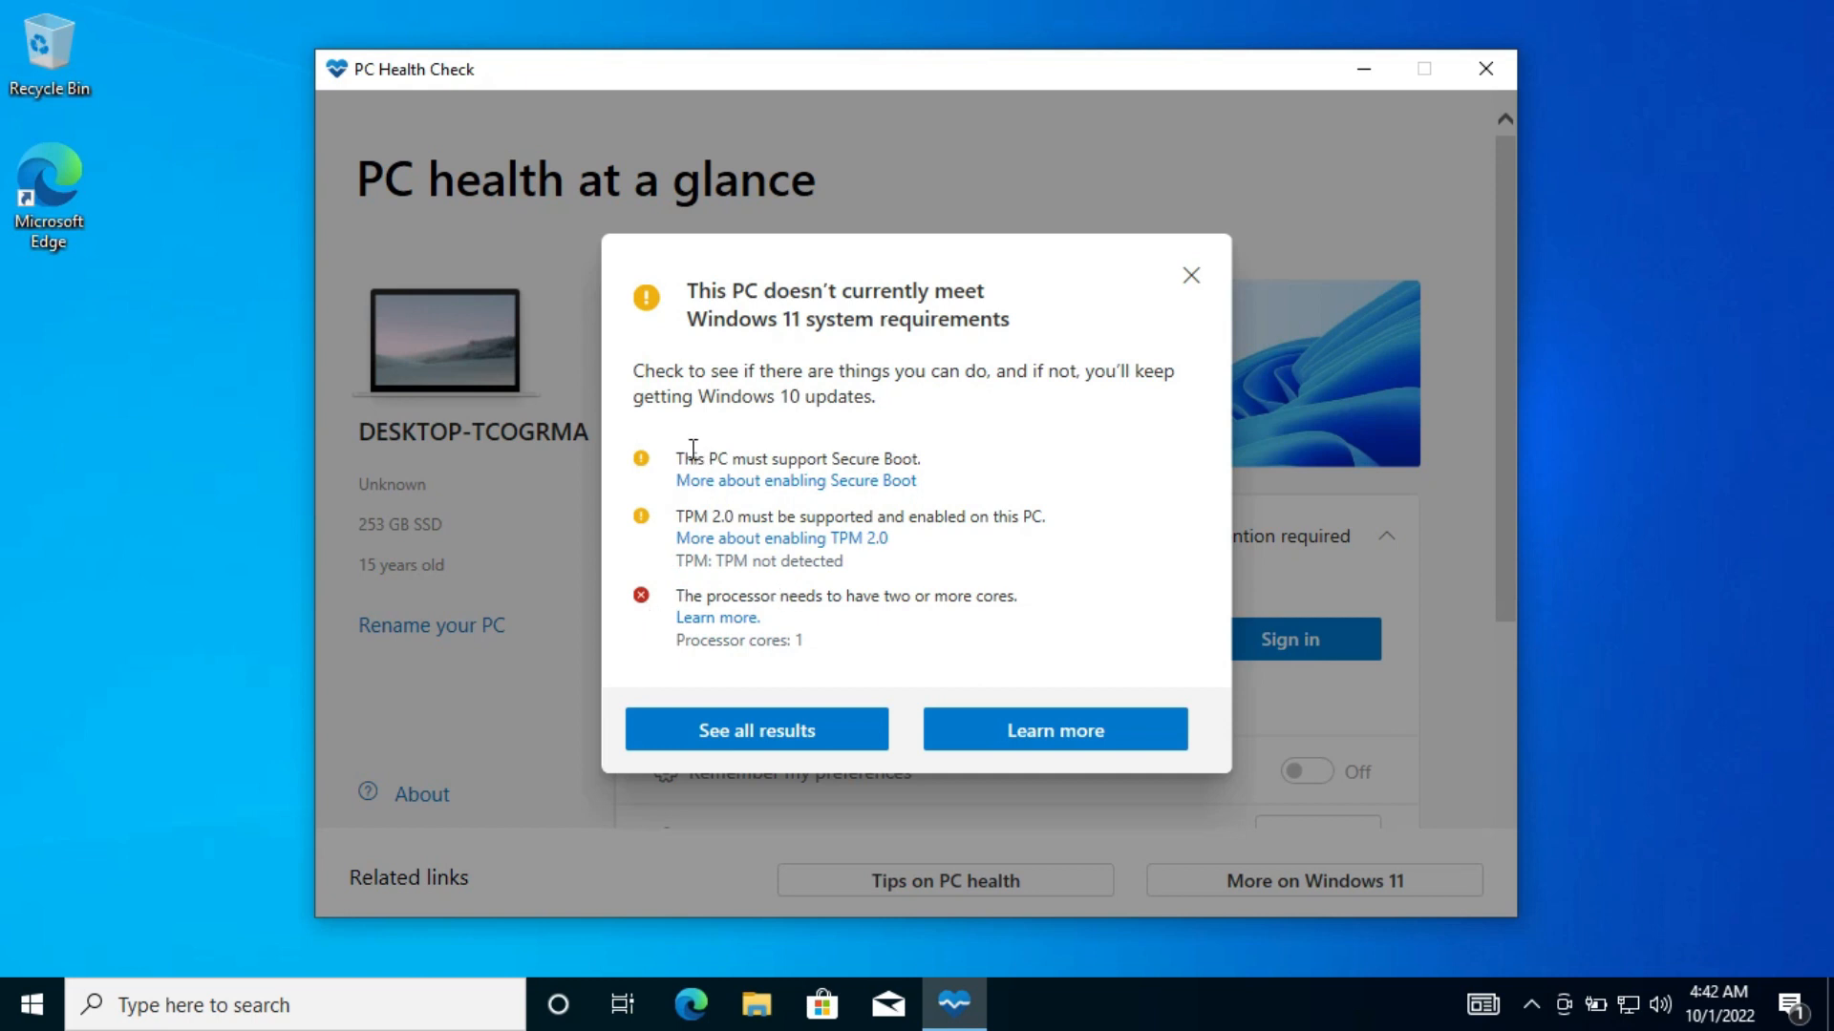
left_click_drag(677, 515, 870, 515)
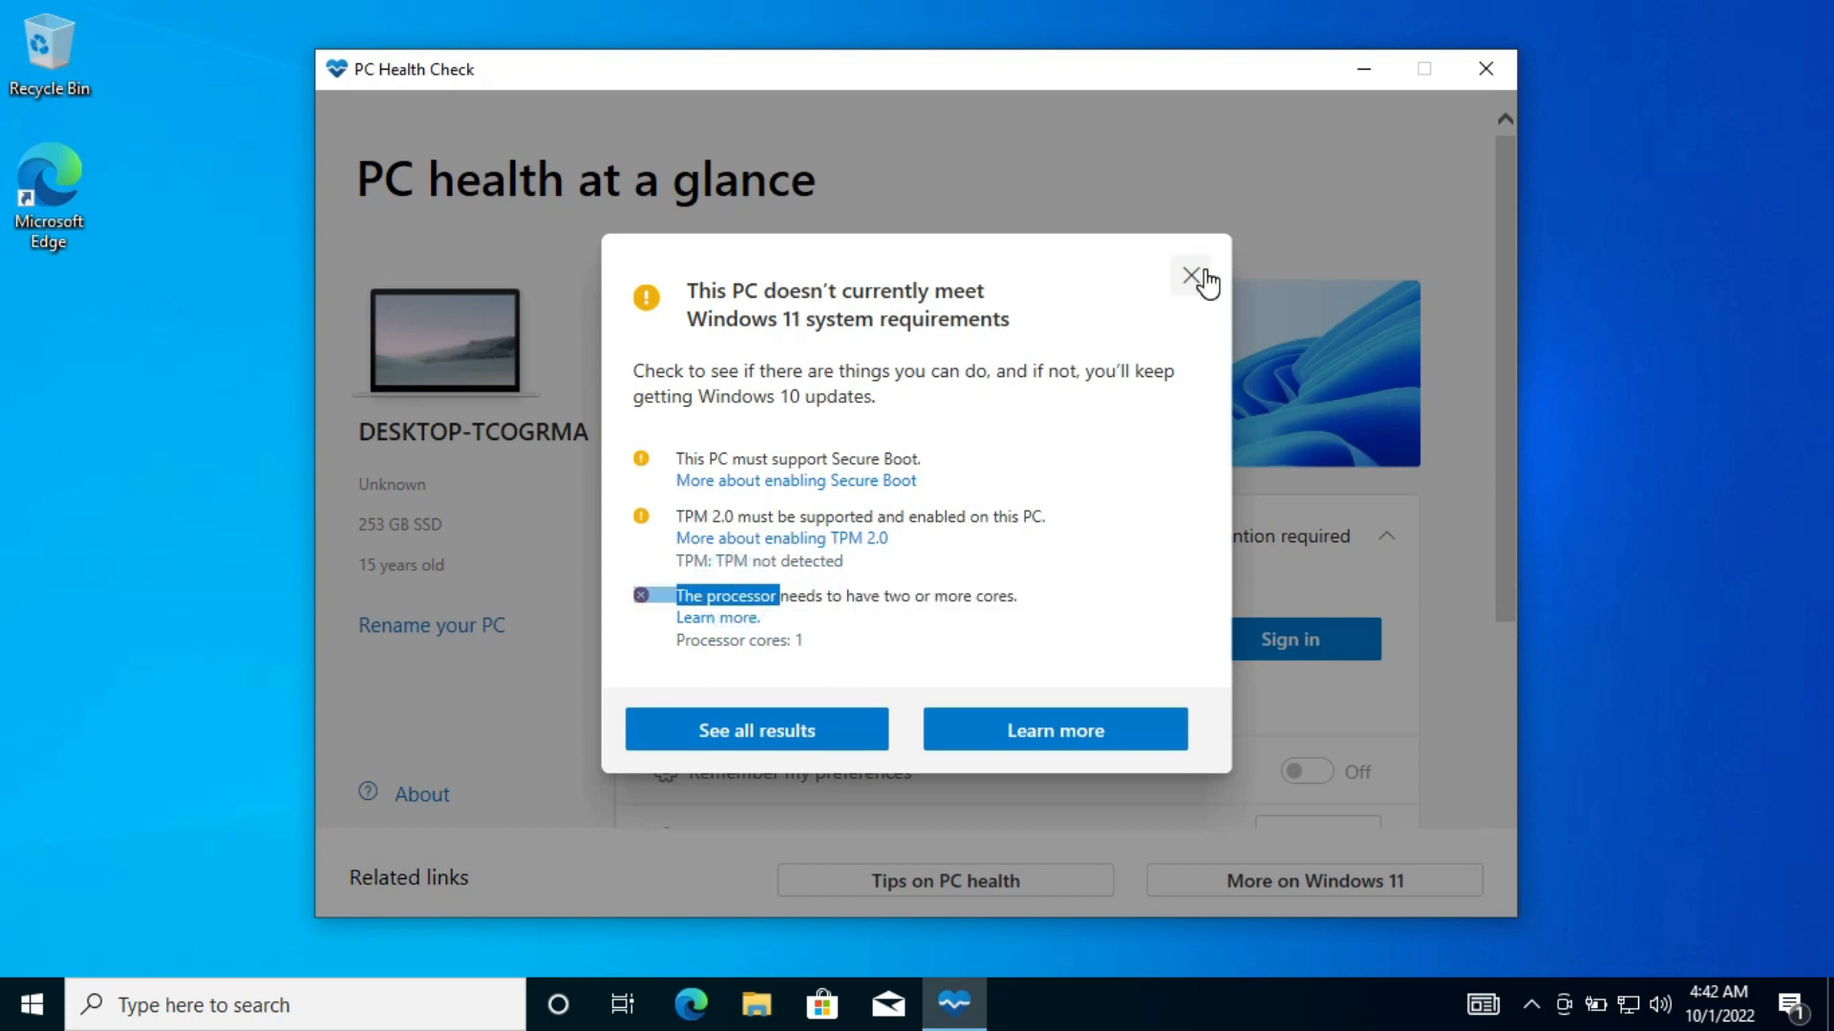
left_click(1192, 276)
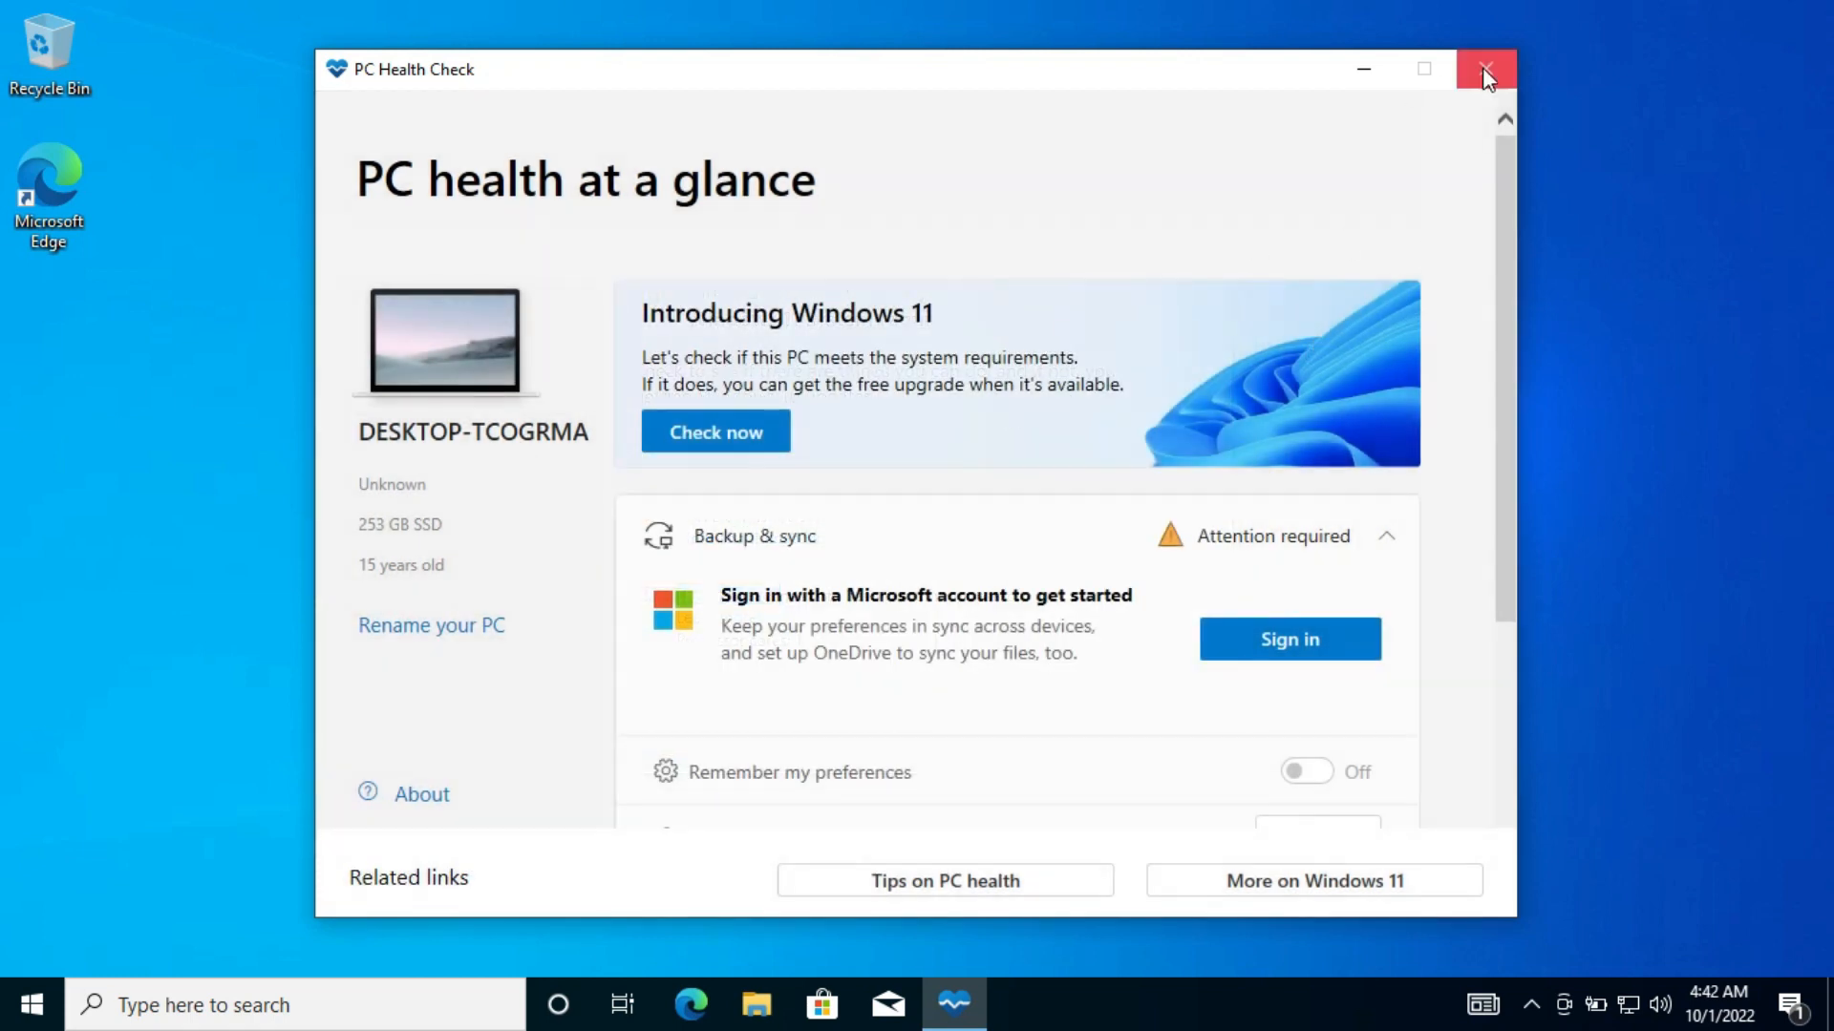
left_click(1486, 69)
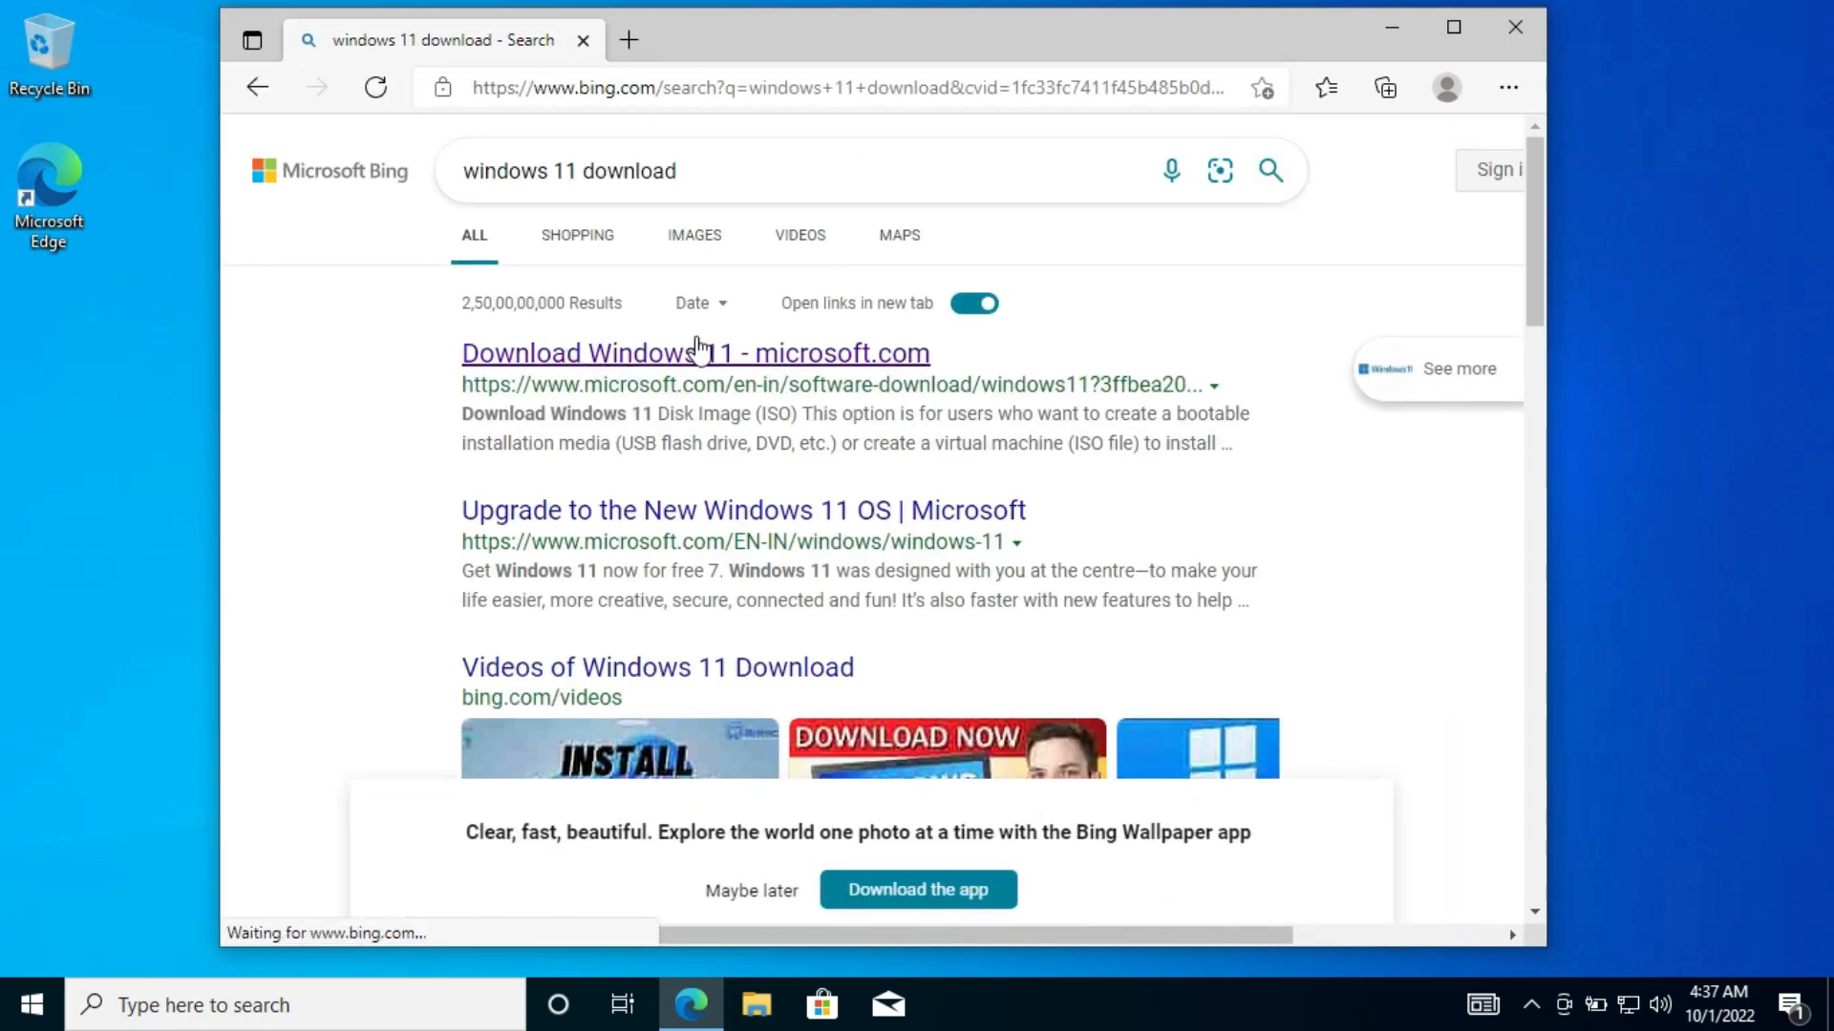
- On Microsoft's Windows 11 download page, select the multi-edition ISO and submit it
left_click(696, 352)
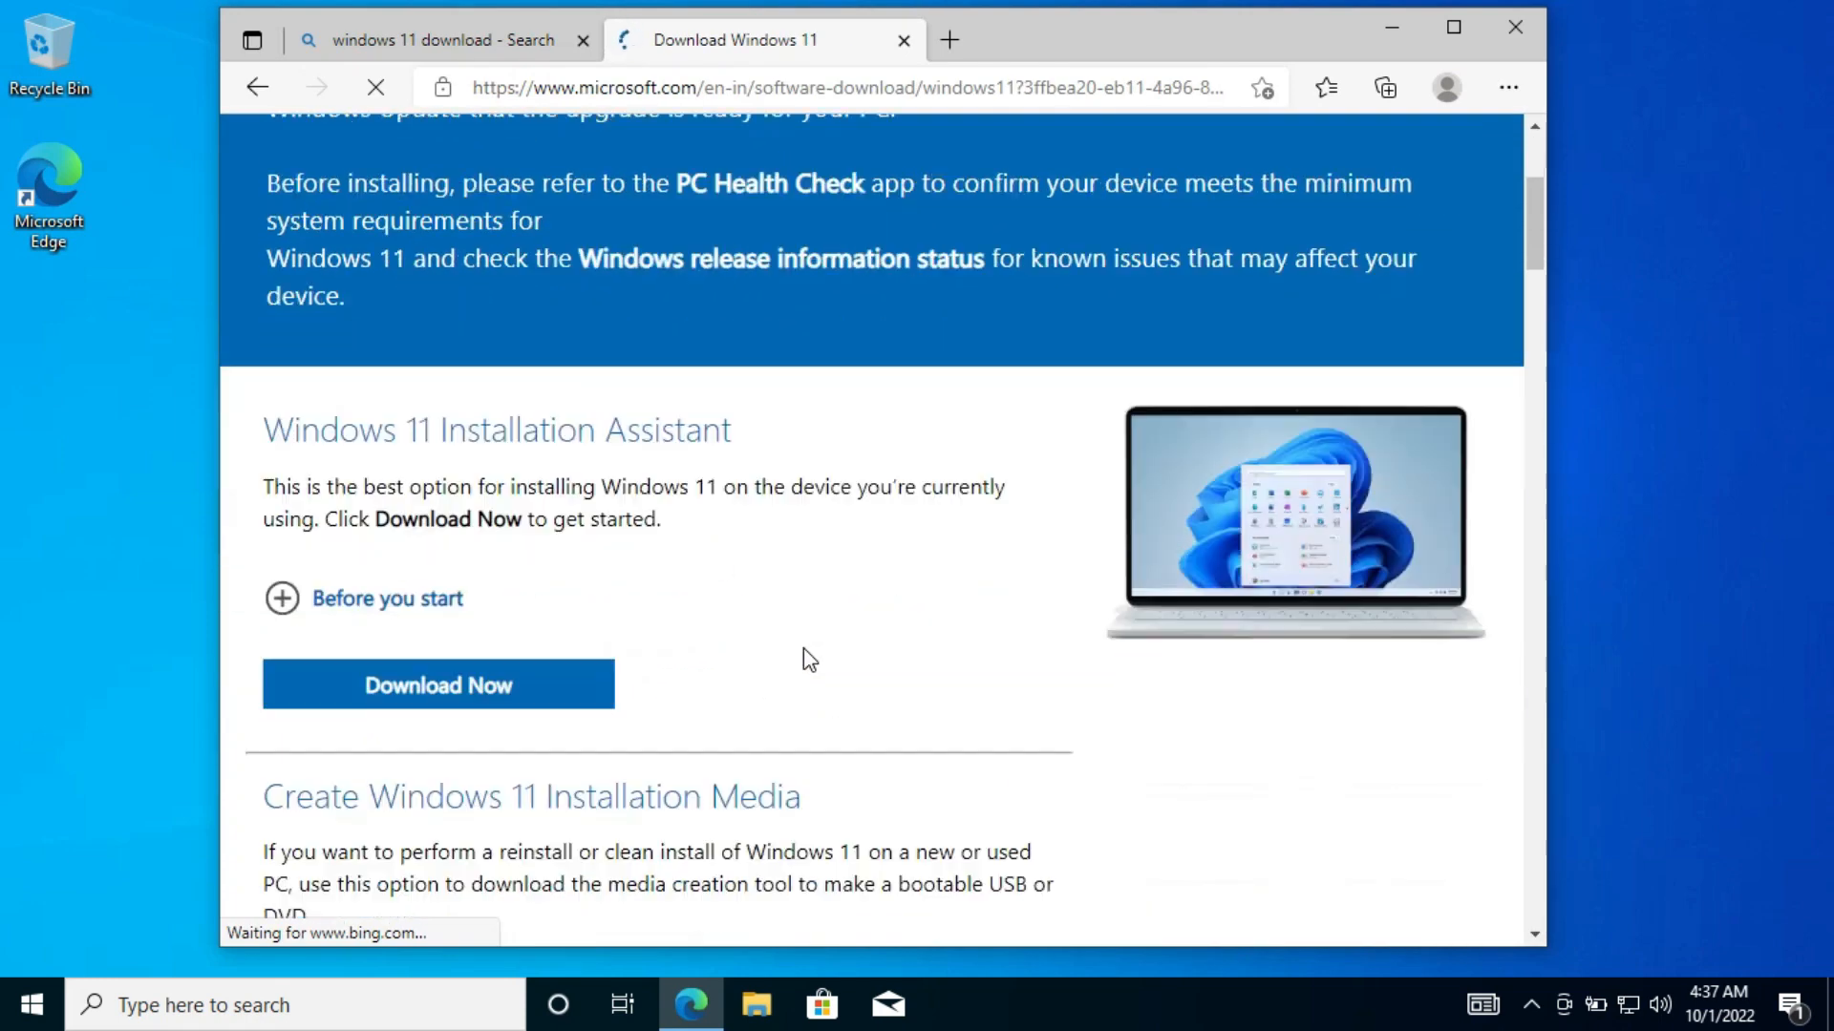
scroll("down", 3)
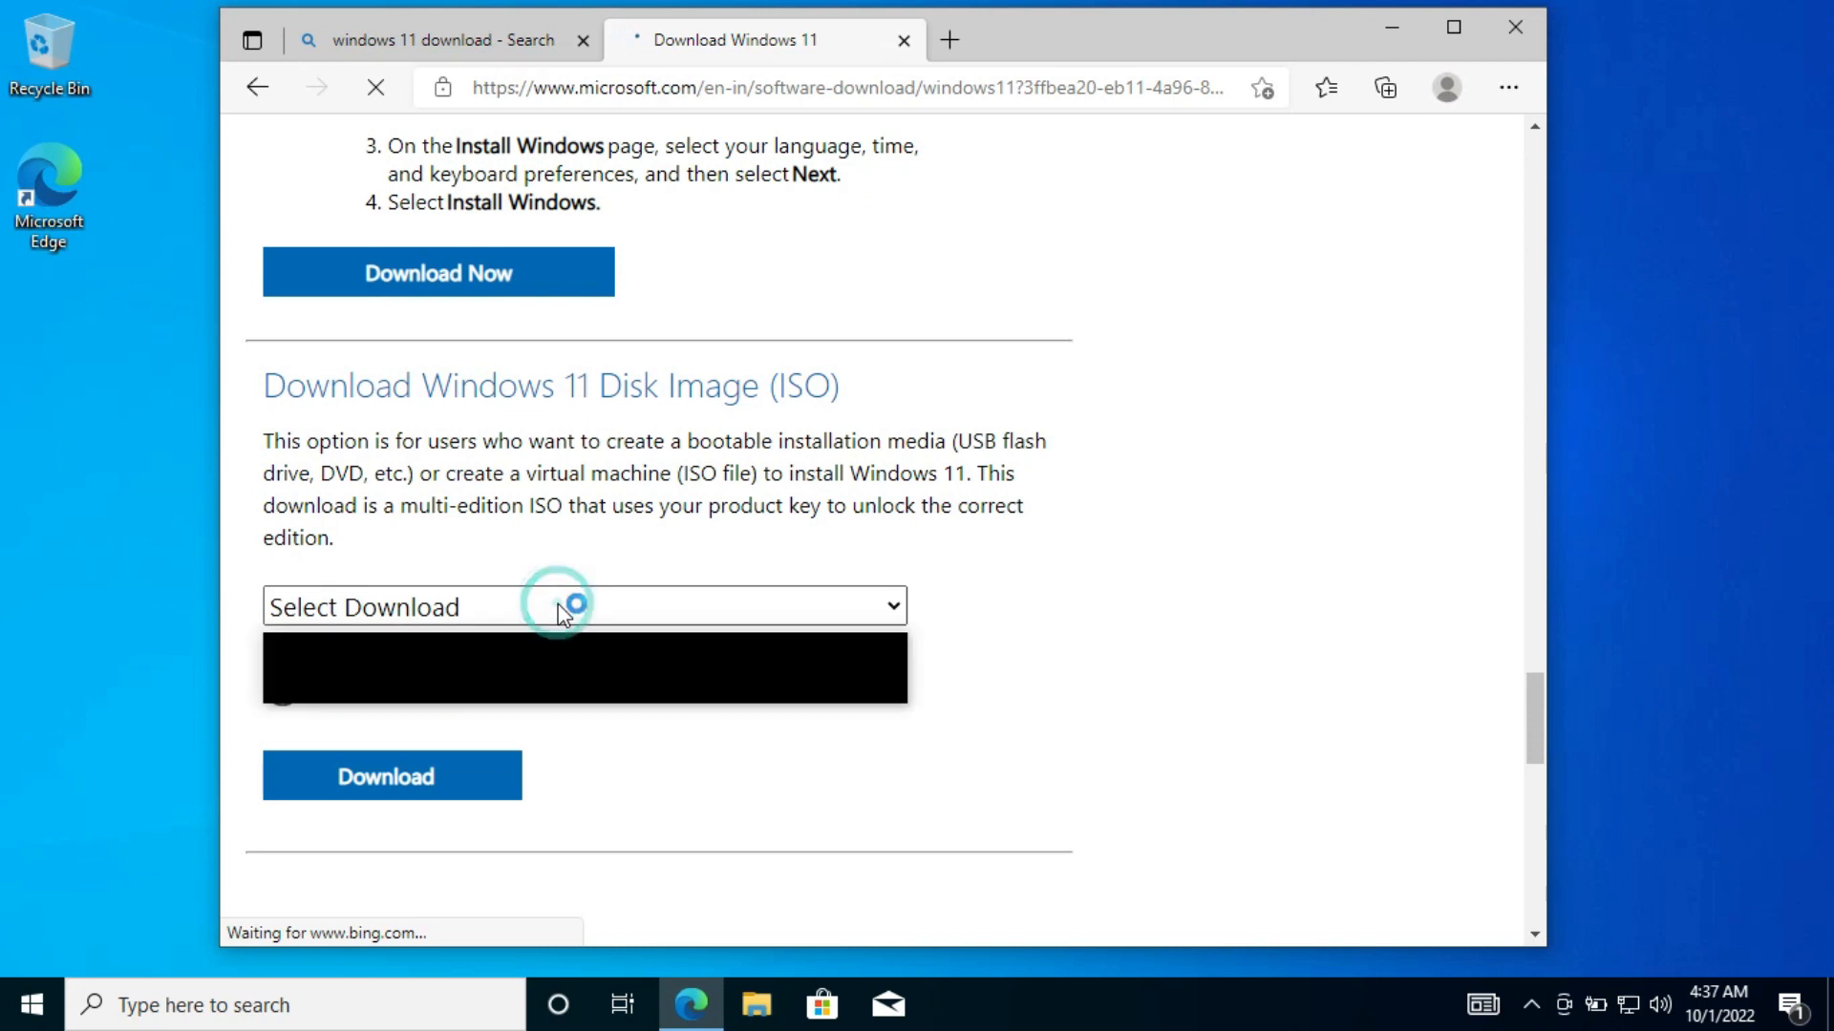
left_click(582, 606)
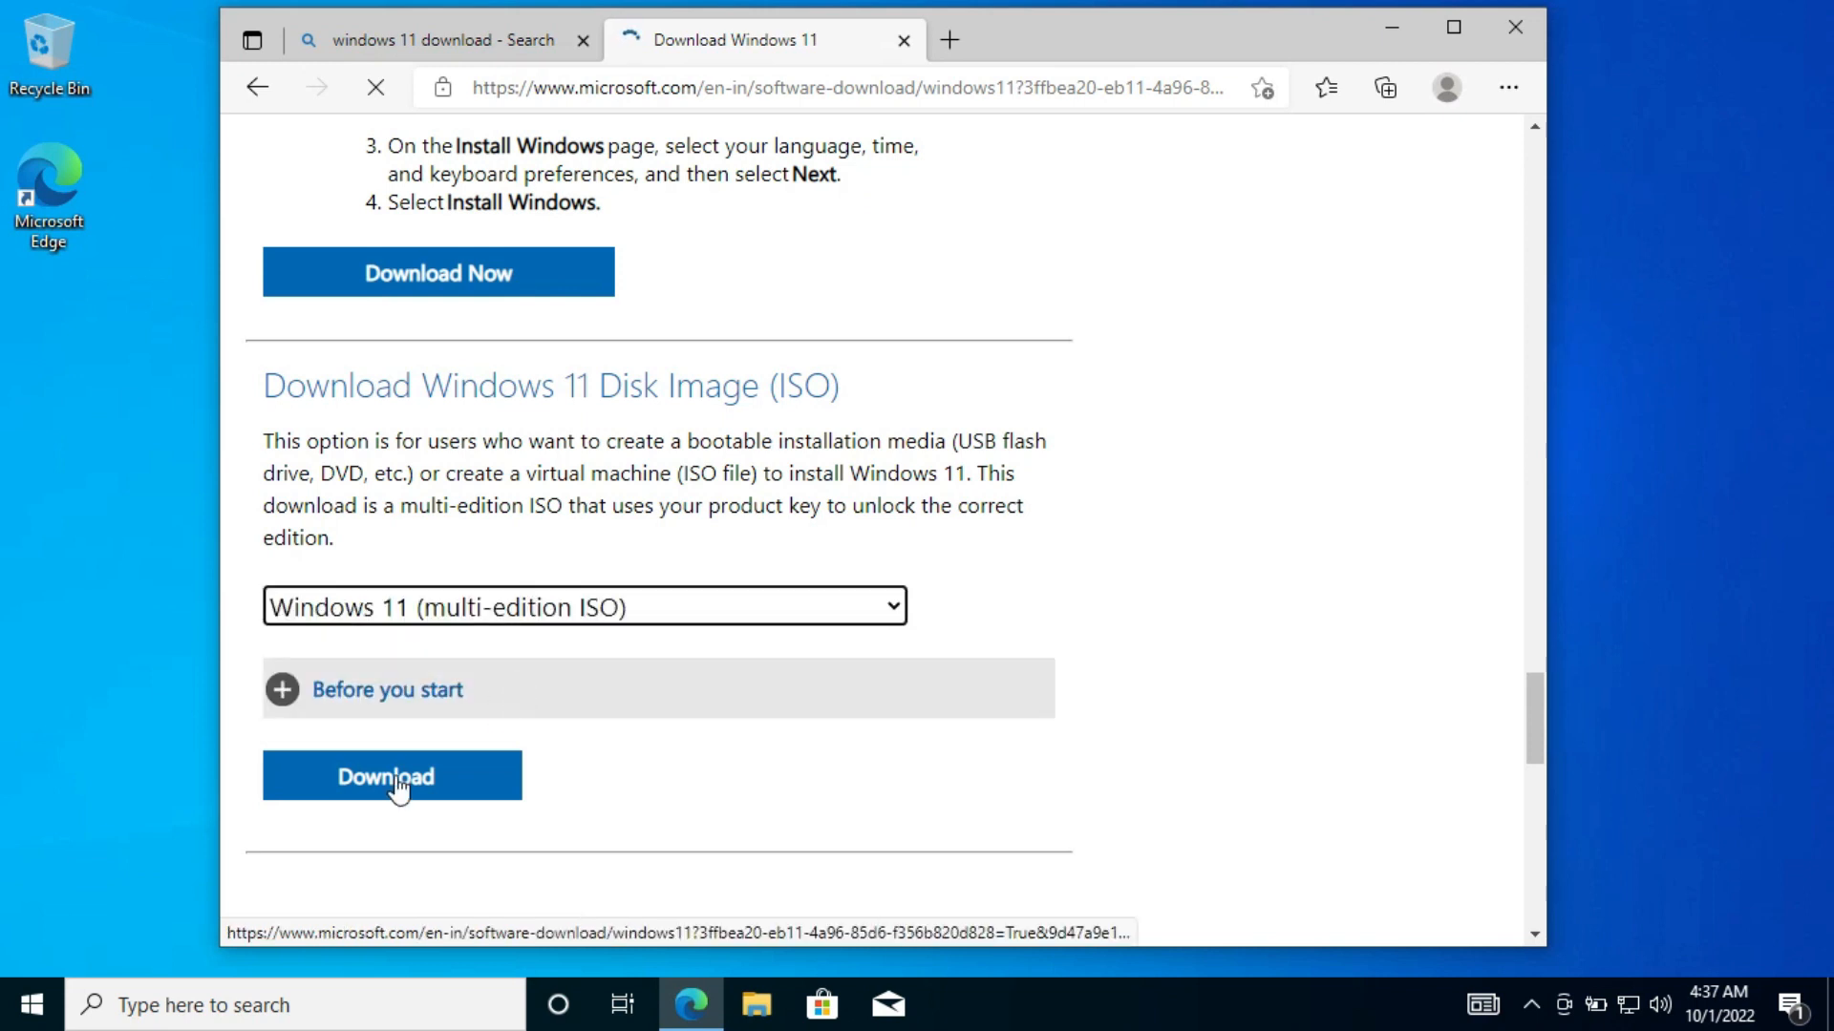
left_click(391, 775)
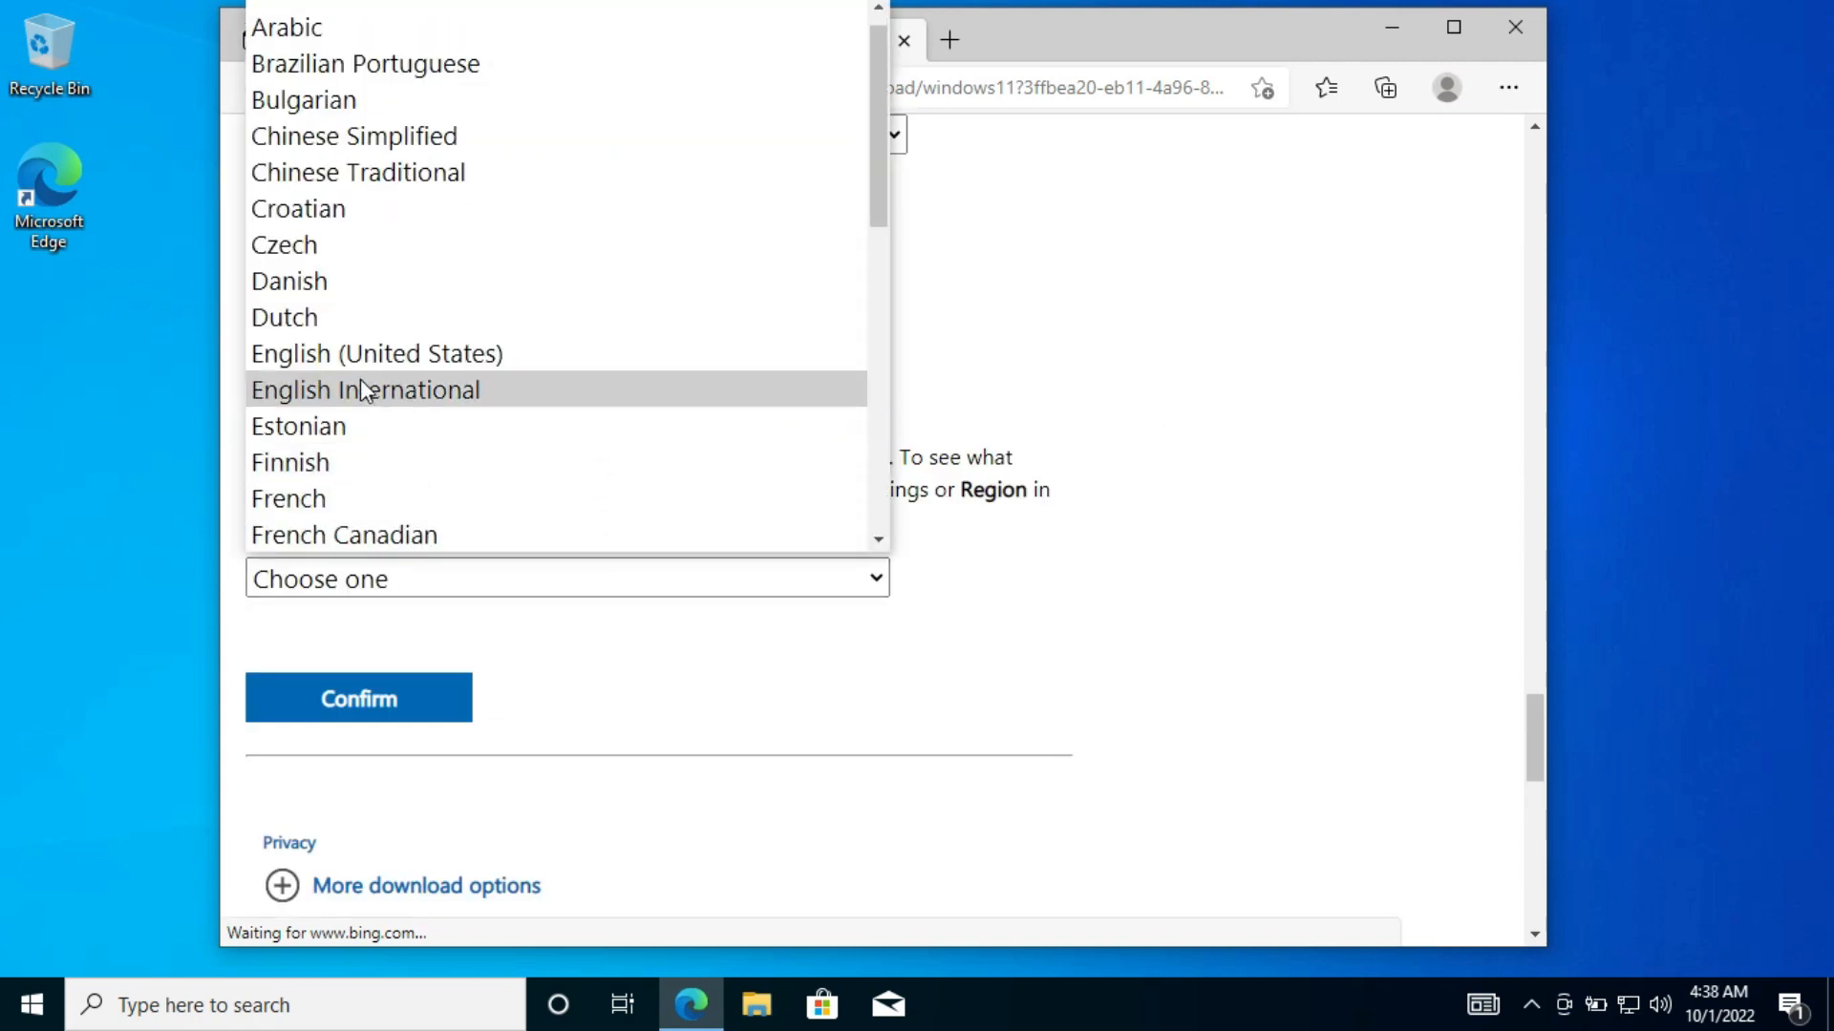
- Choose English (United States) as the language and start the 64-bit ISO download
left_click(376, 353)
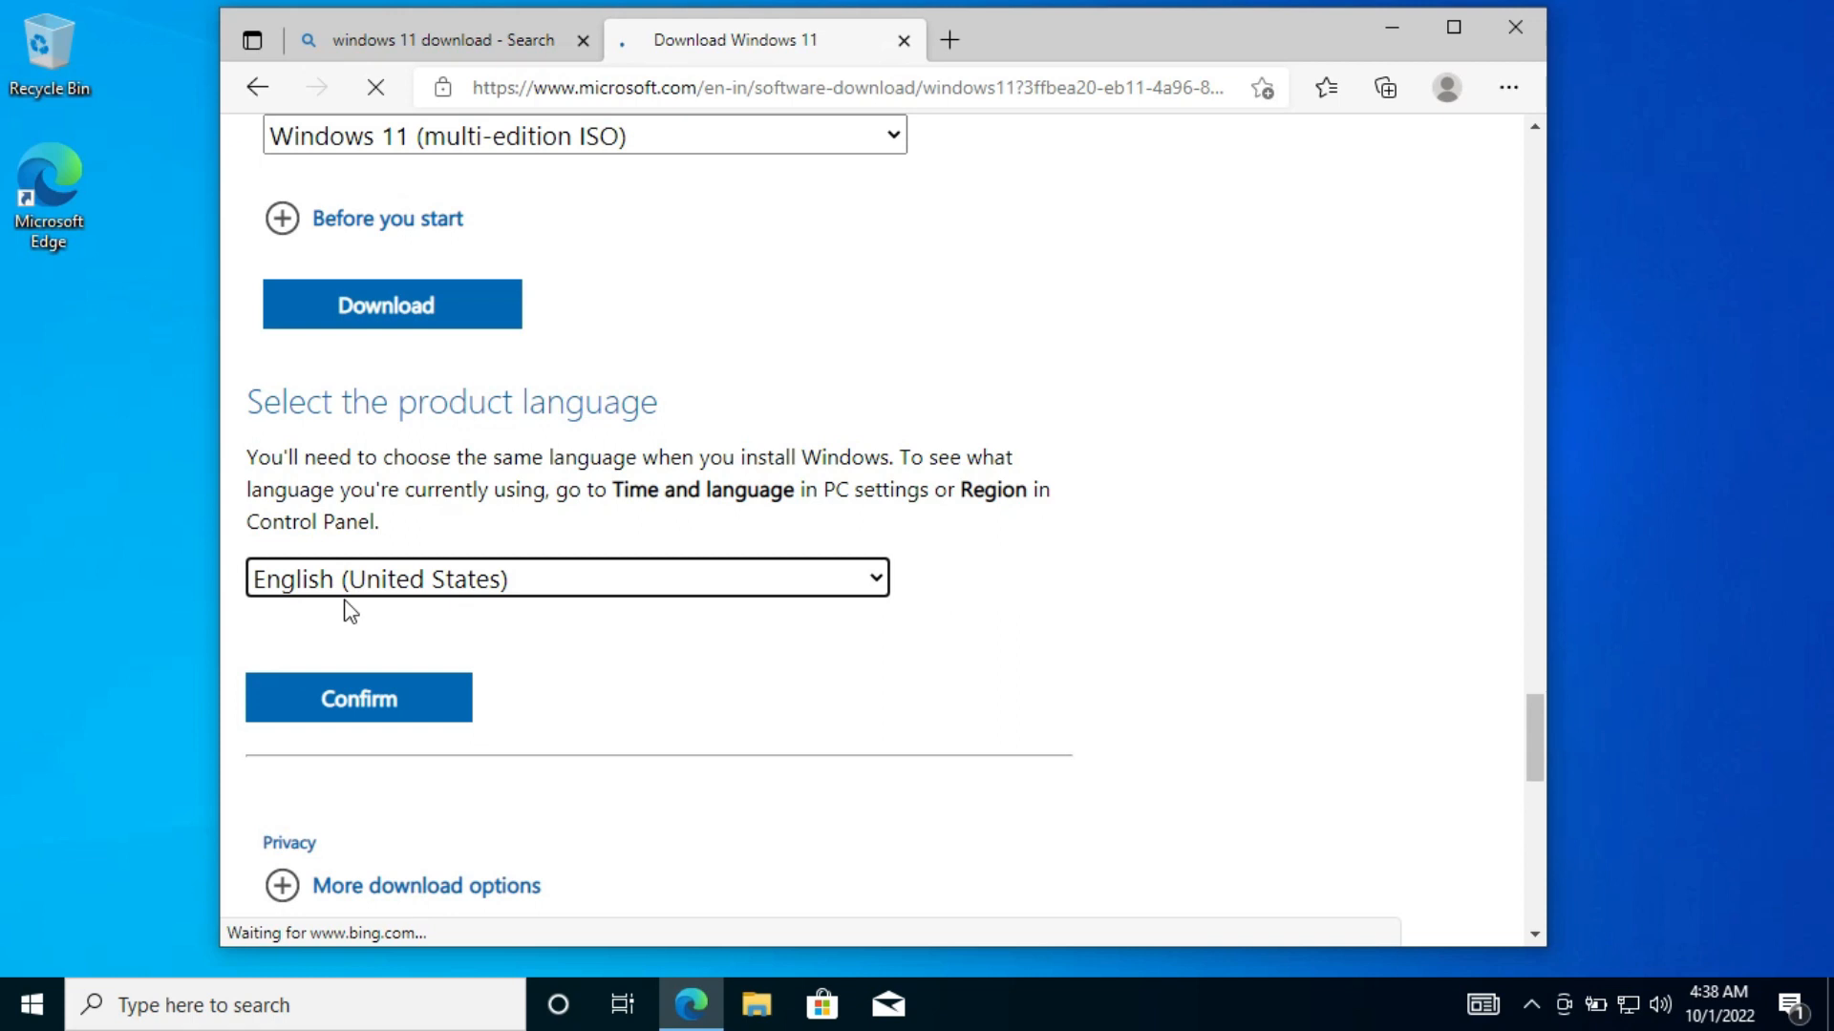
left_click(358, 698)
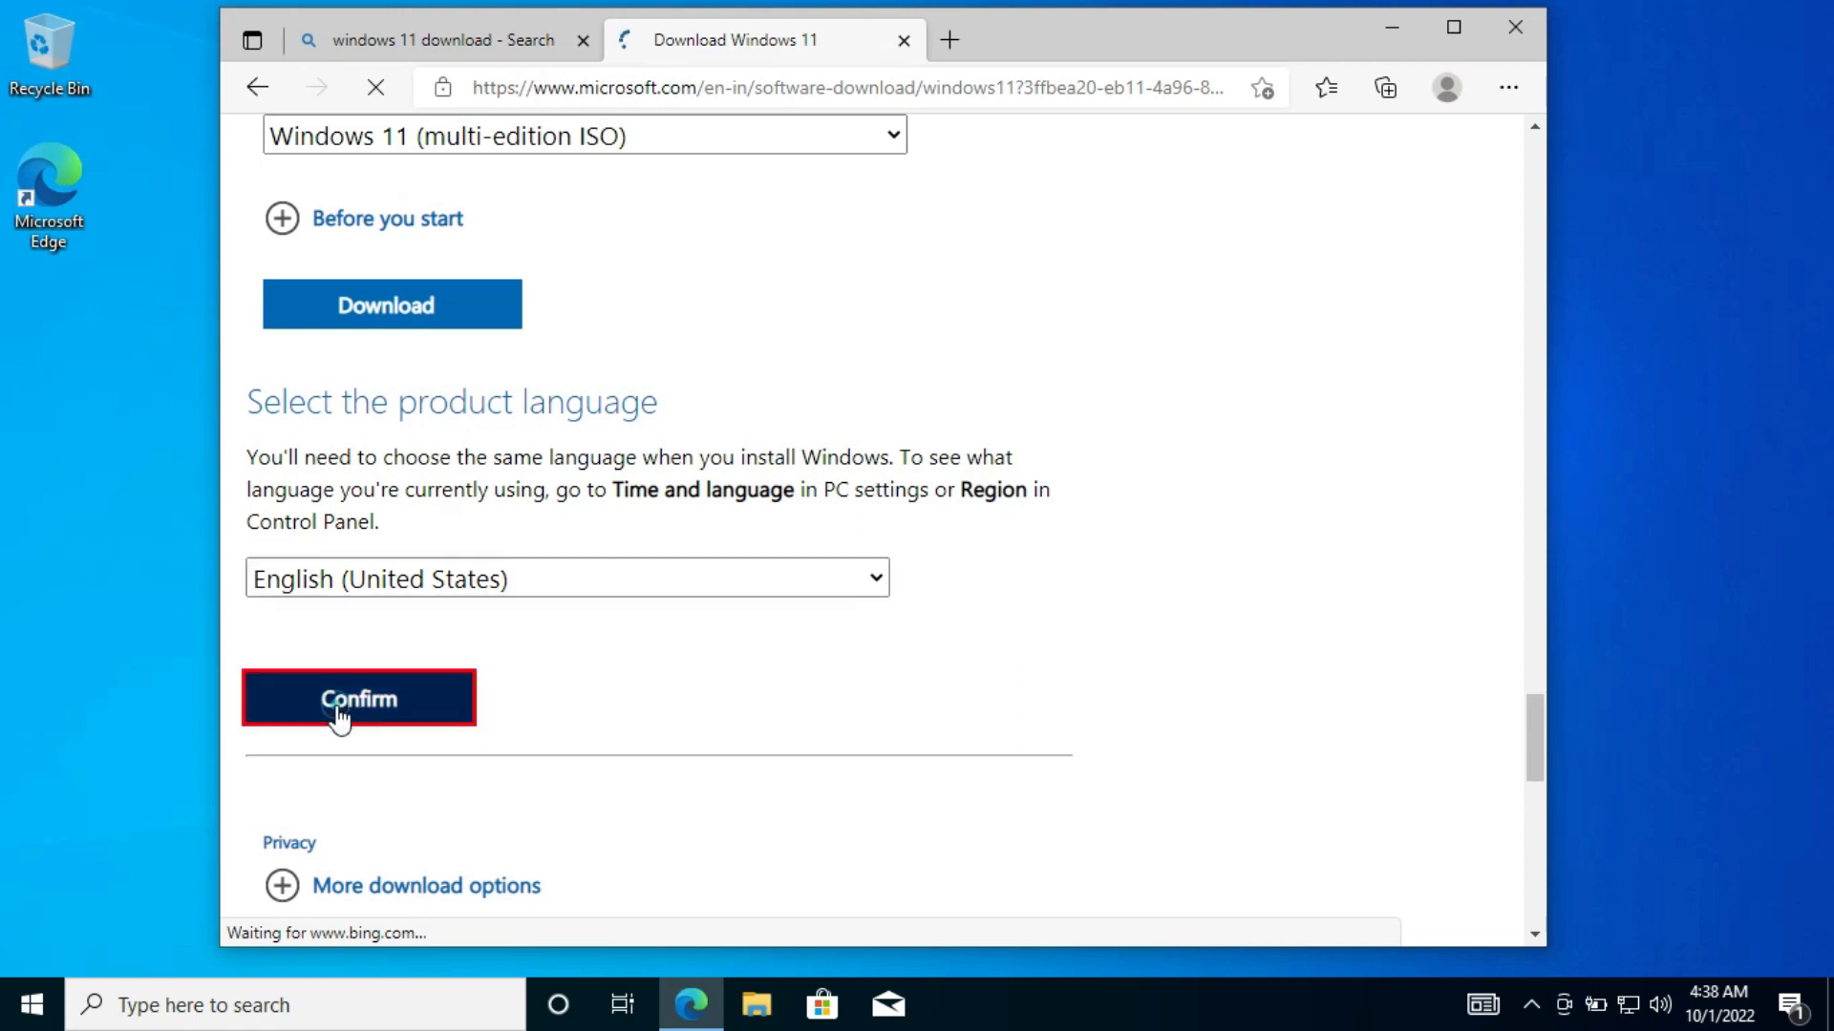
left_click(359, 698)
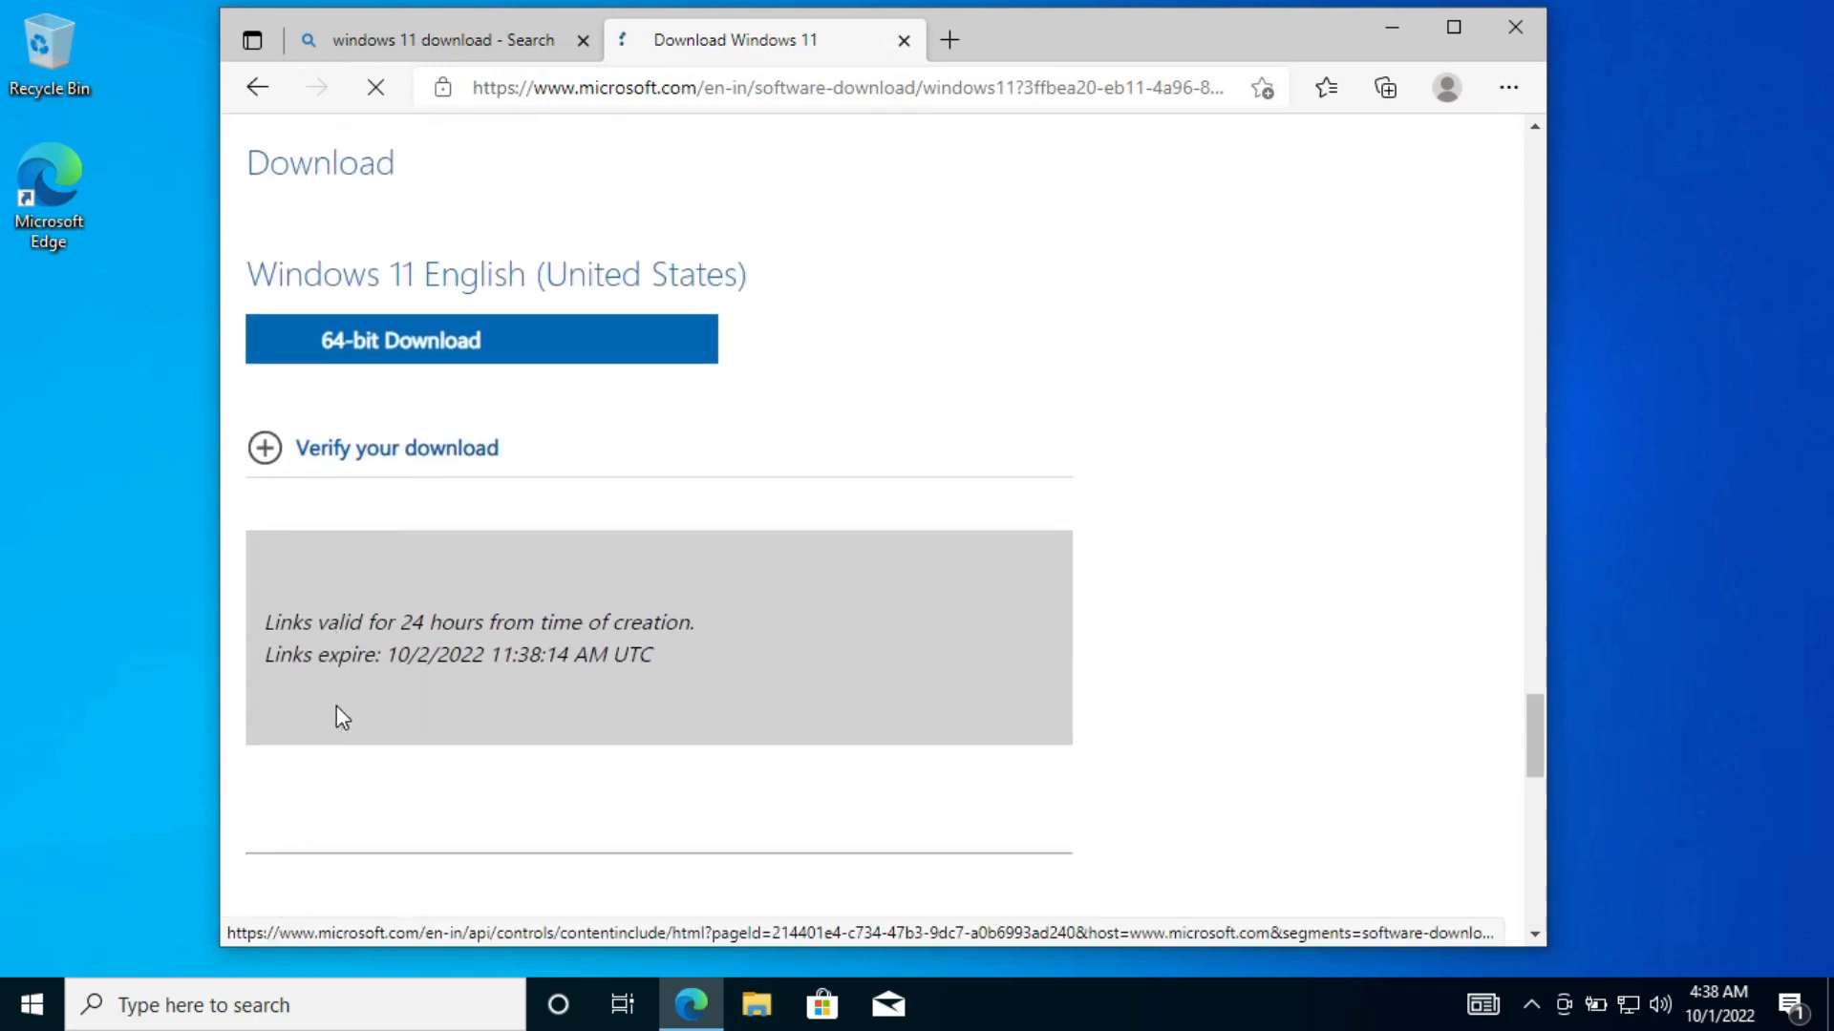
left_click(479, 339)
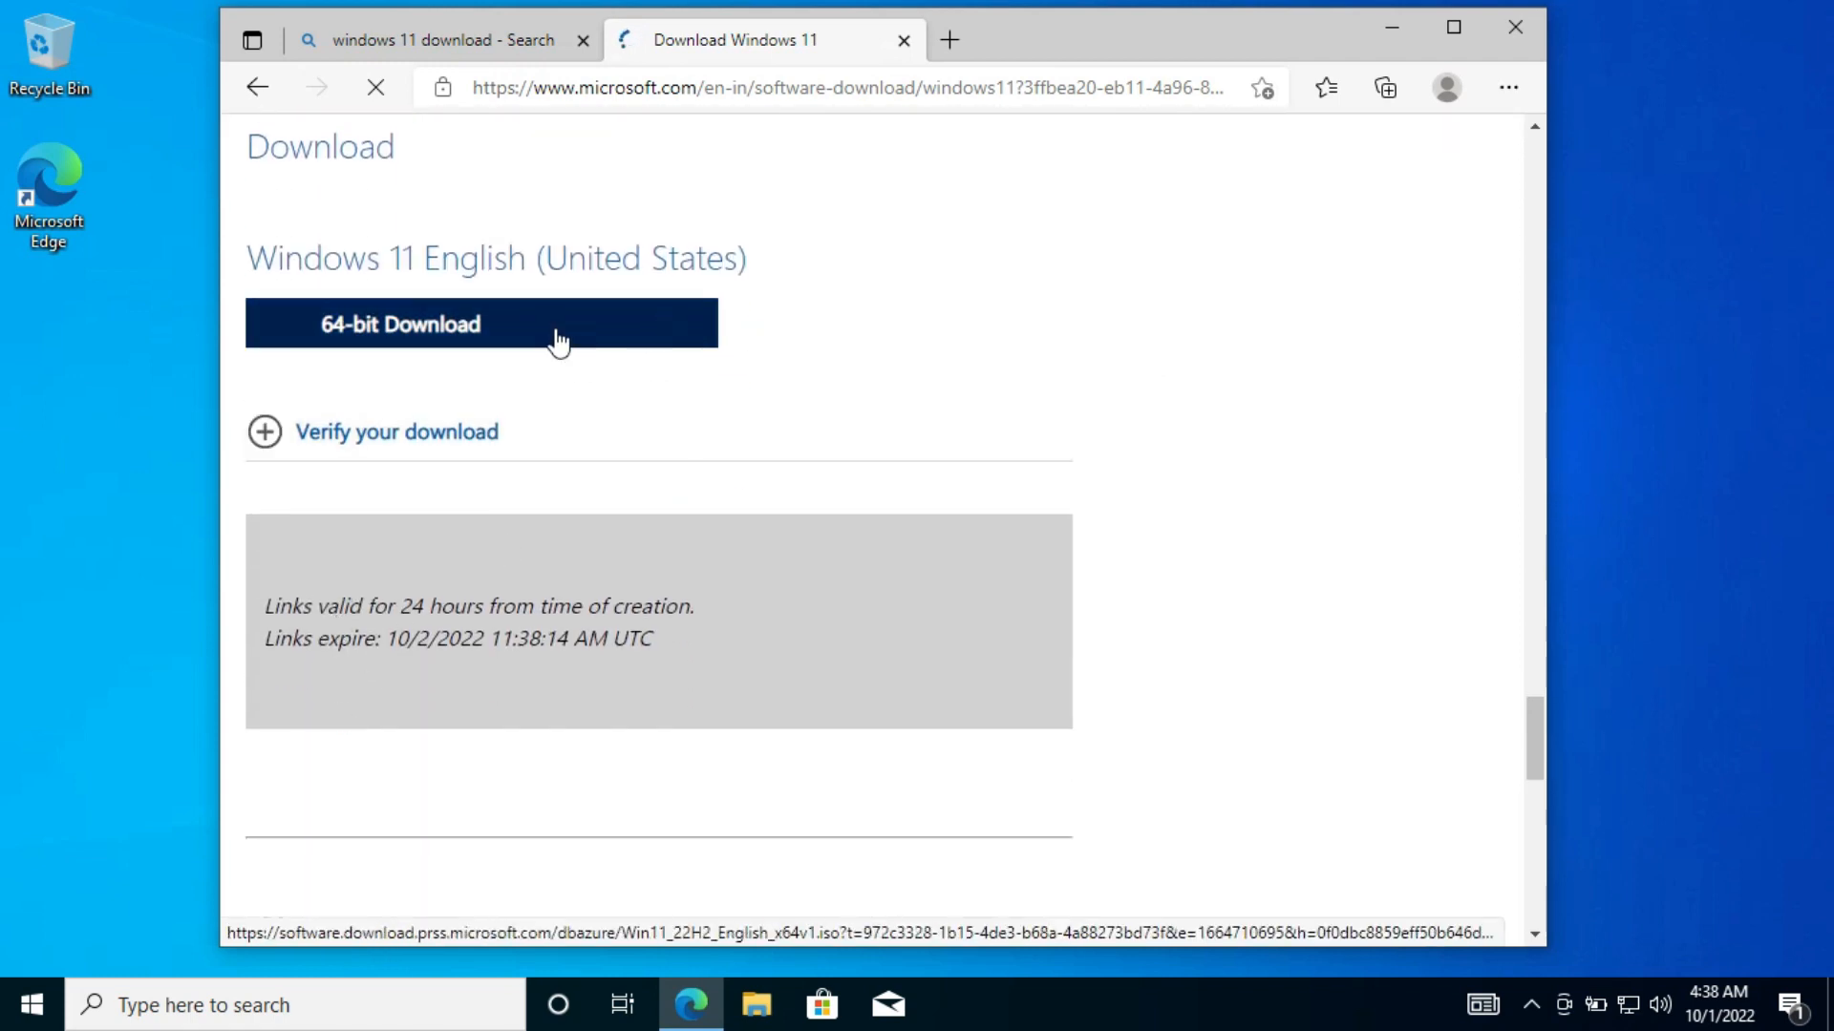
left_click(480, 323)
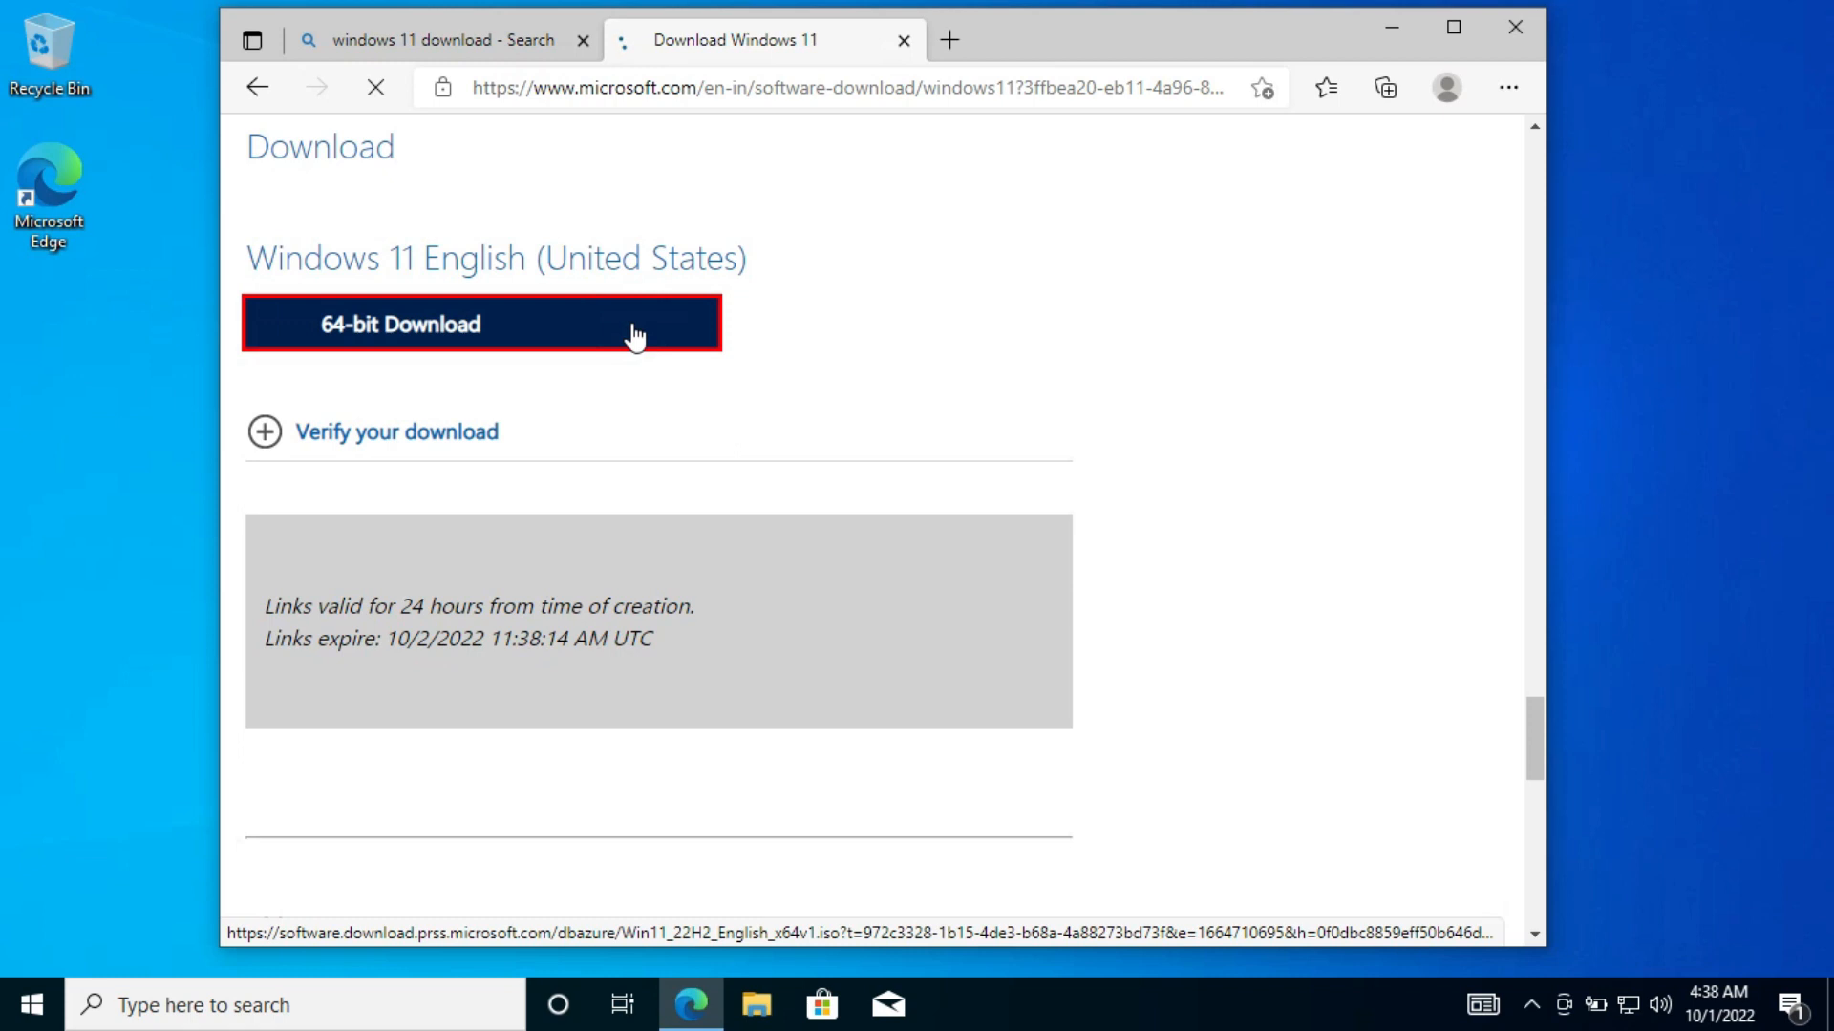
left_click(400, 324)
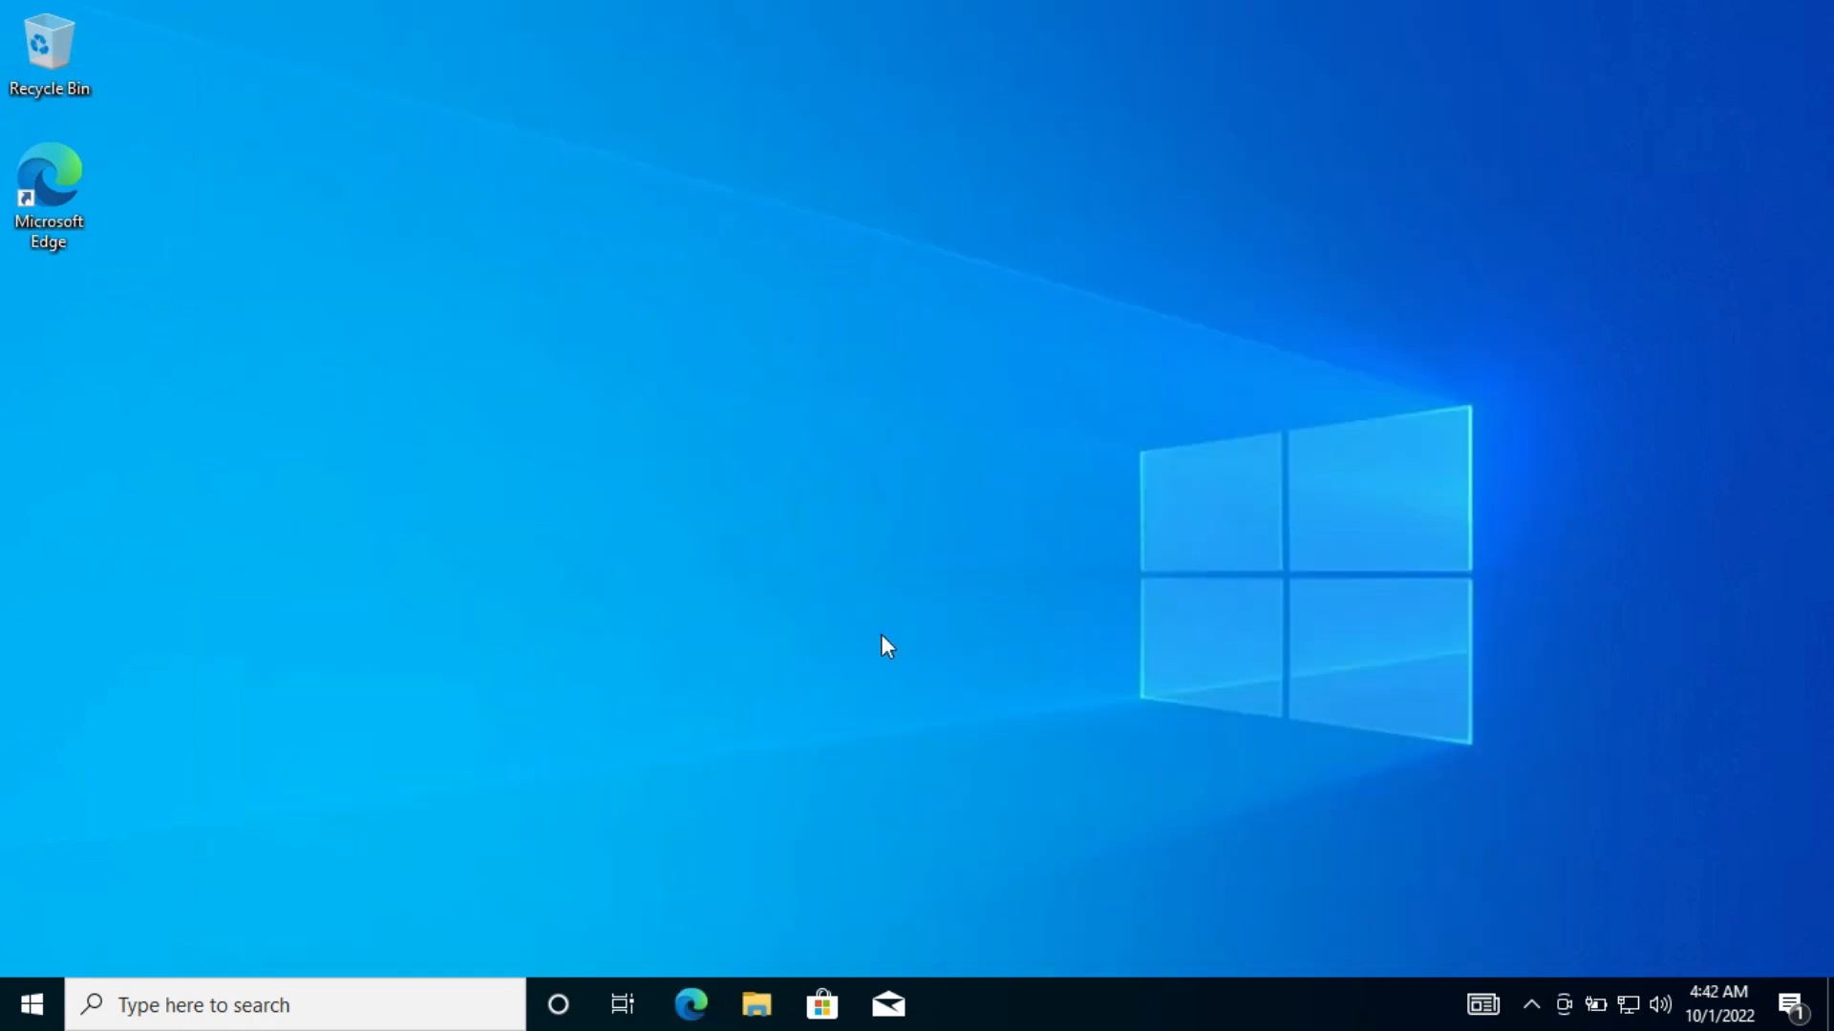
- Mount the Win11_22H2_English_x64v1 ISO from Downloads and select all its setup files
left_click(755, 1004)
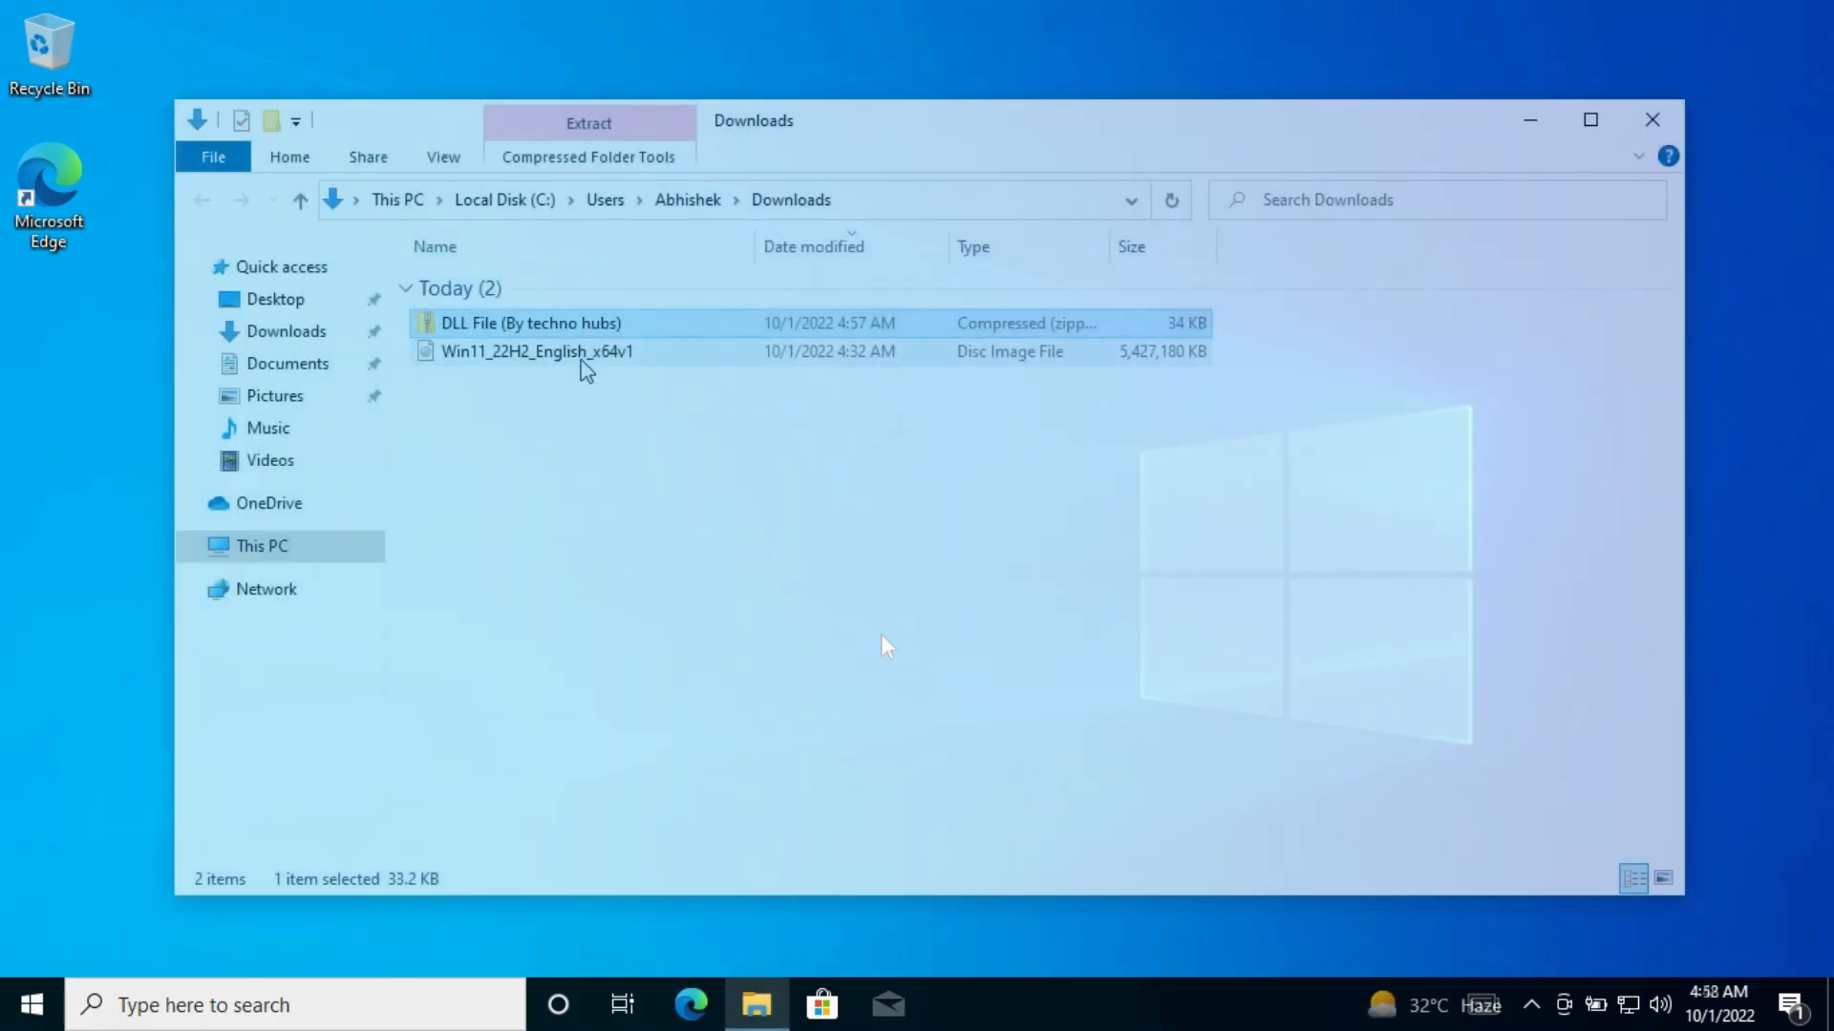
right_click(537, 350)
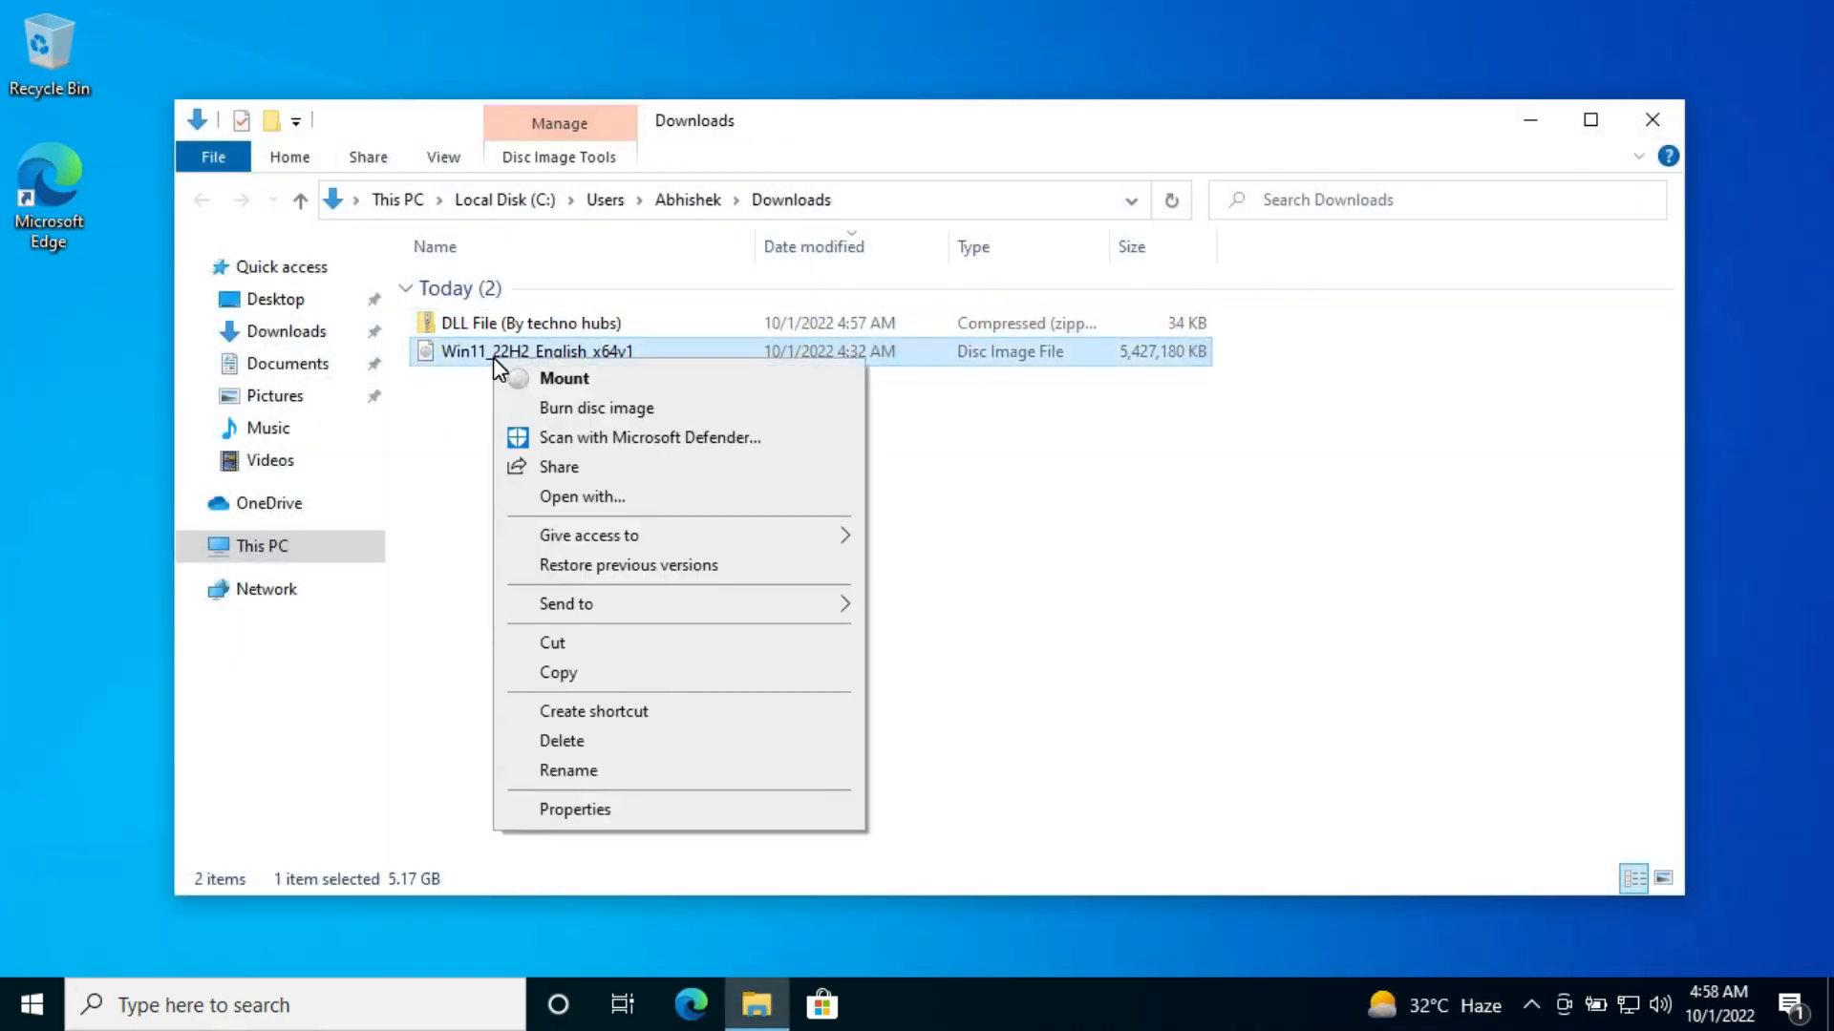
left_click(564, 379)
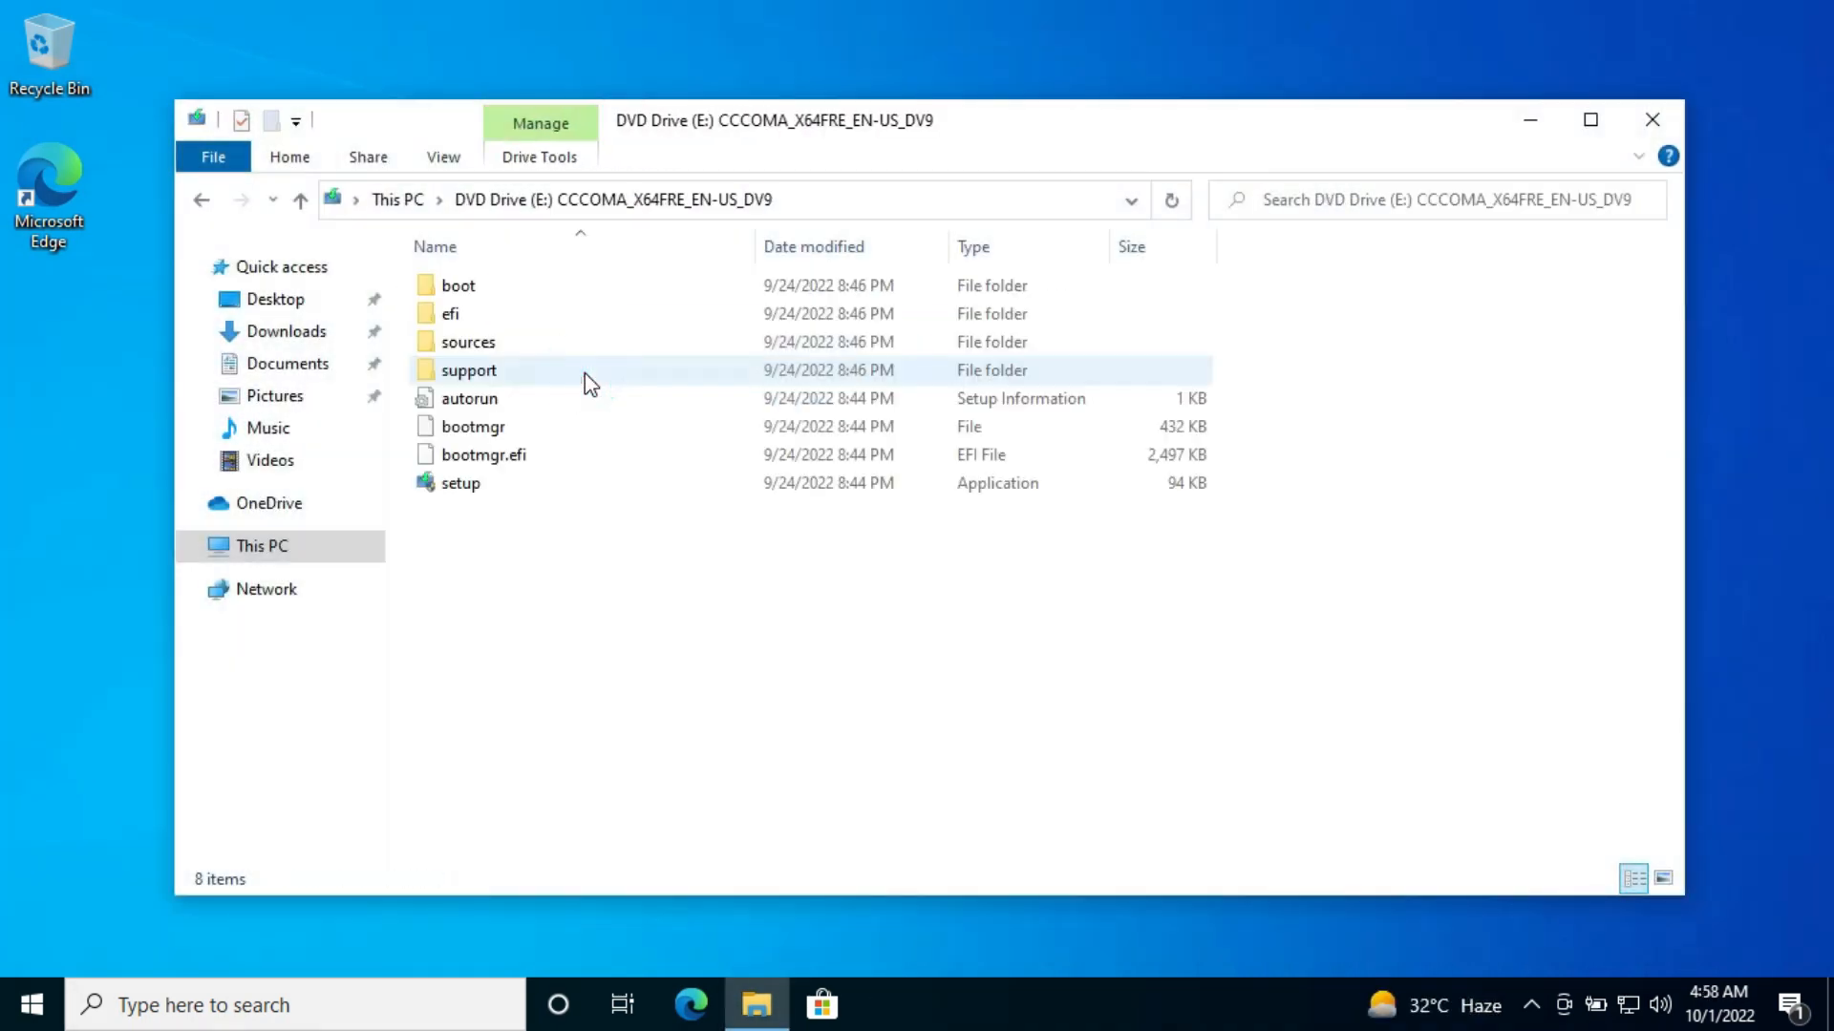
key("ctrl+a")
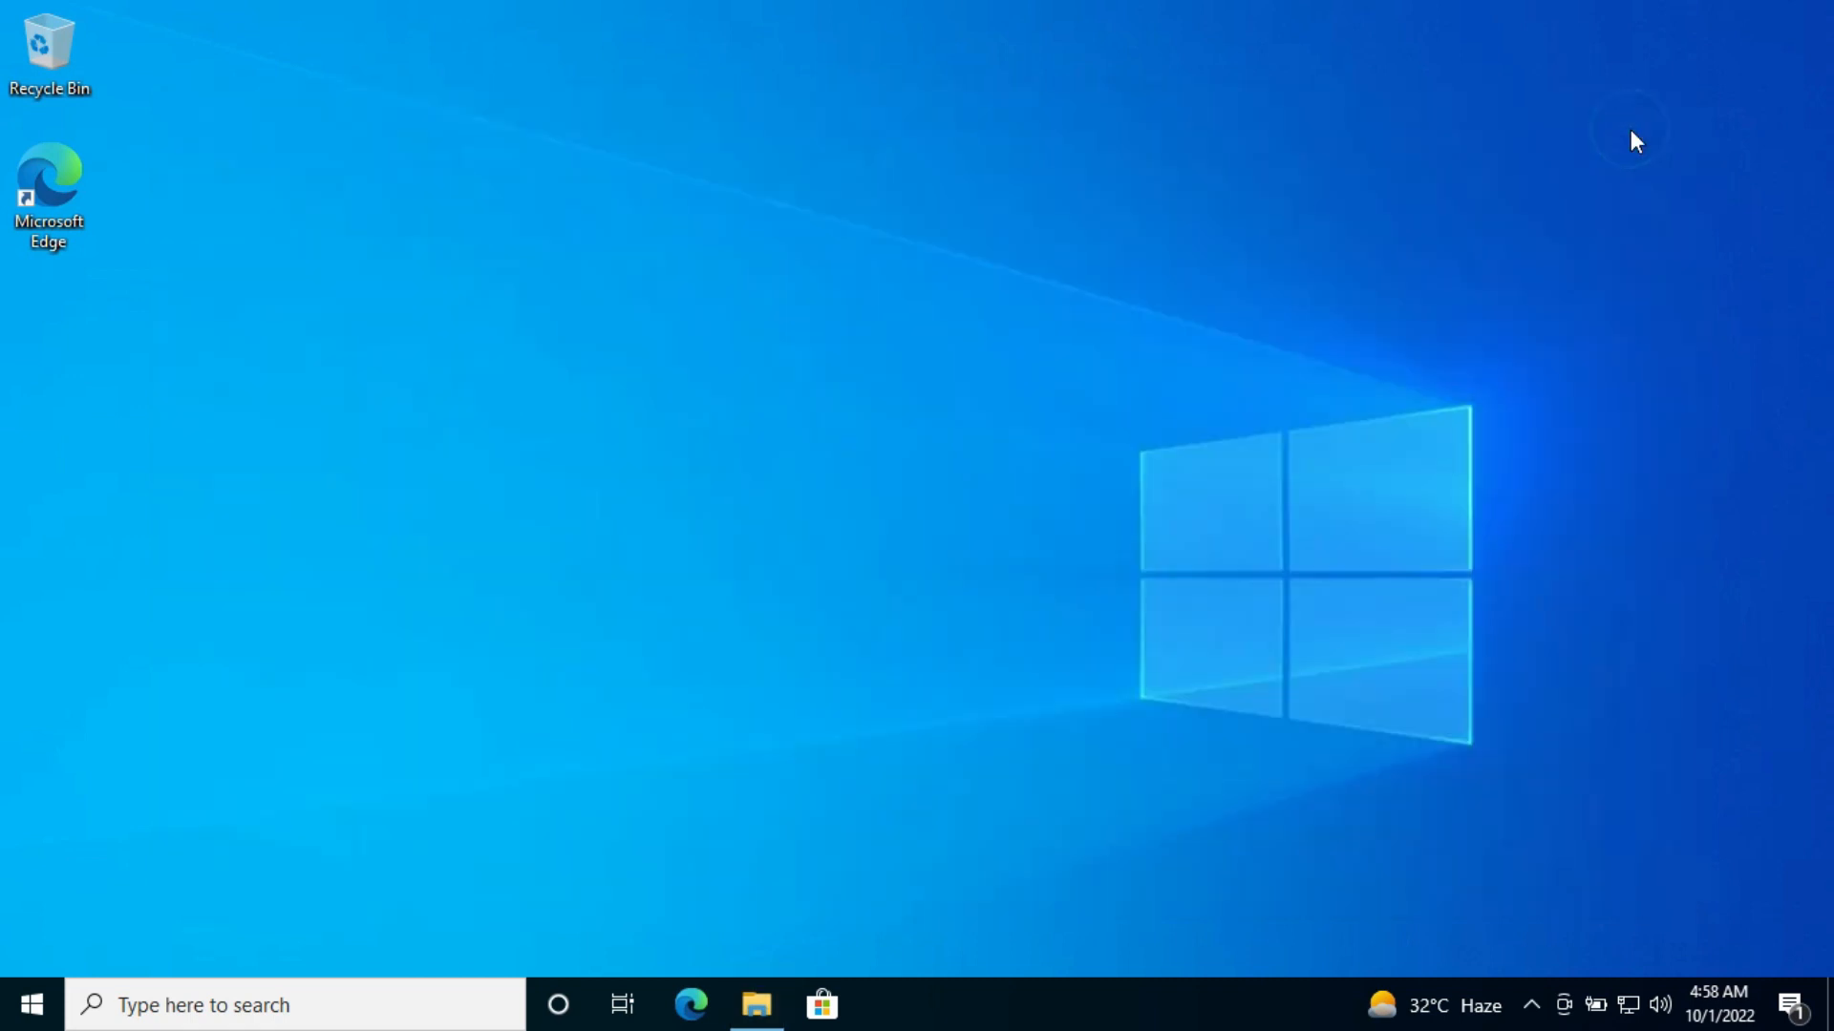
- Paste the 1,030 disc files into the Windows 11 folder, then return to Downloads
type("Win")
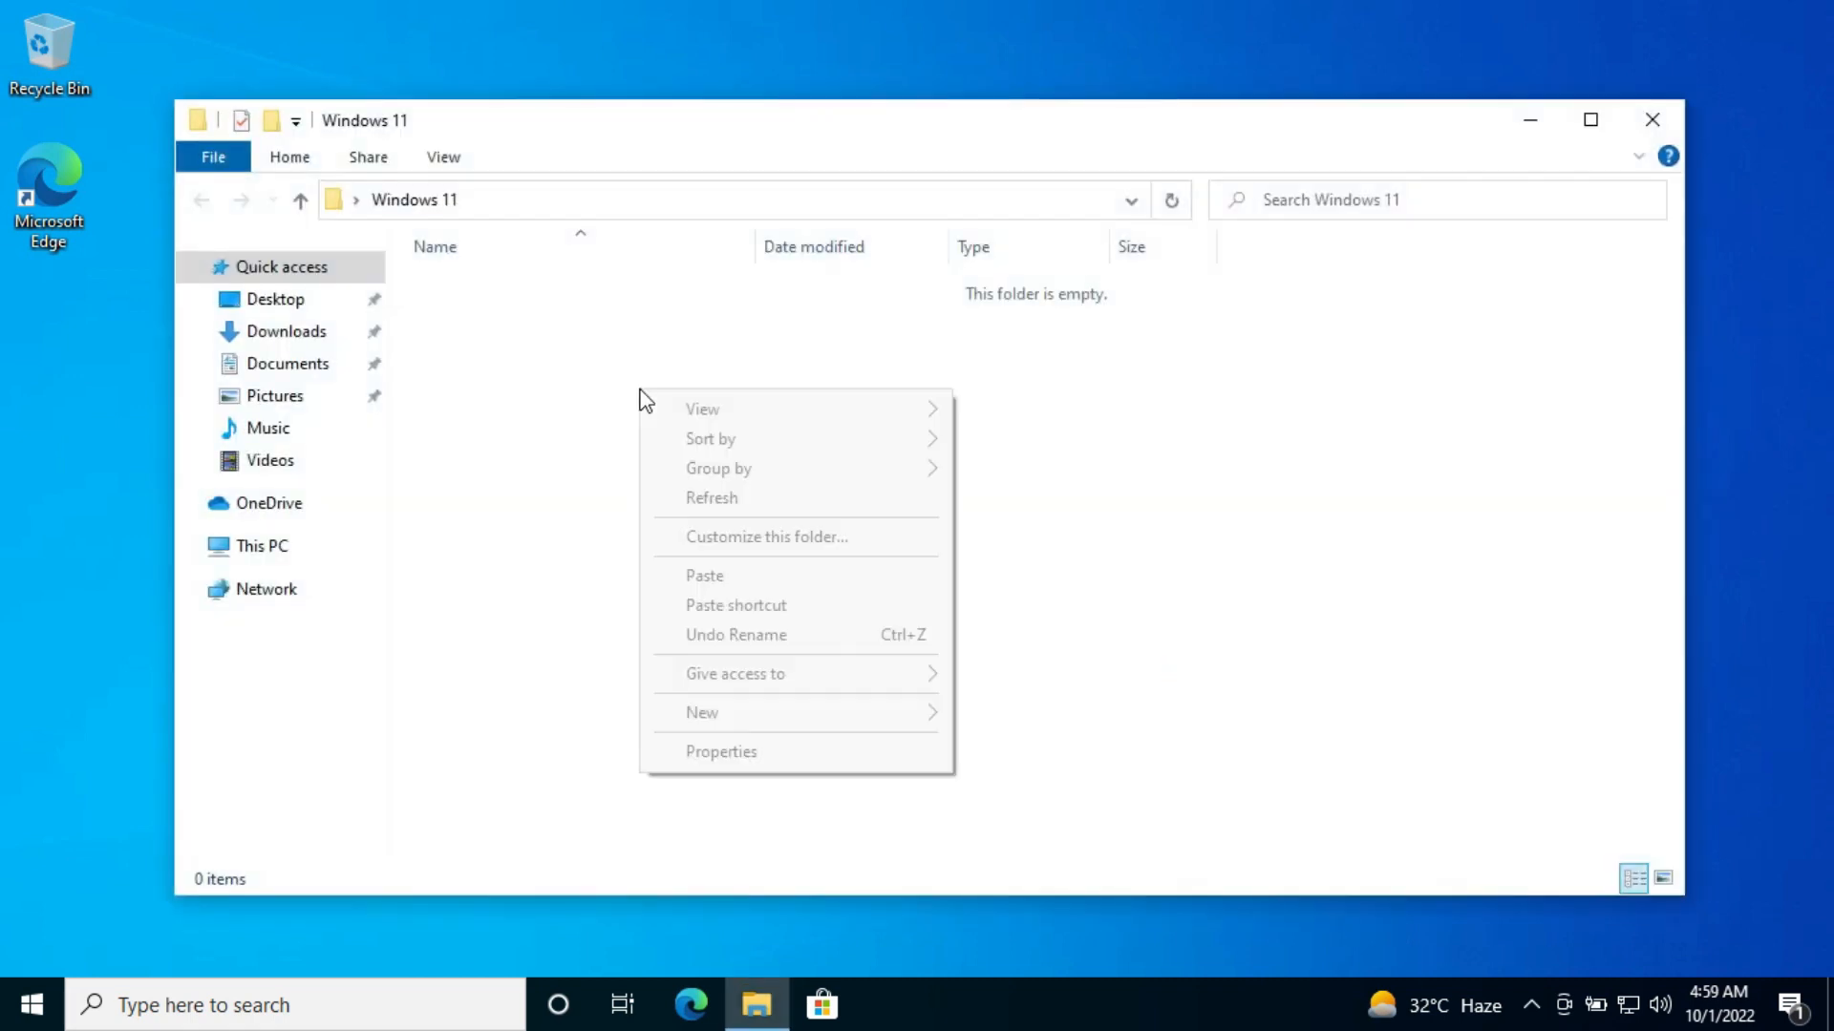
left_click(707, 581)
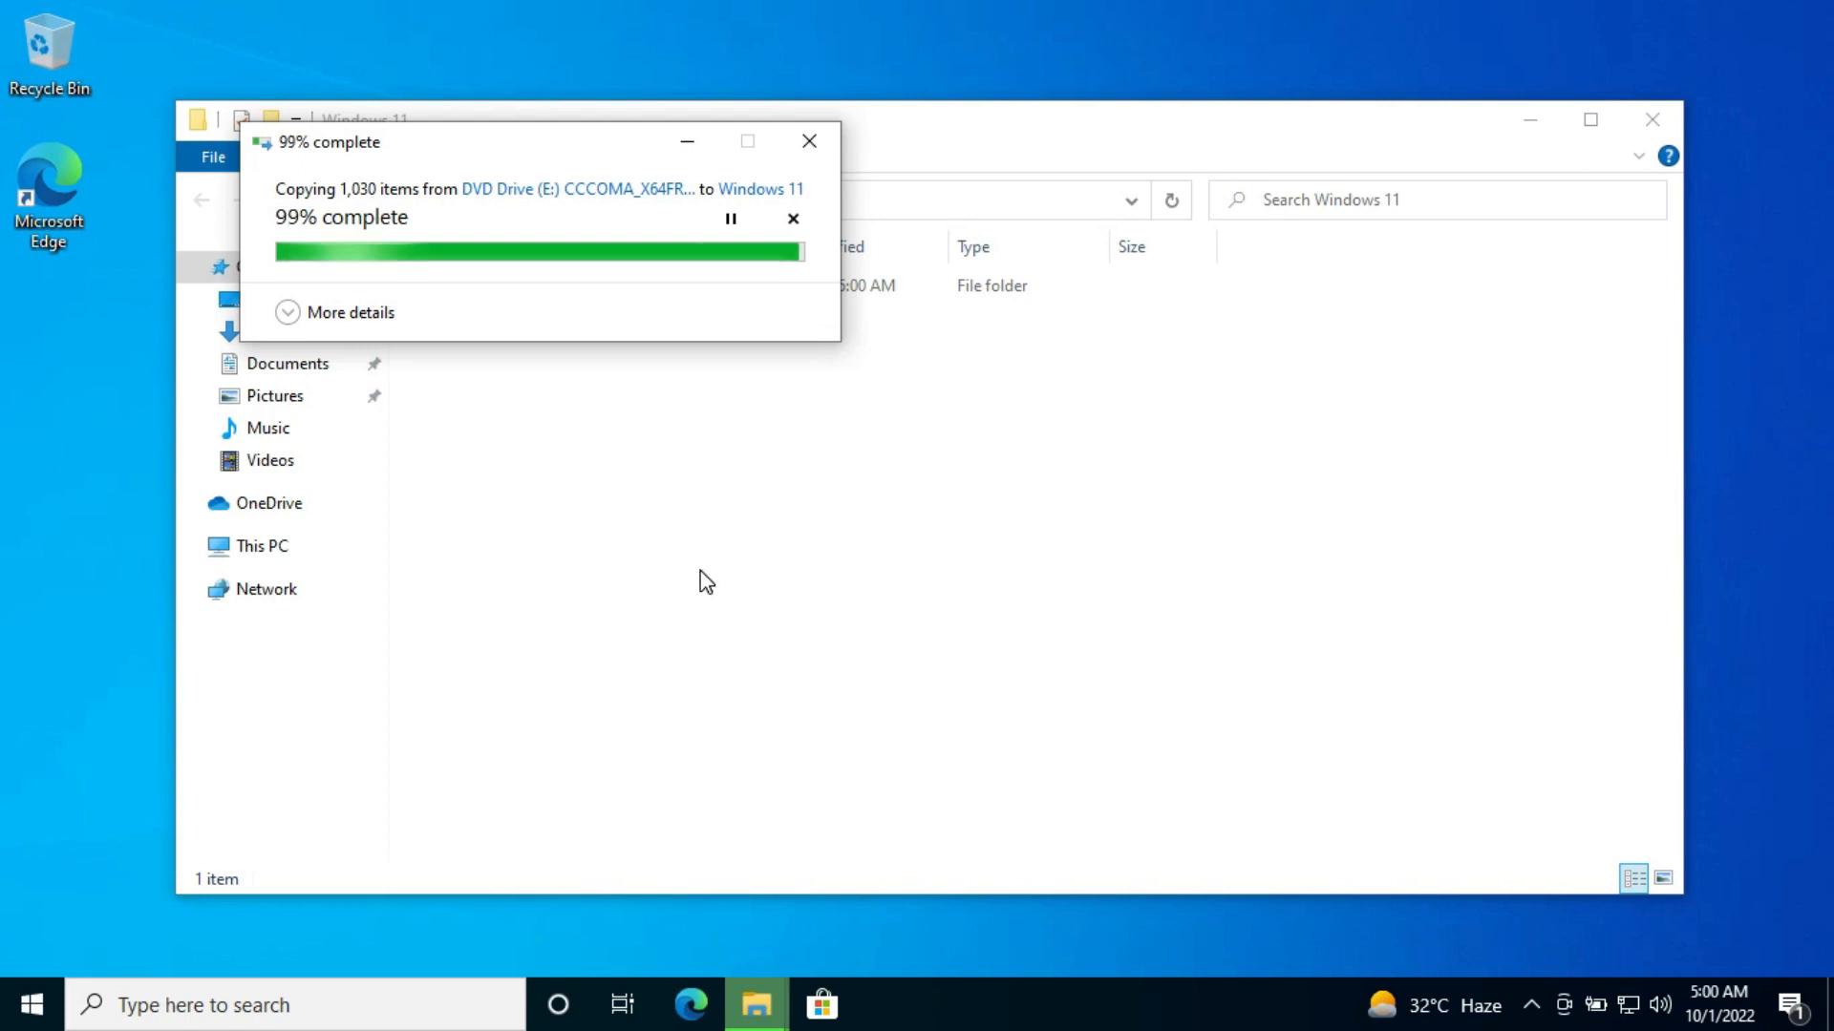
left_click(286, 331)
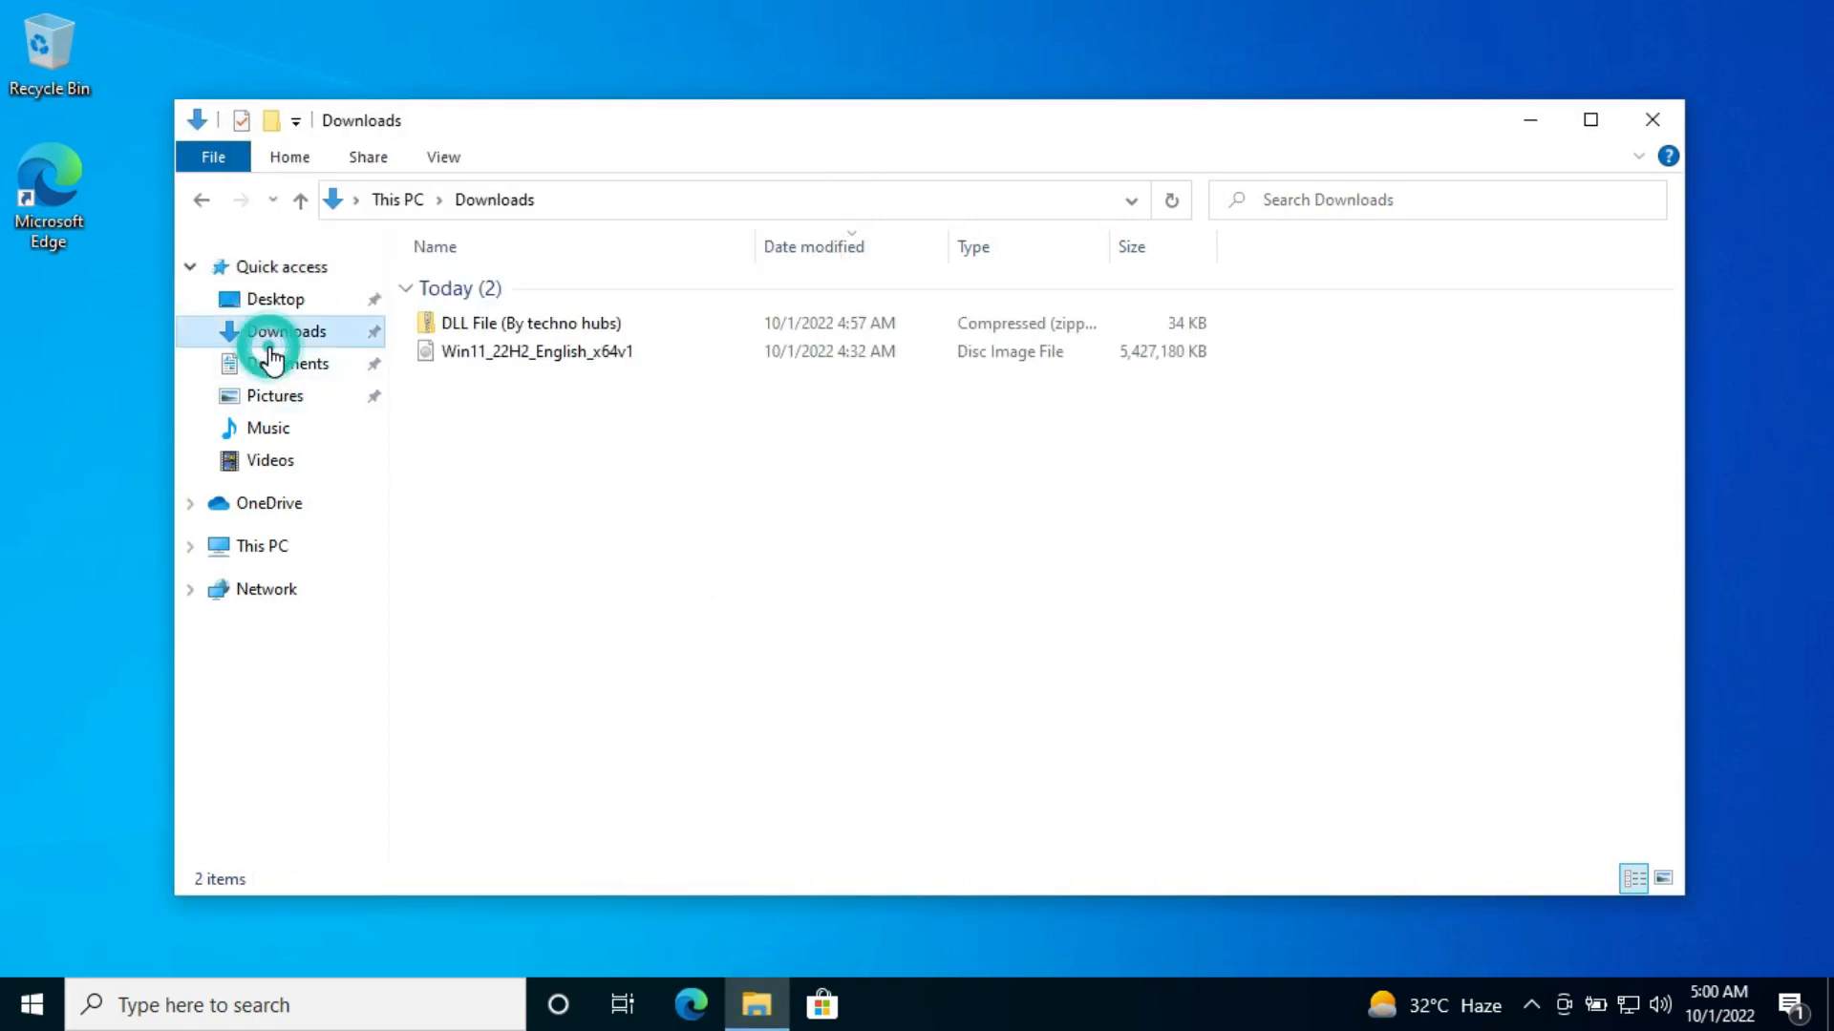
- Extract the DLL zip and replace appraiserres.dll in Windows 11\sources with the extracted copy
left_click(530, 323)
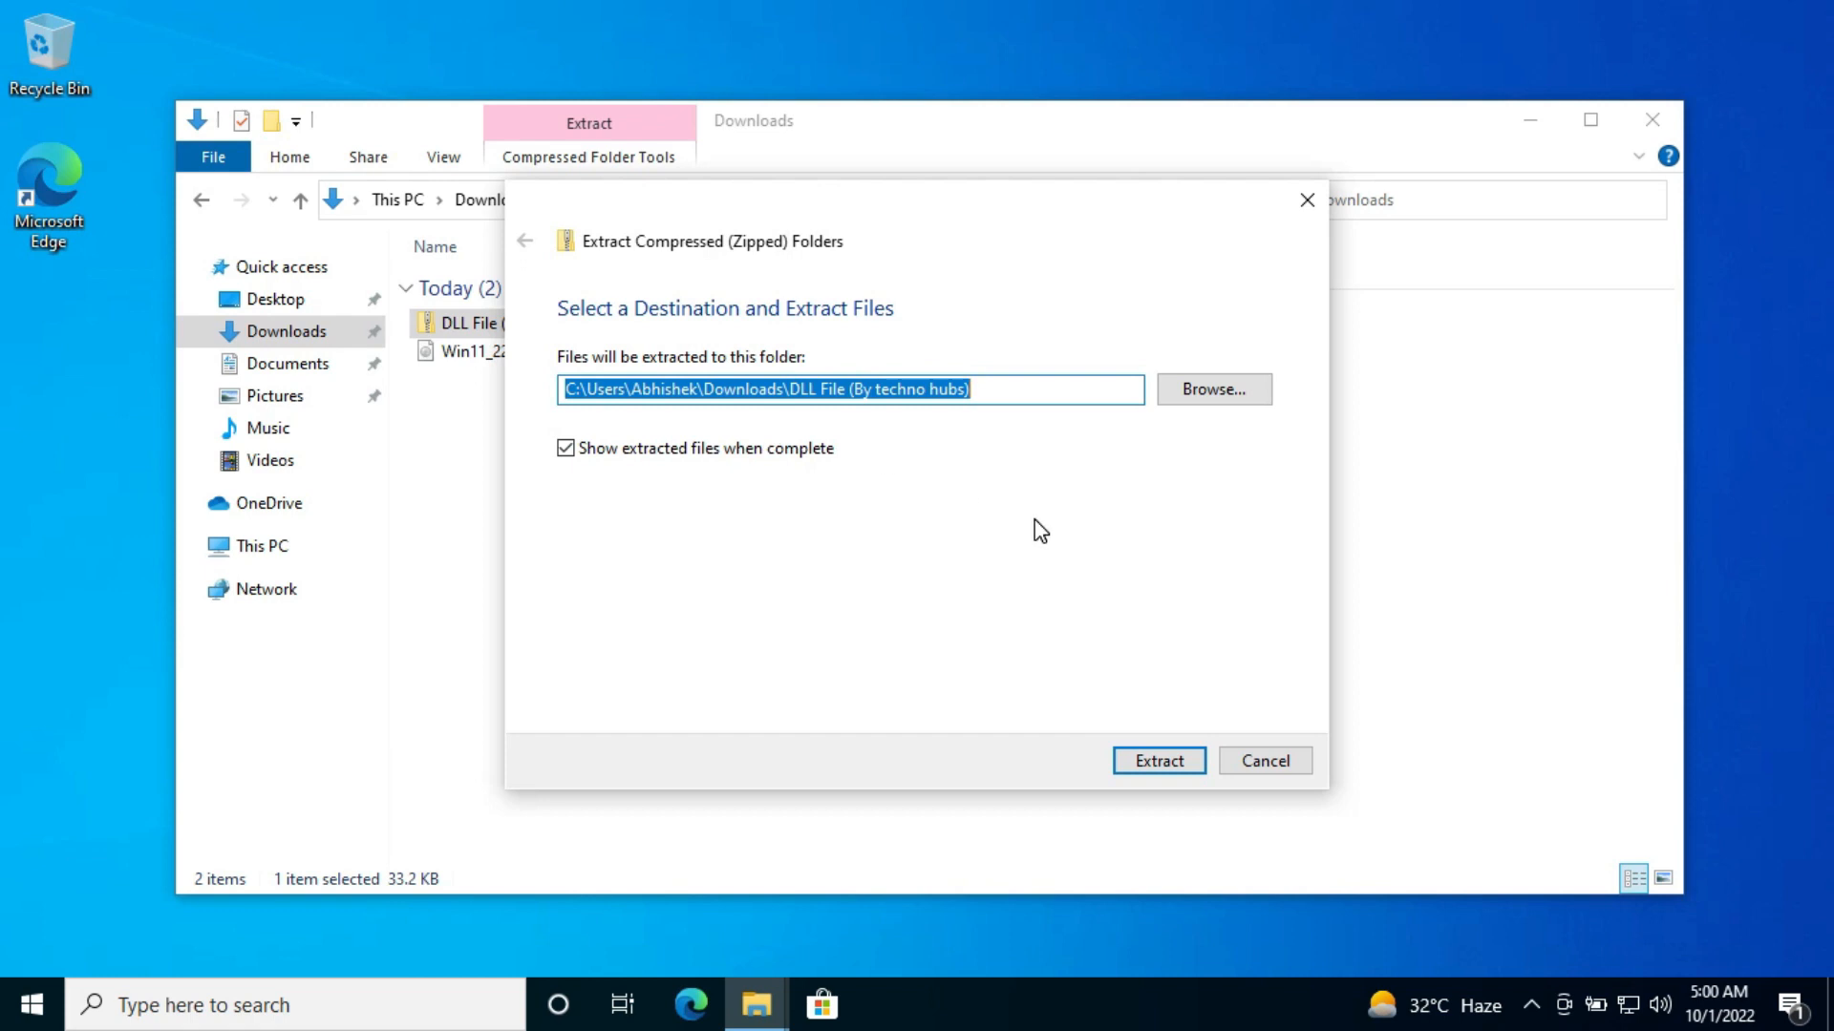
left_click(1156, 760)
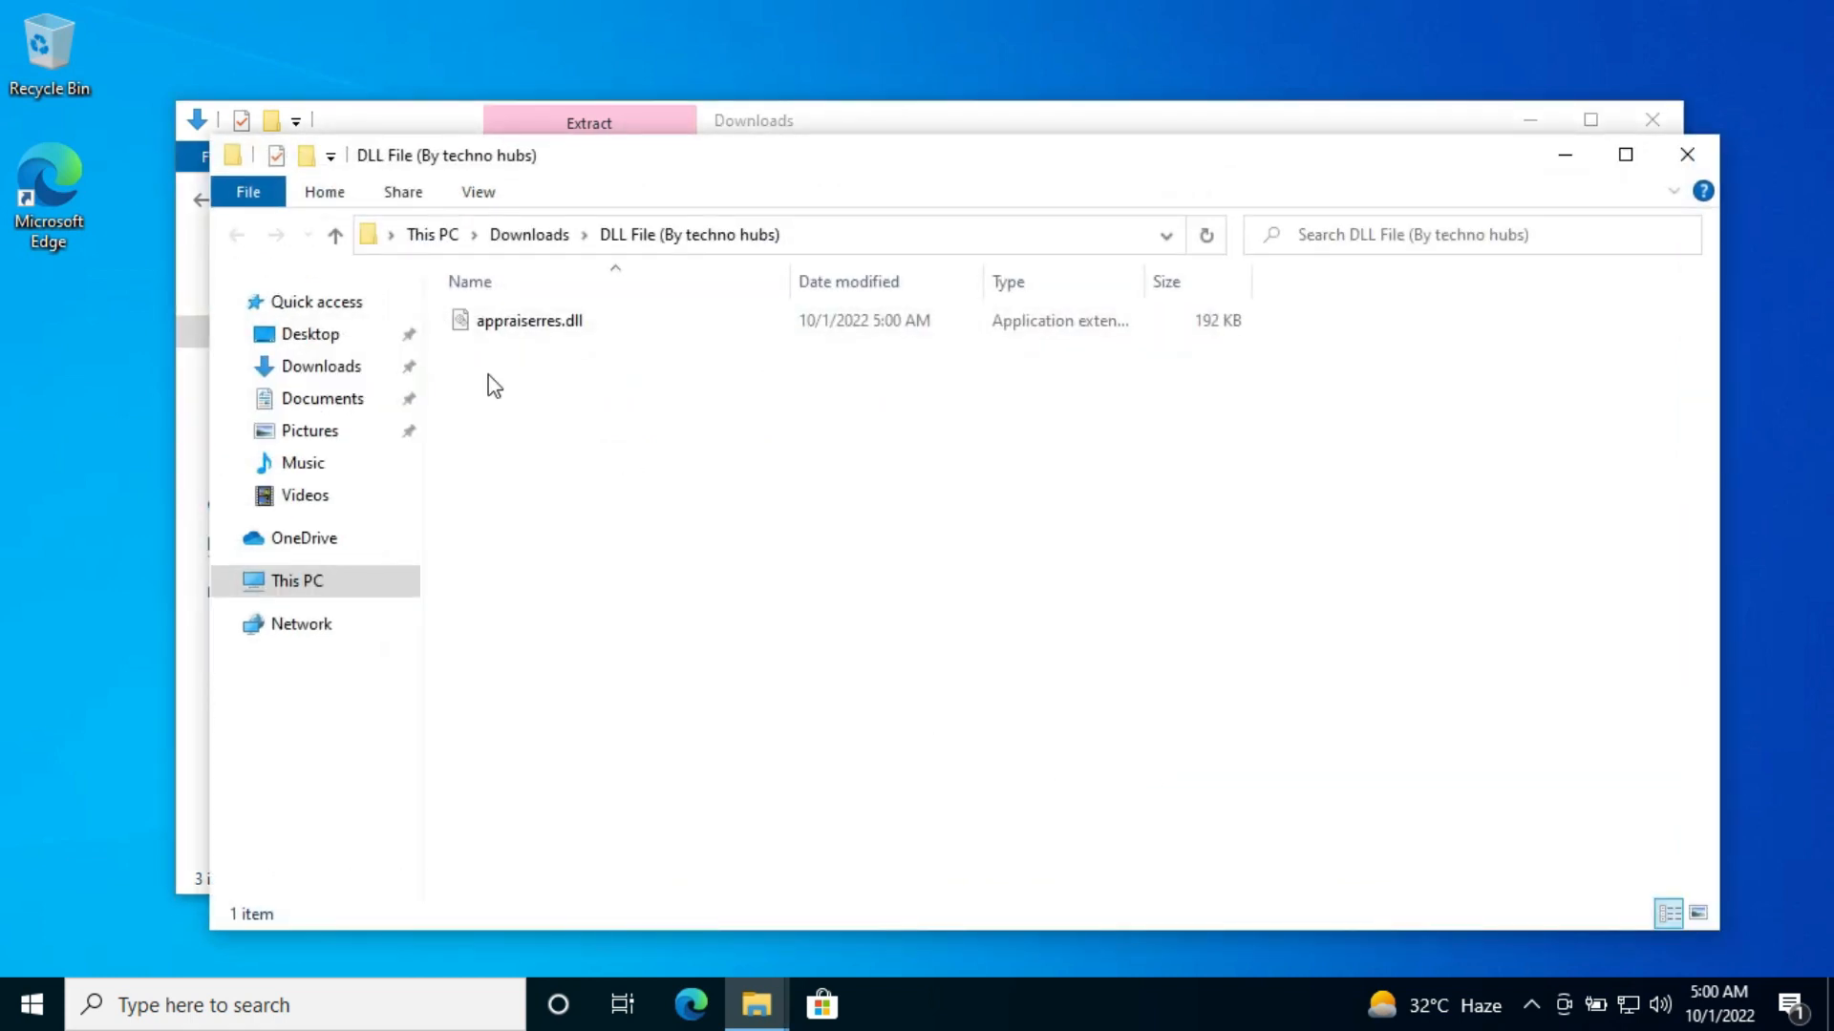
right_click(528, 321)
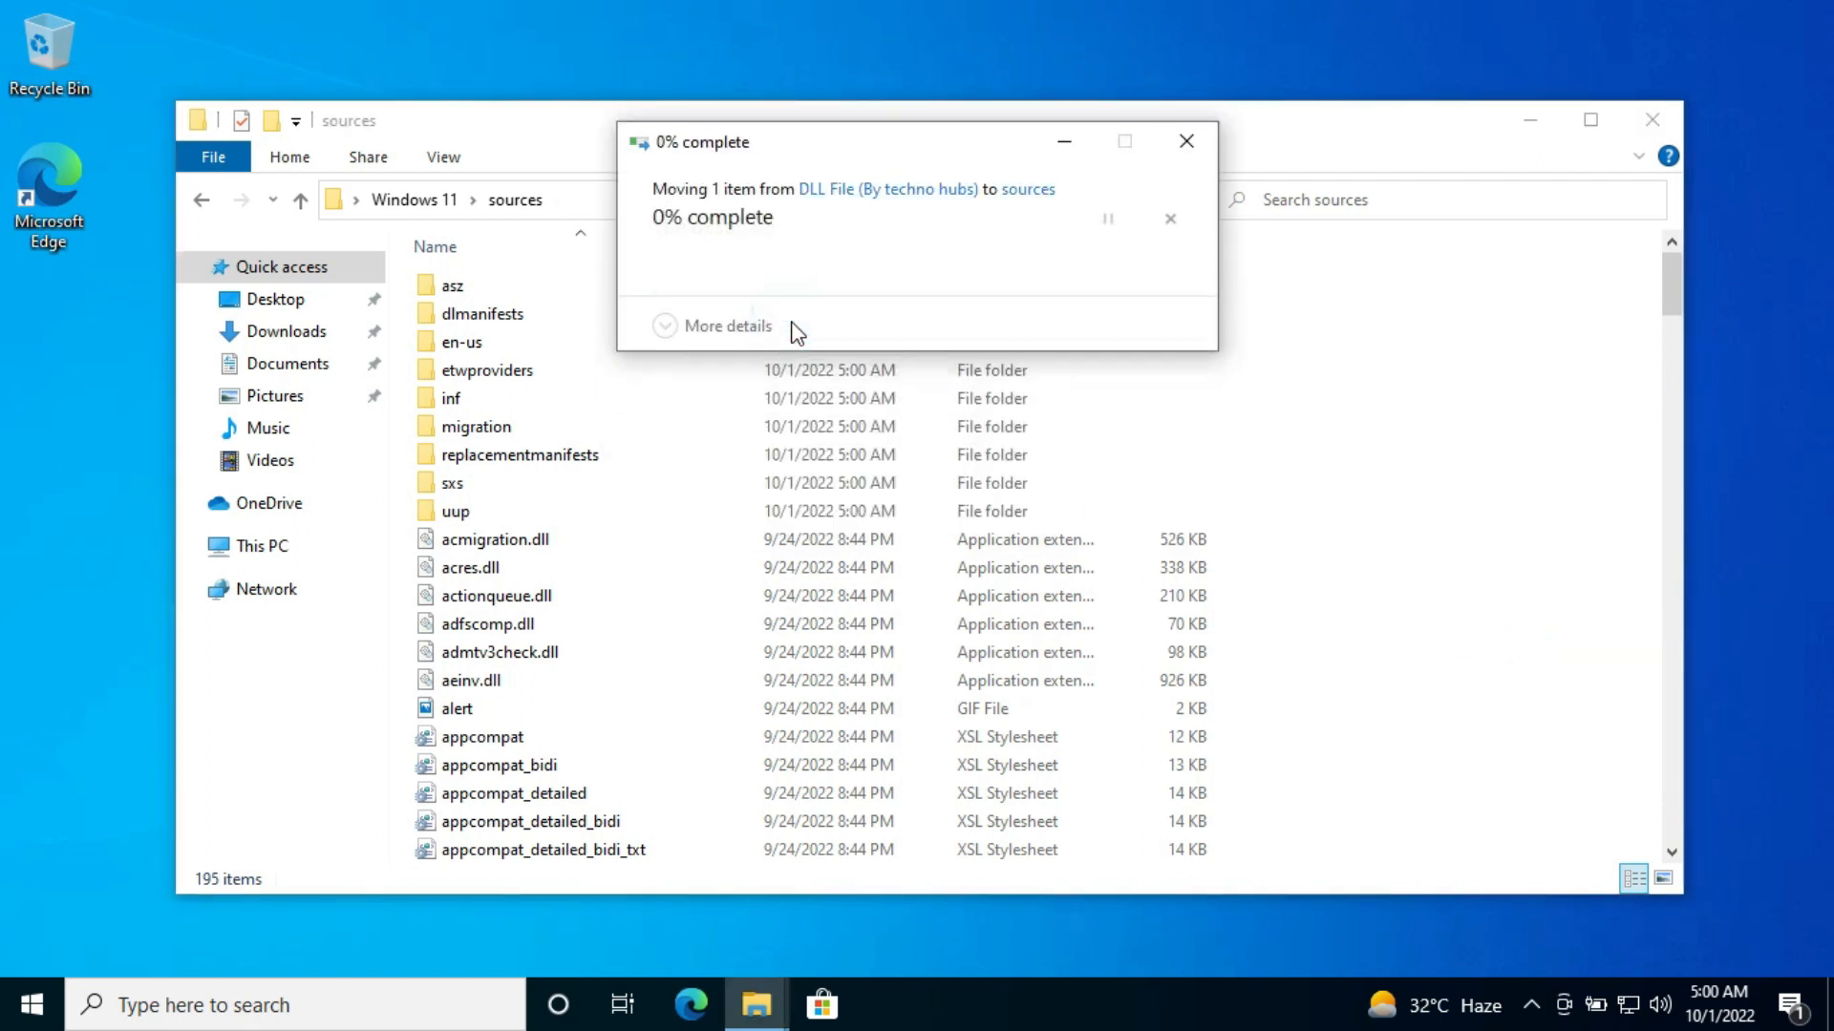
left_click(1186, 140)
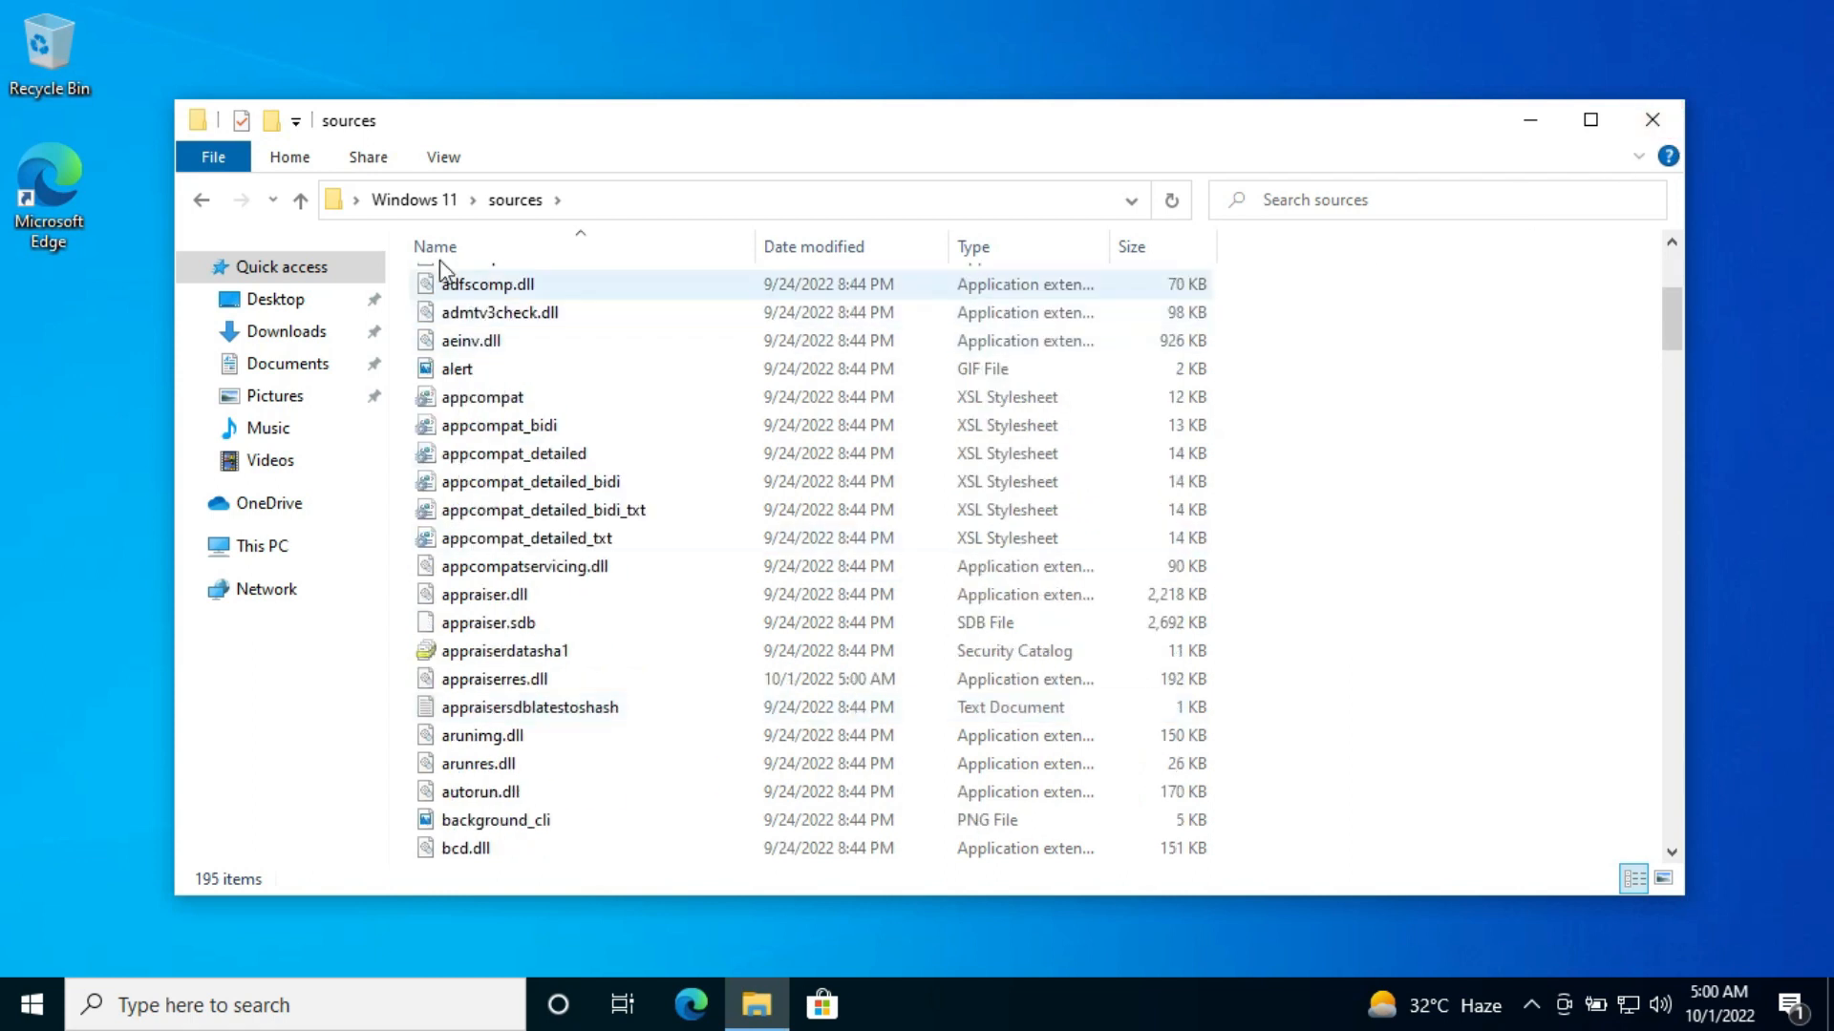
left_click(299, 199)
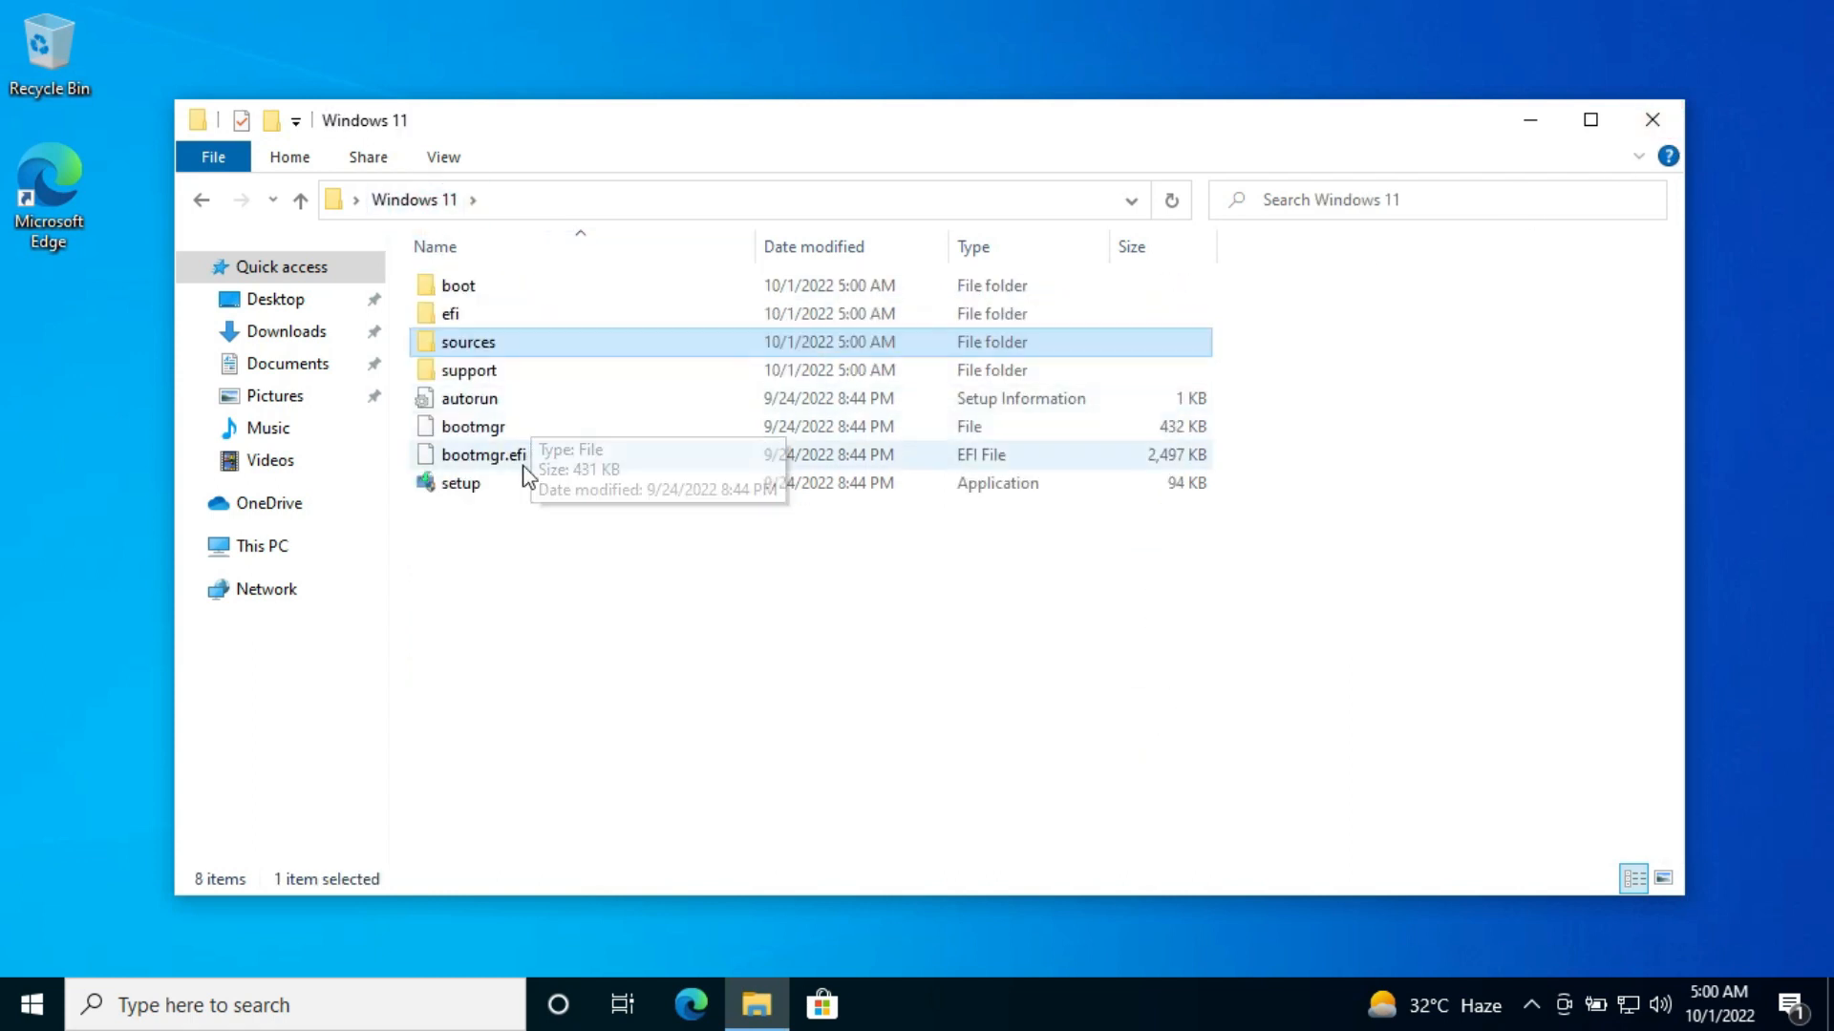
mouse_move(522, 486)
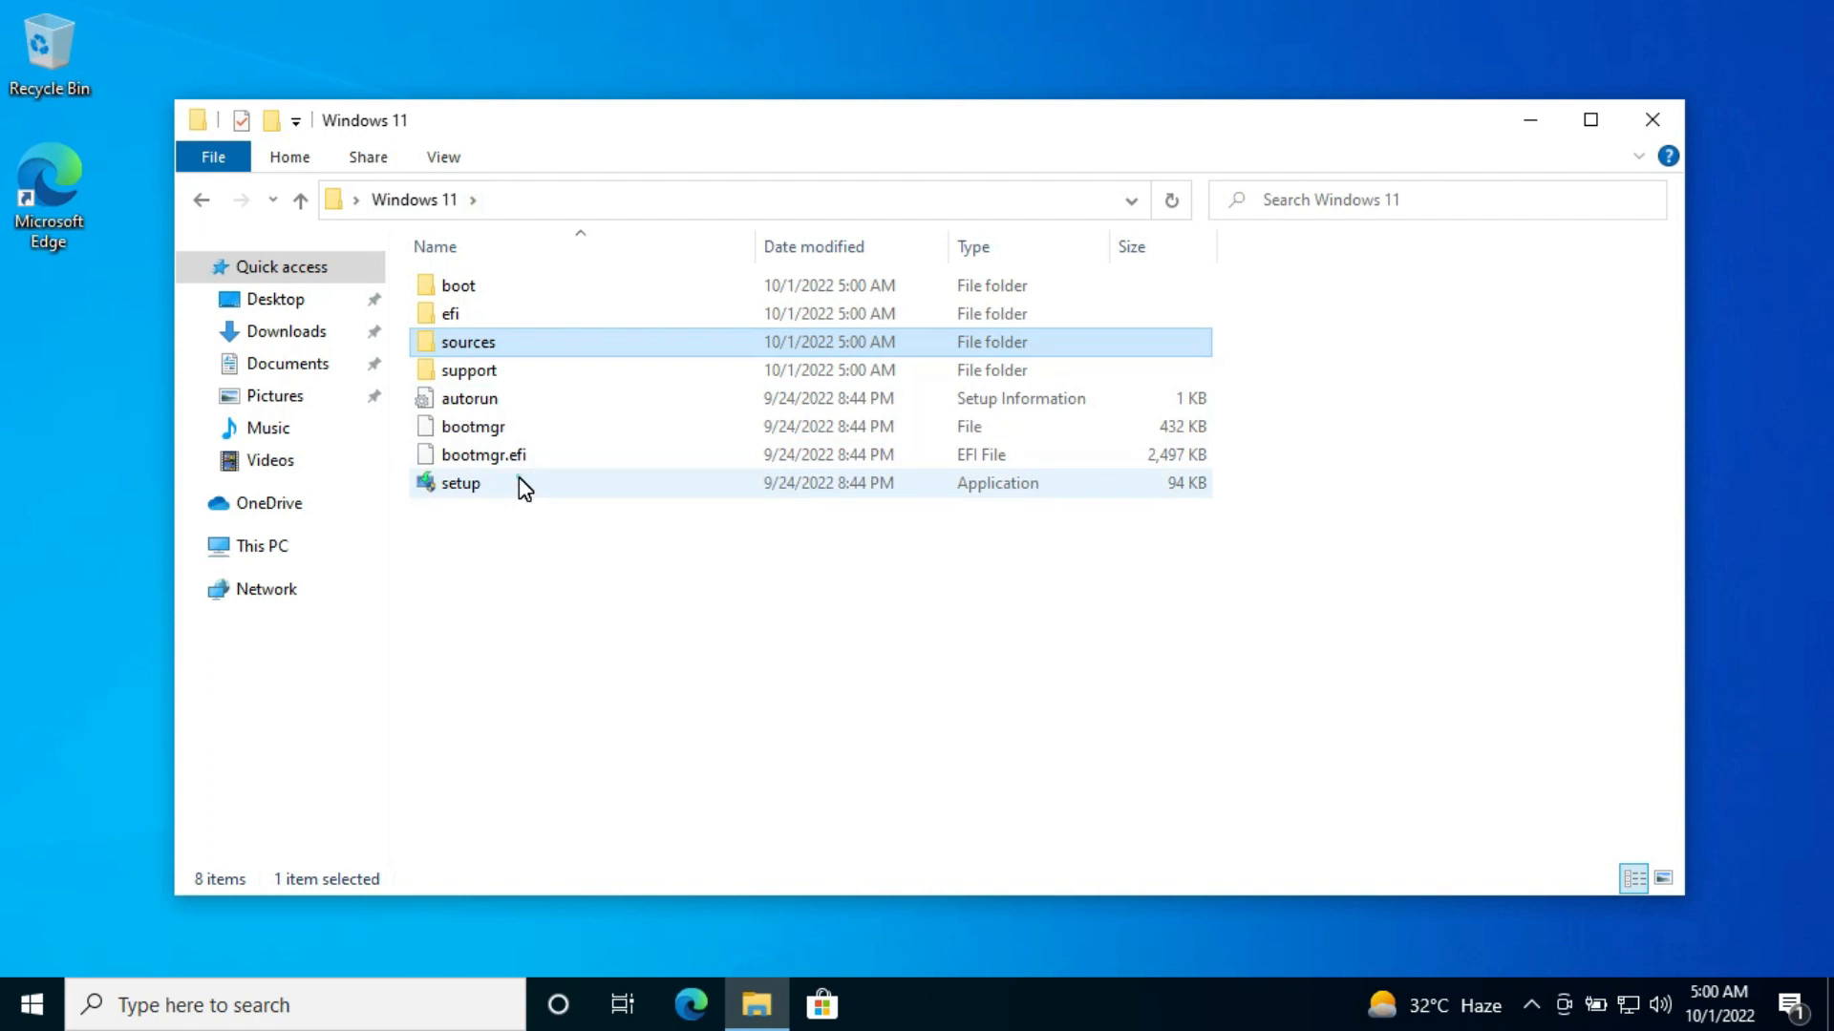
- Run setup.exe from the Windows 11 folder, approve the UAC prompt, and close Explorer
double_click(460, 483)
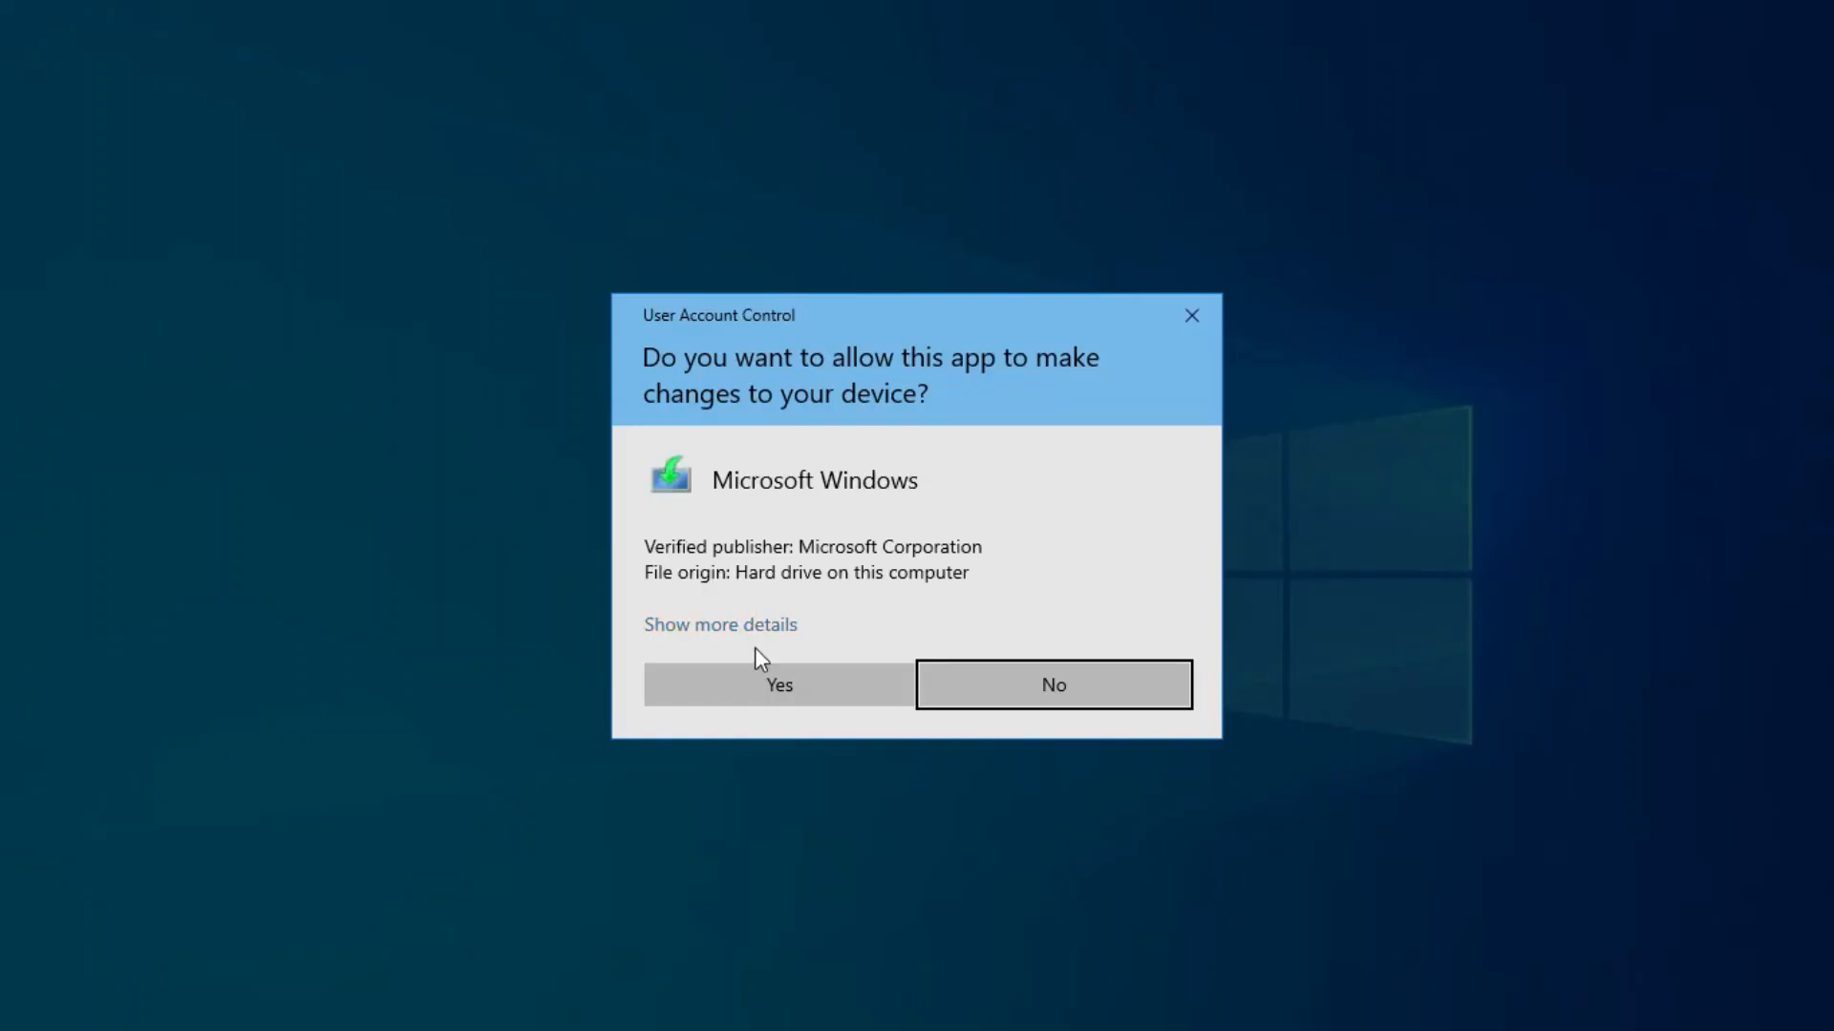
left_click(777, 684)
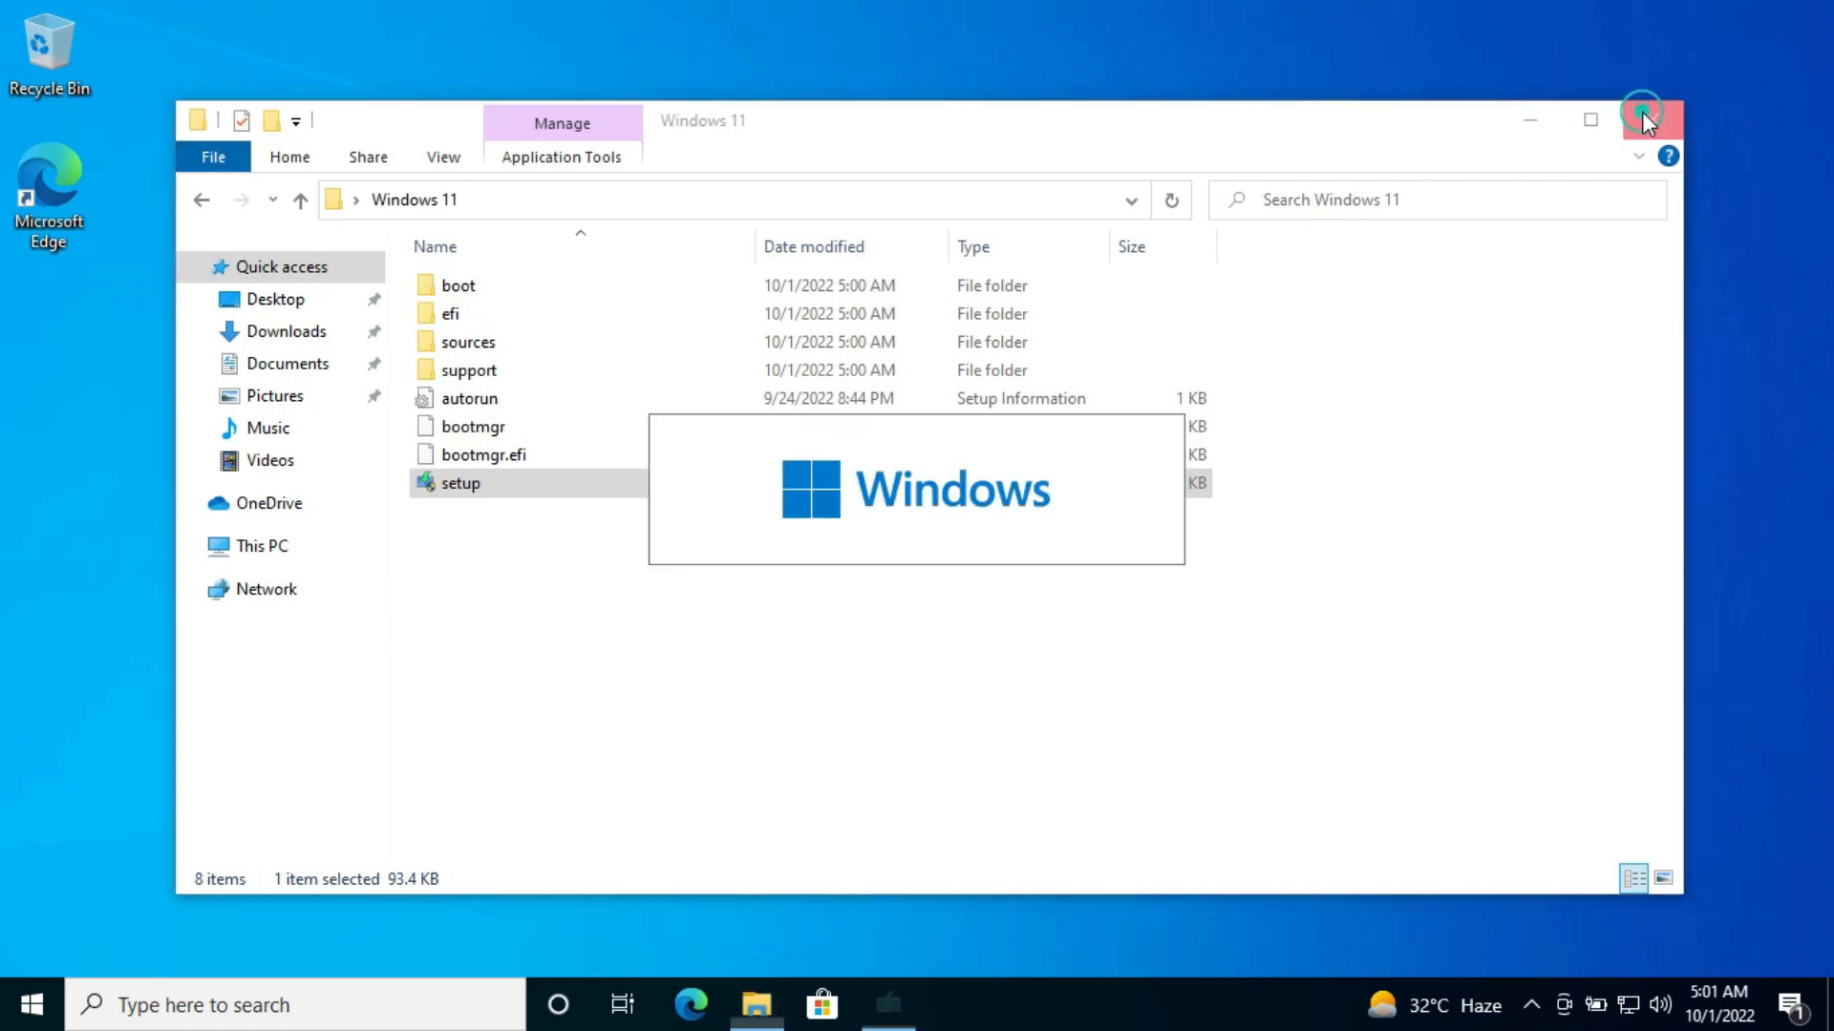
double_click(459, 482)
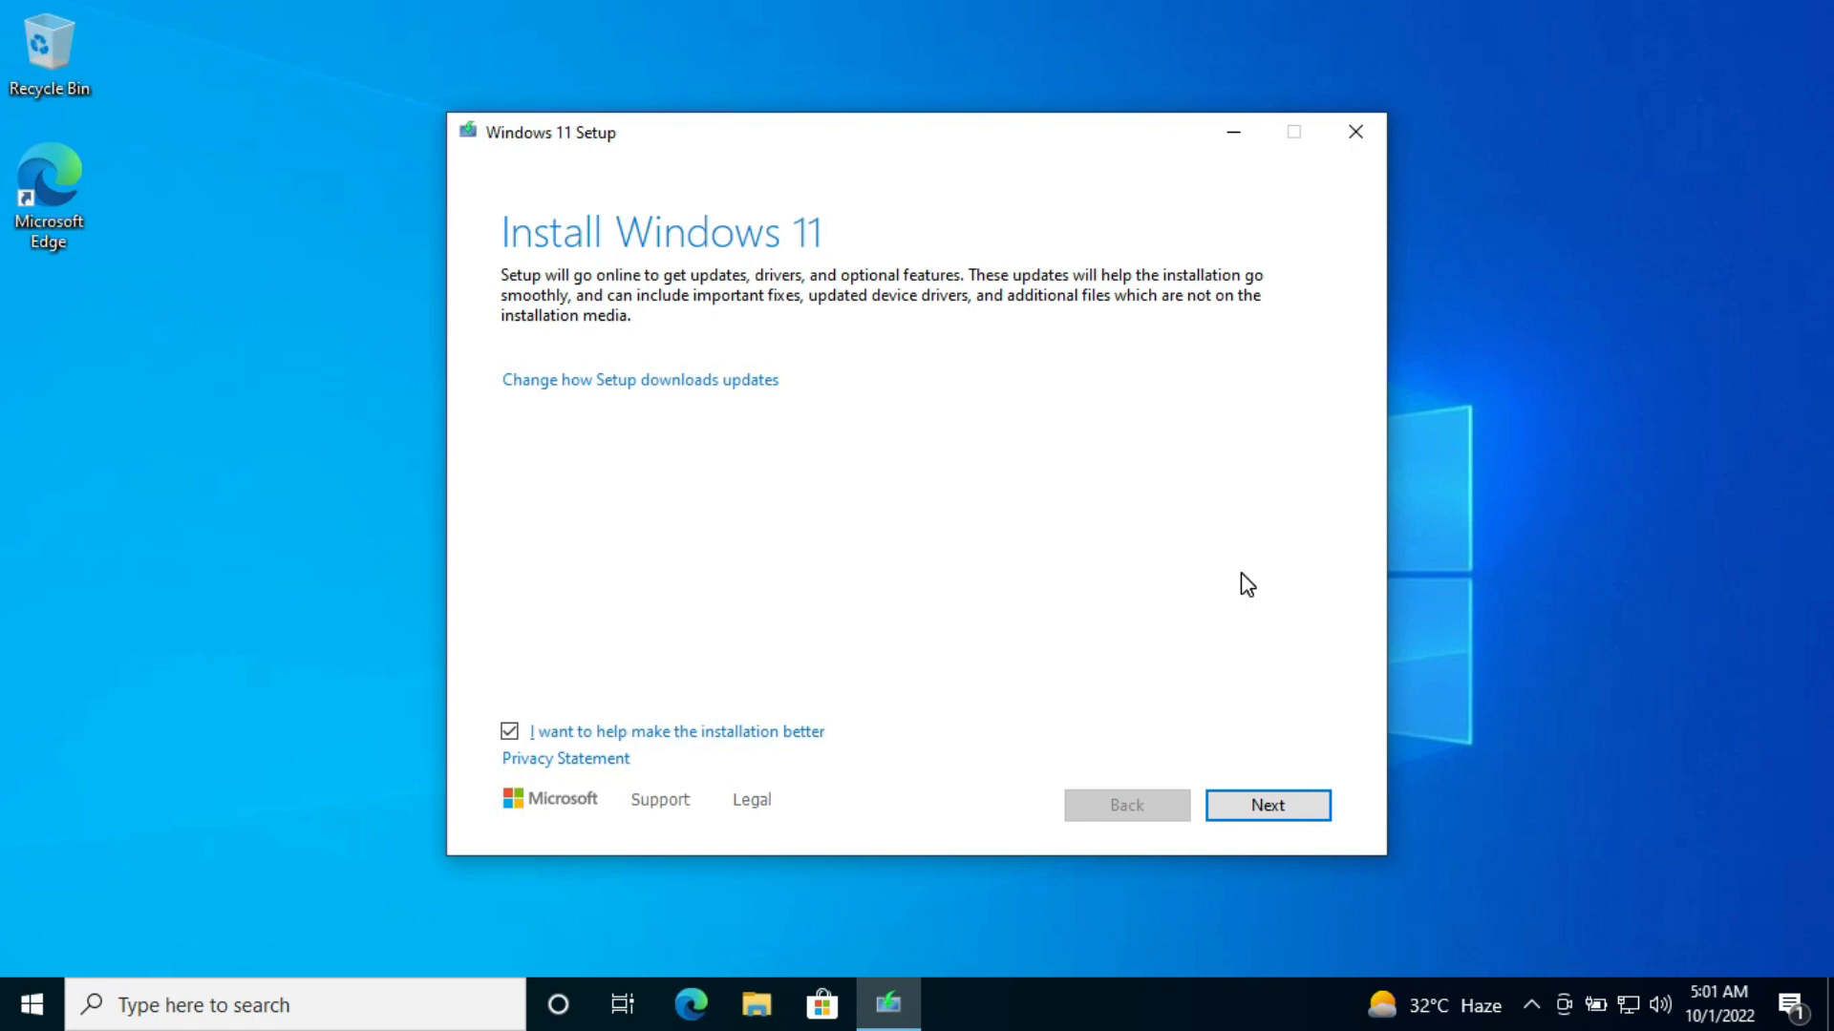
- Get past Setup's introduction and accept the license terms while updates are checked
left_click(1267, 804)
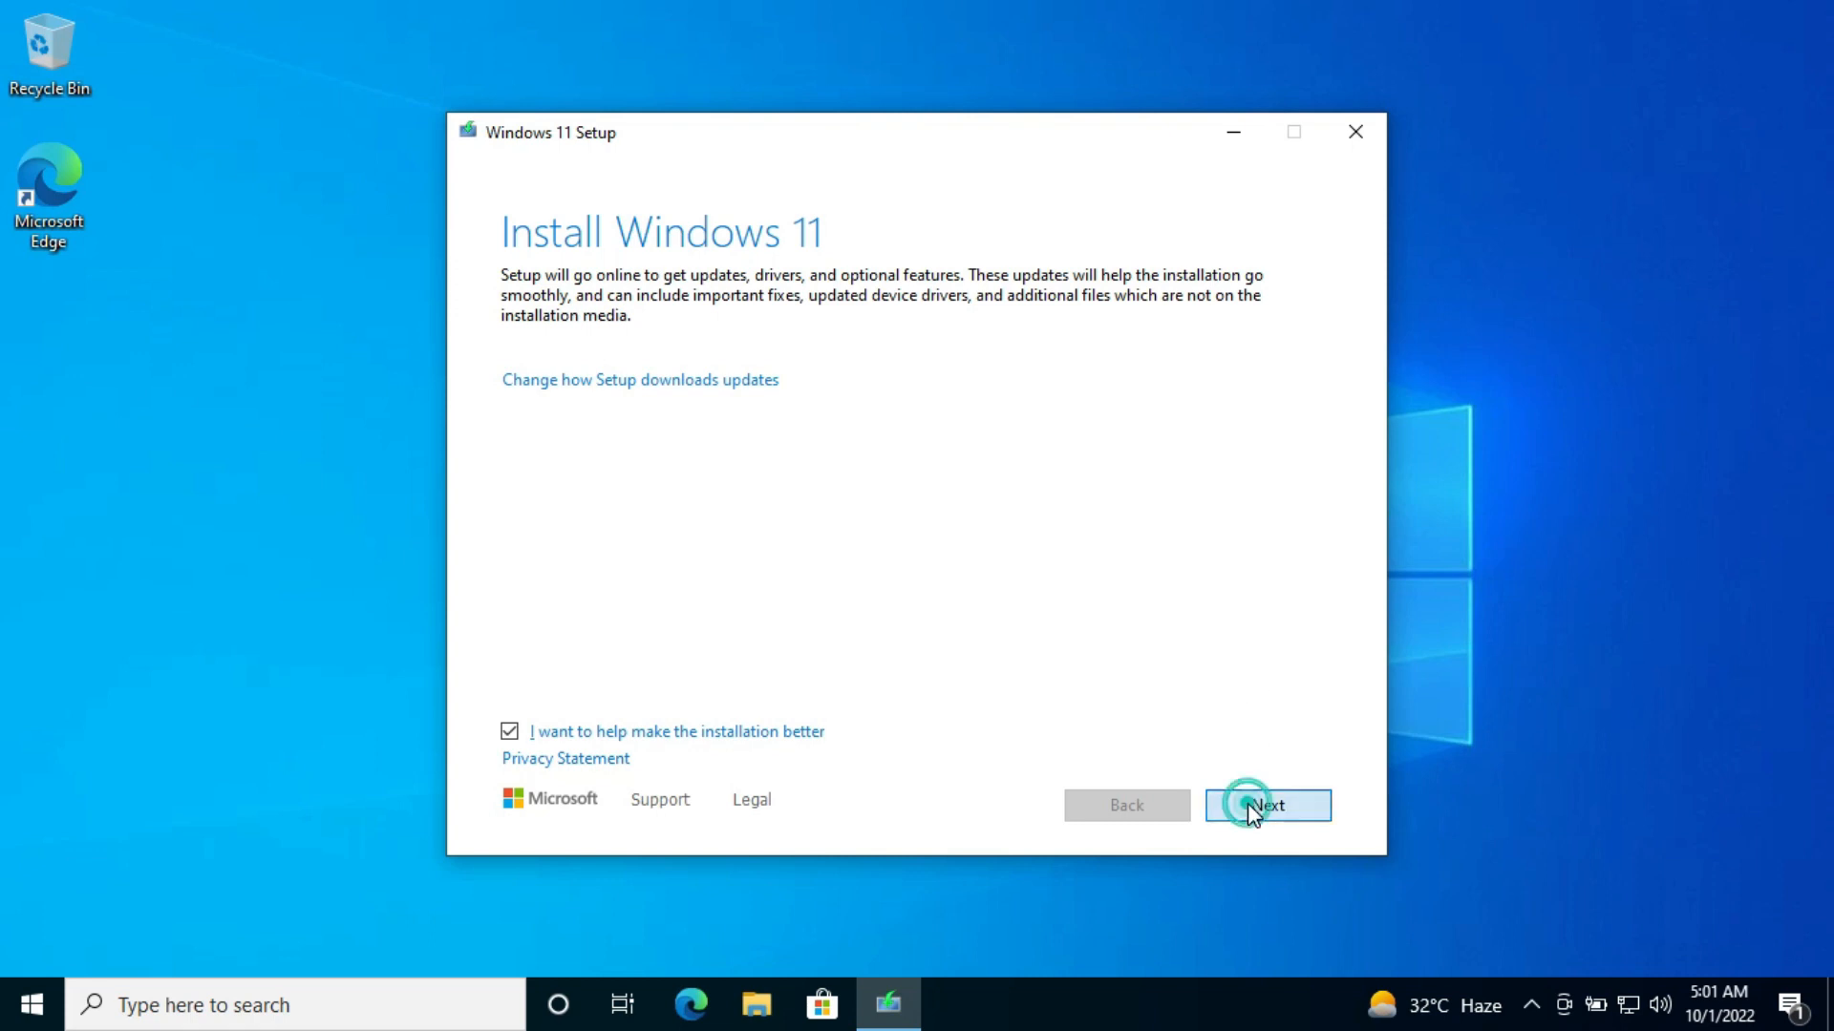
left_click(1266, 804)
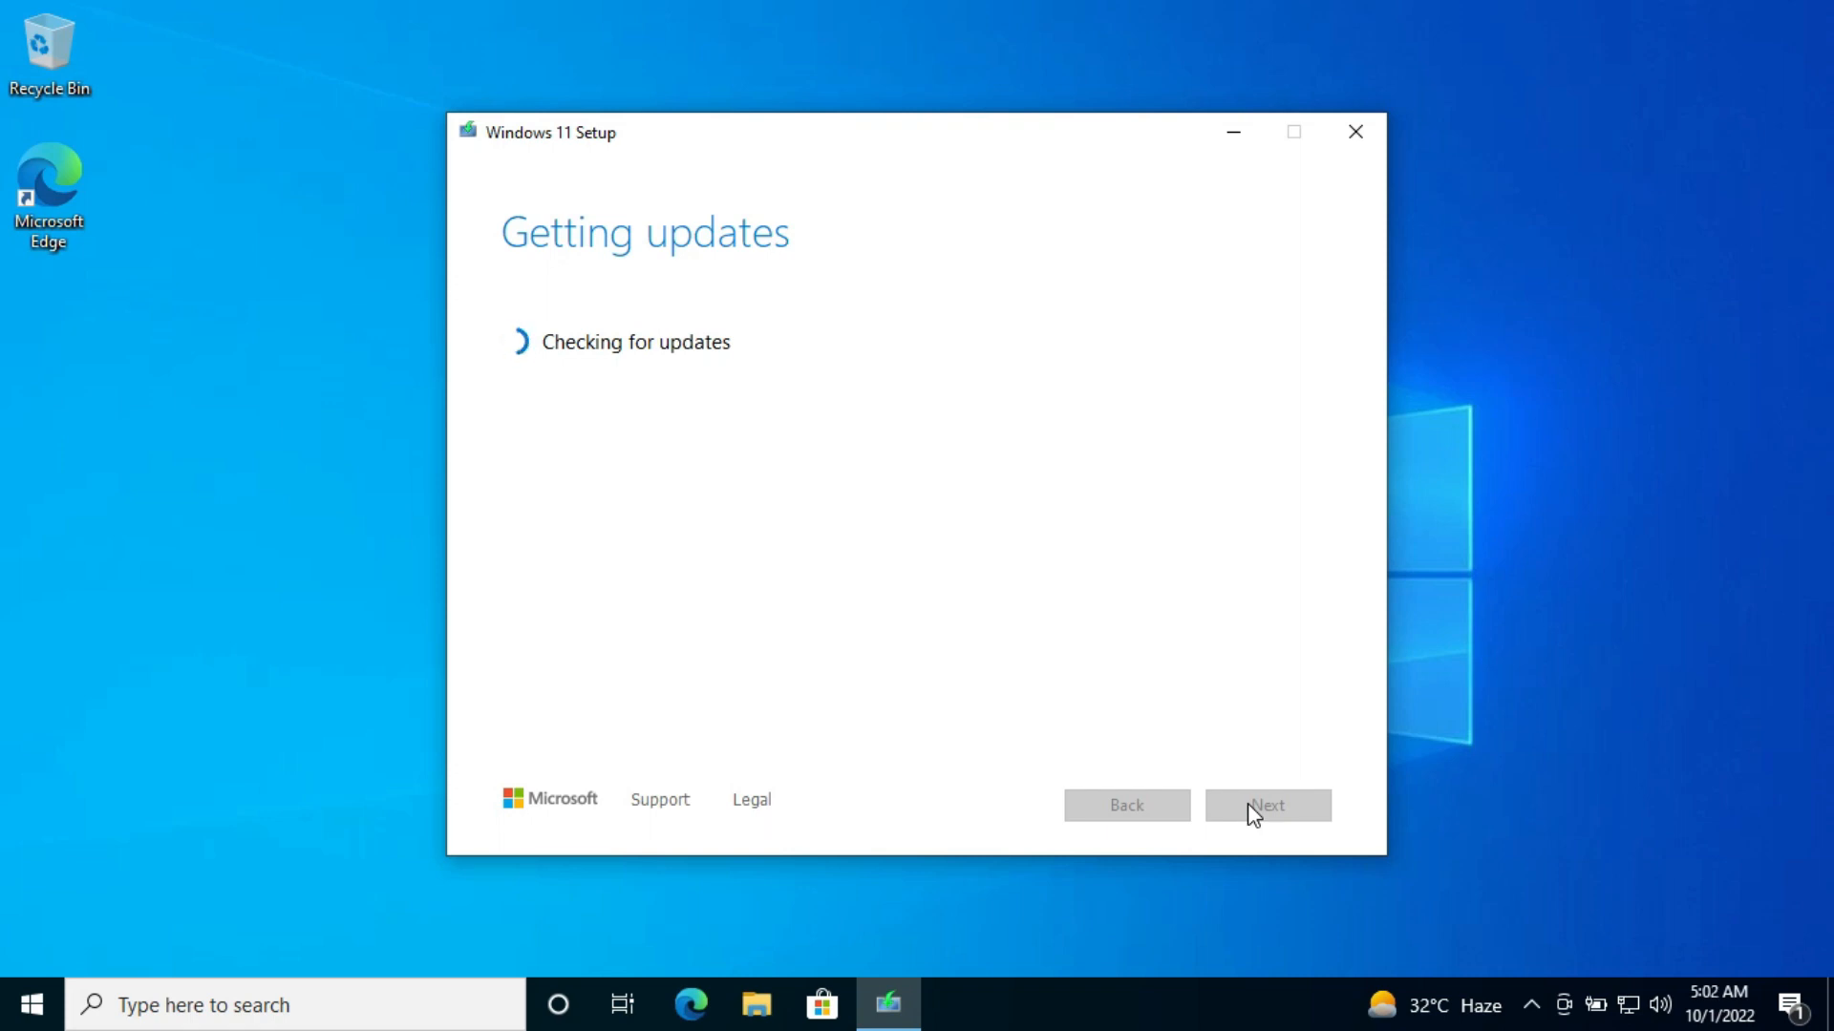
left_click(1356, 131)
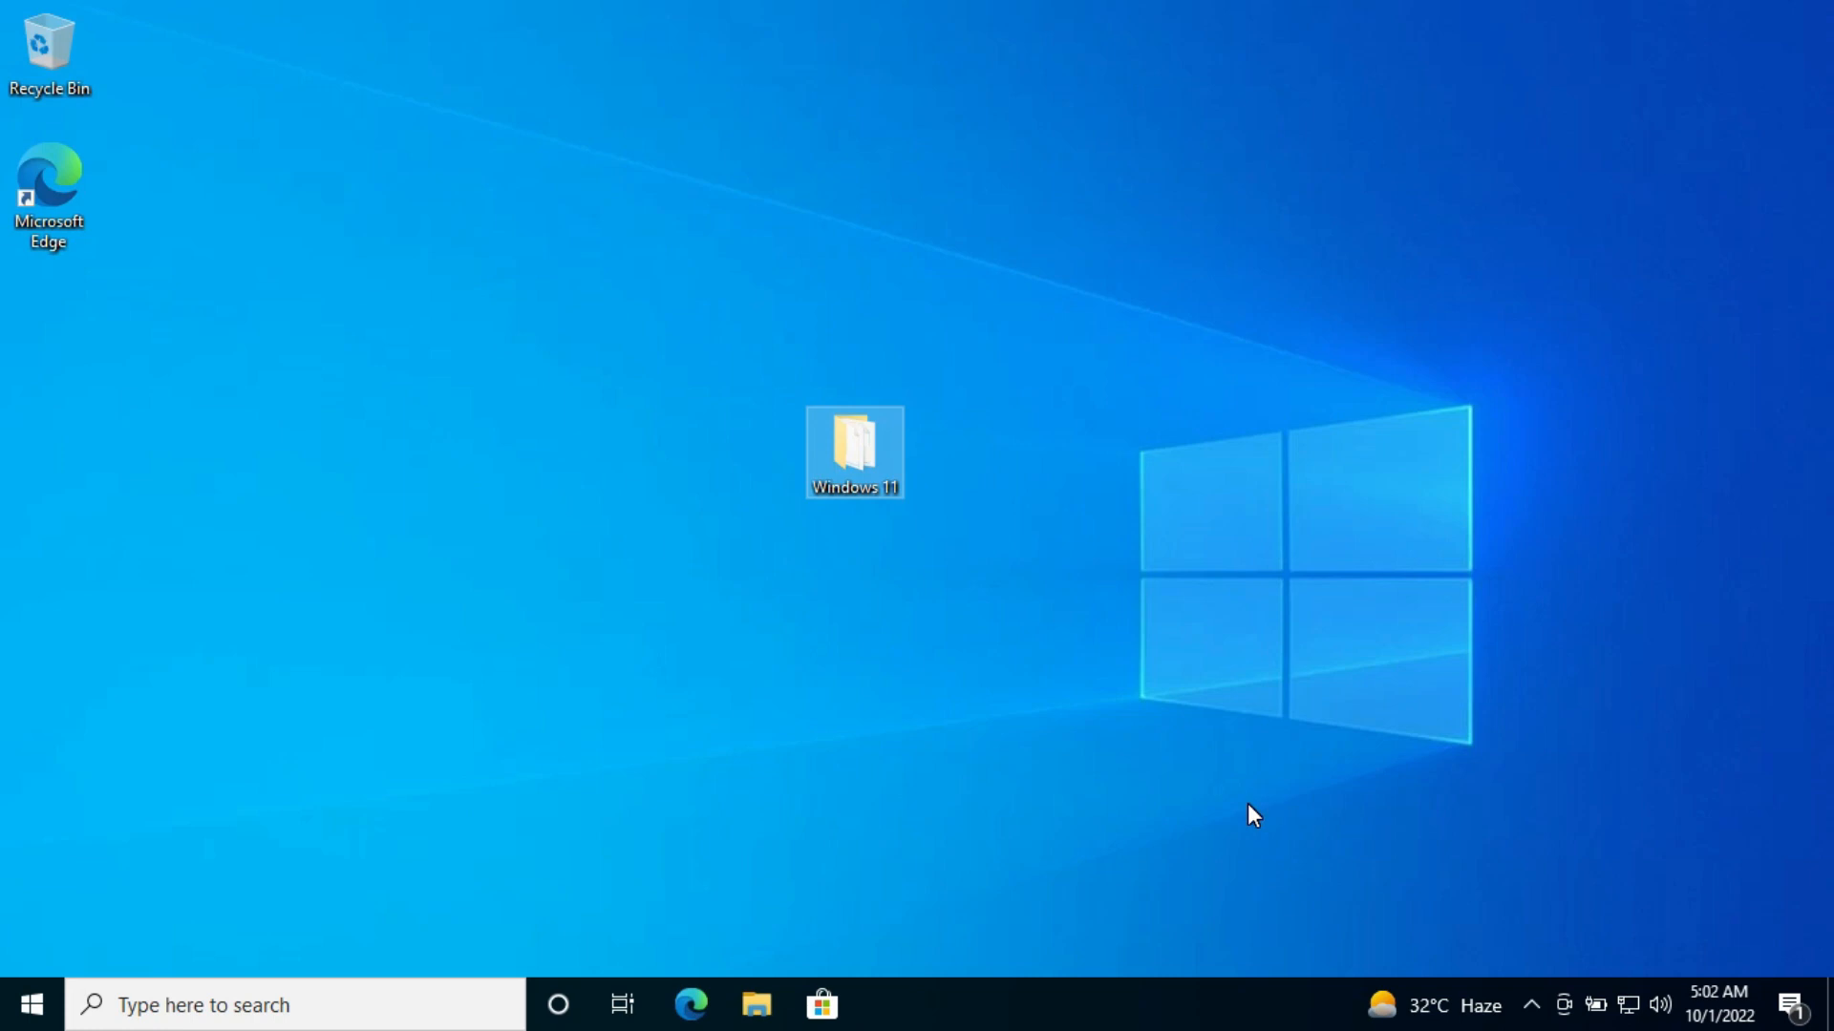
double_click(854, 452)
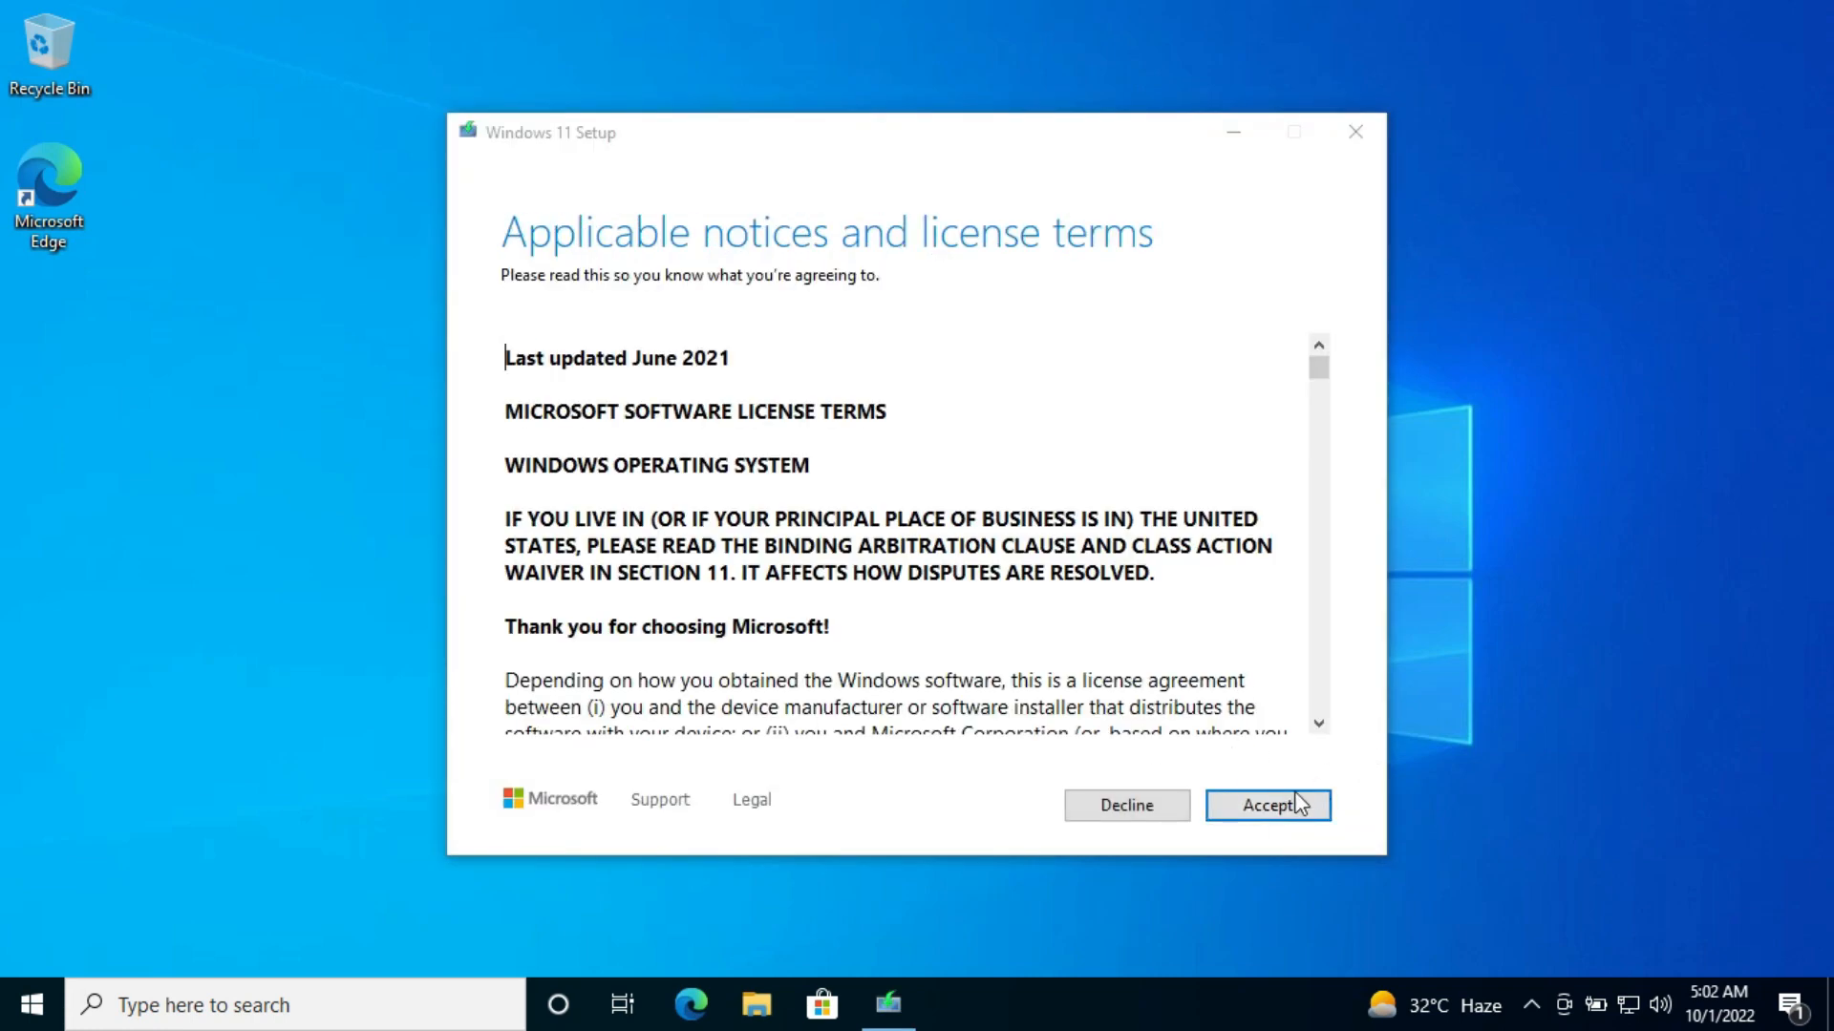
left_click(1267, 804)
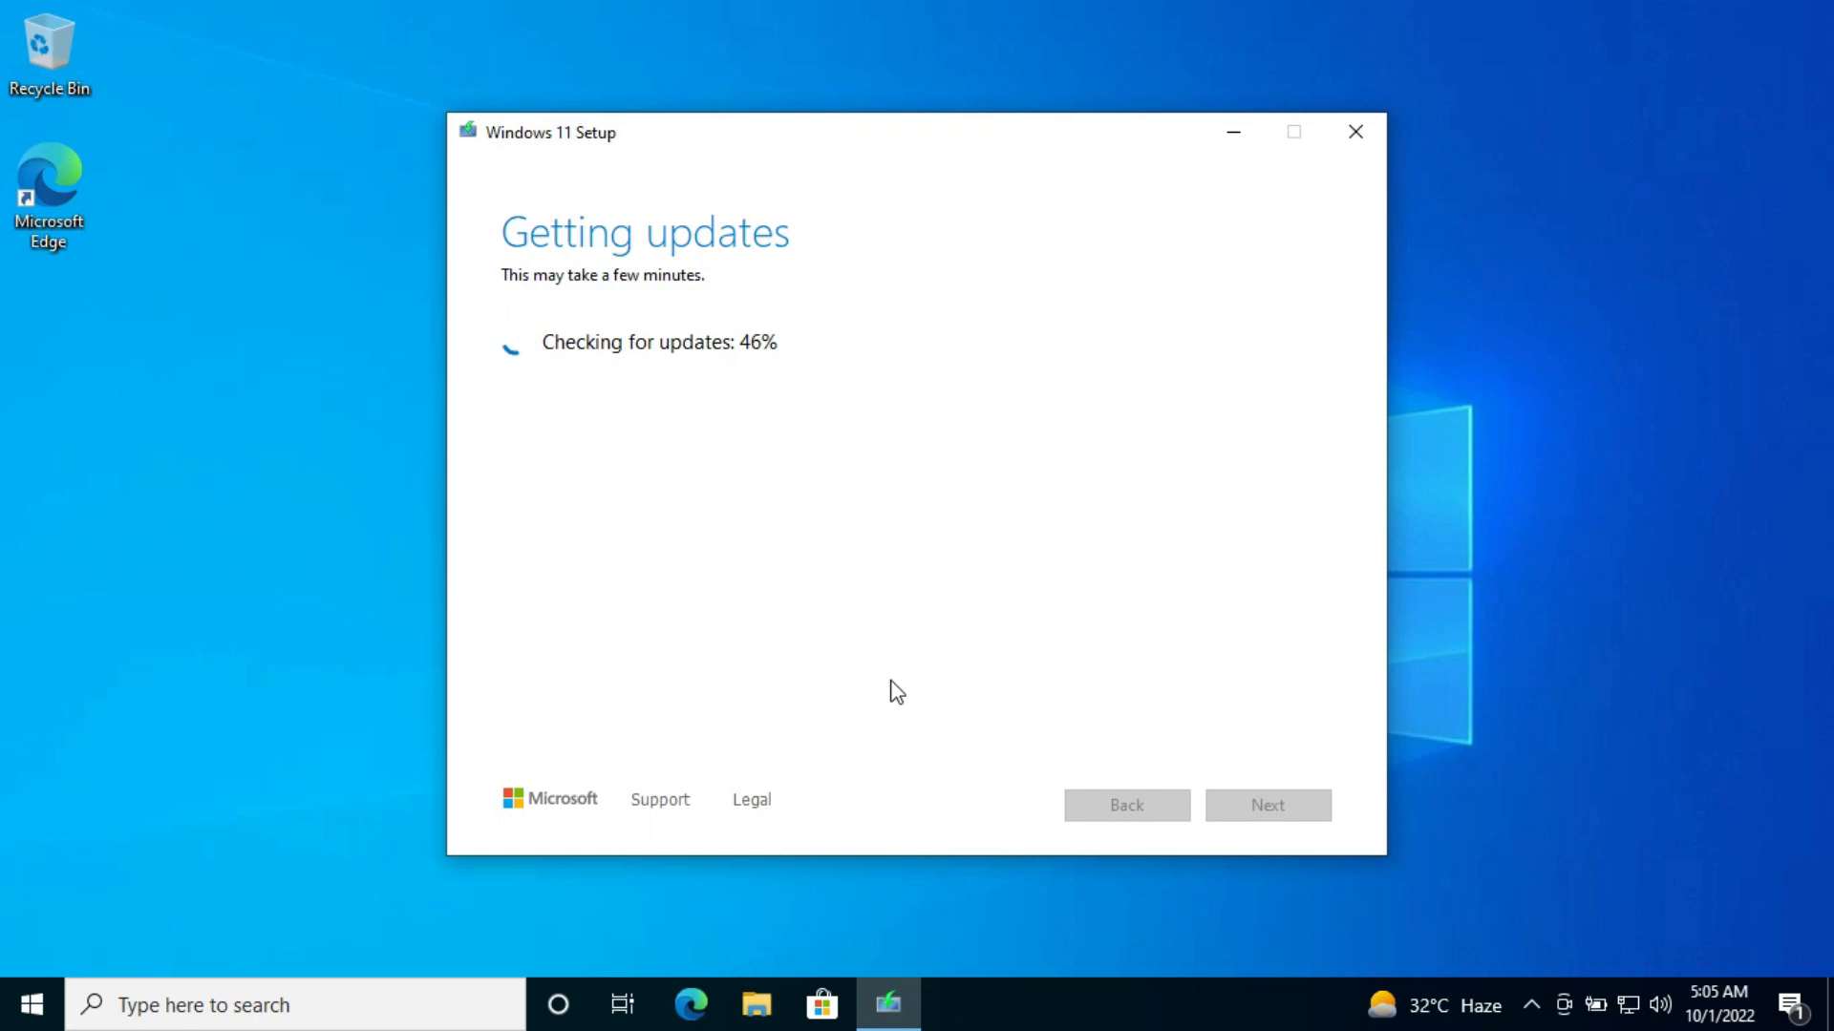
mouse_move(897, 693)
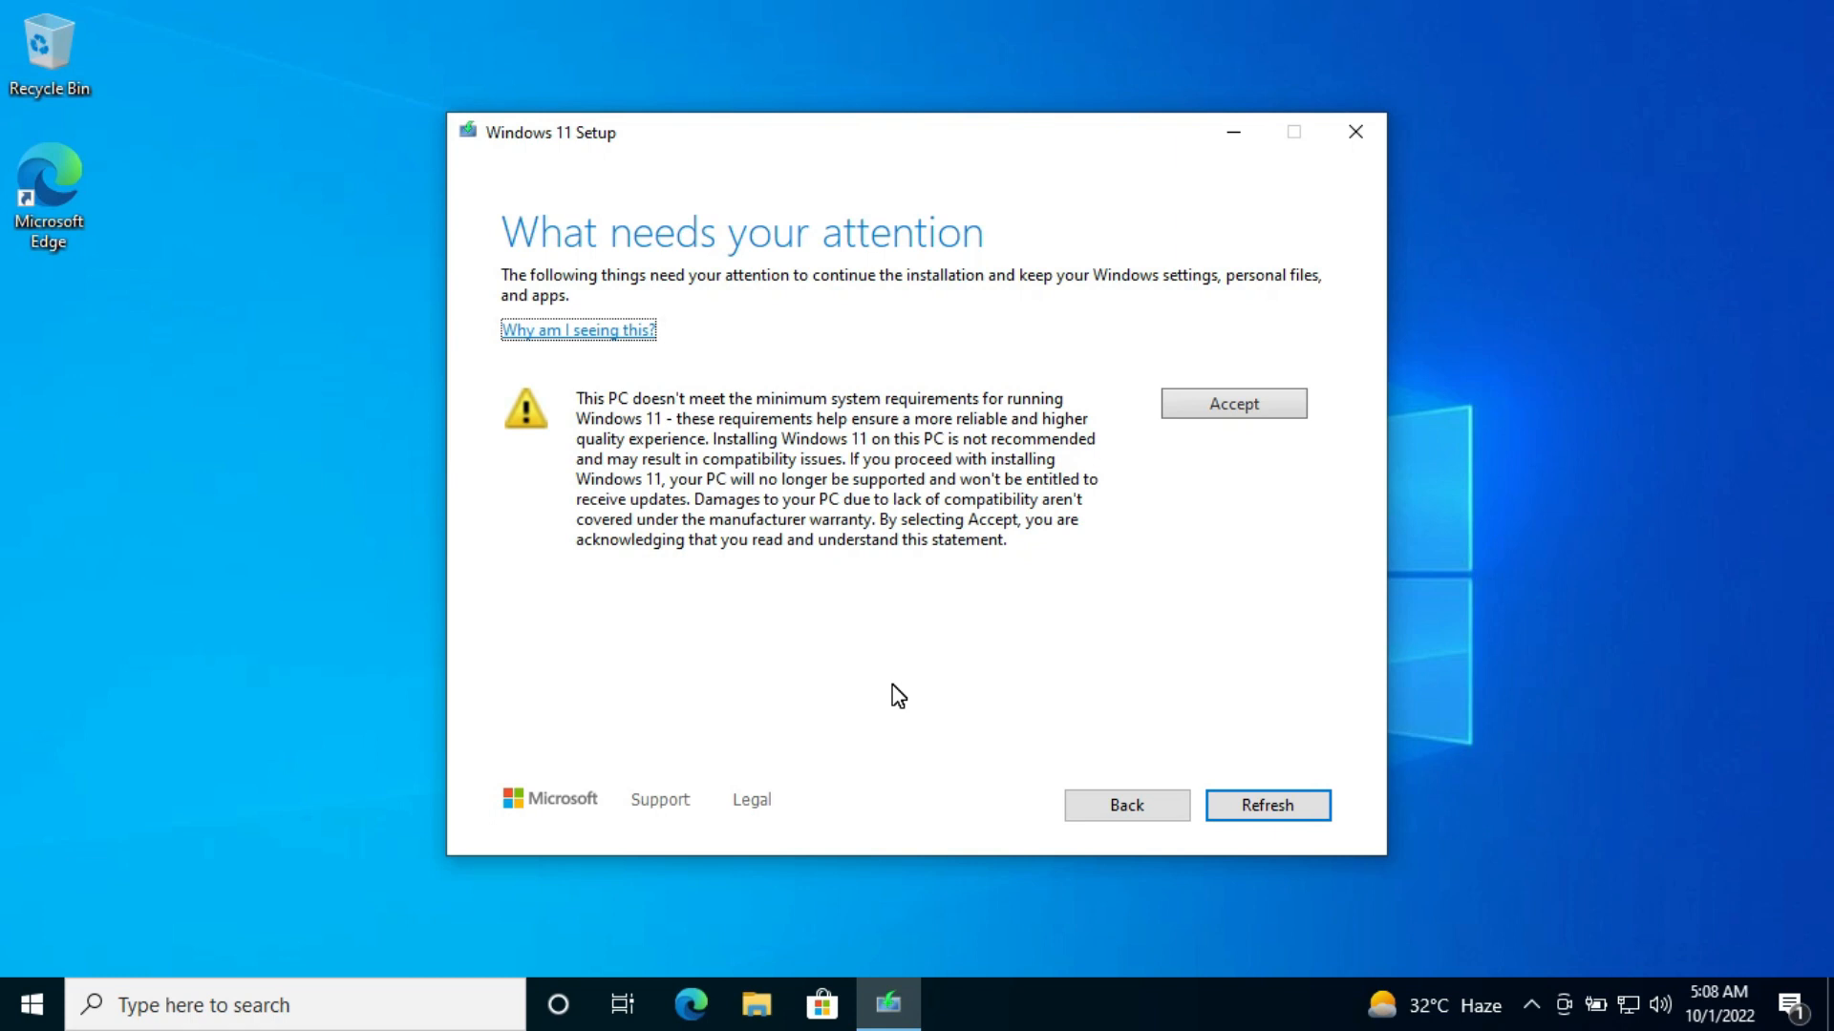
mouse_move(1254, 403)
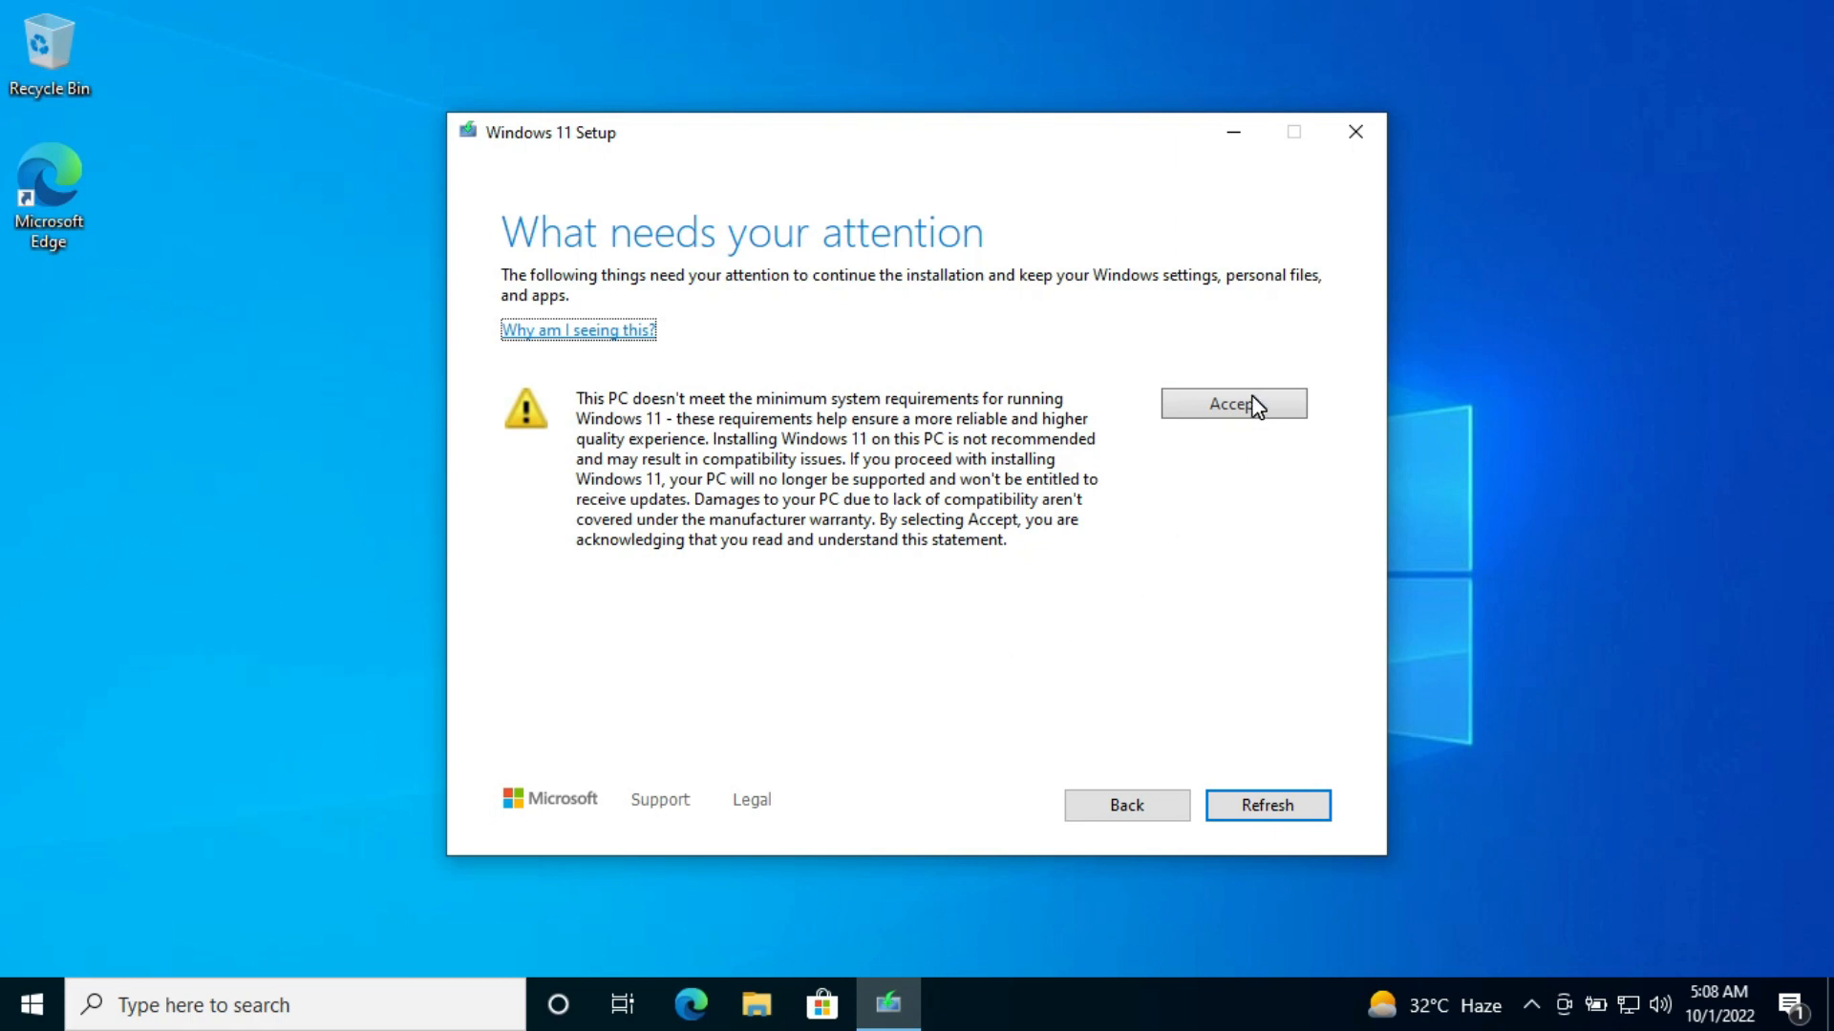
- Accept the unsupported-hardware warning and start installing Windows 11 Pro, keeping files and apps
left_click(1231, 403)
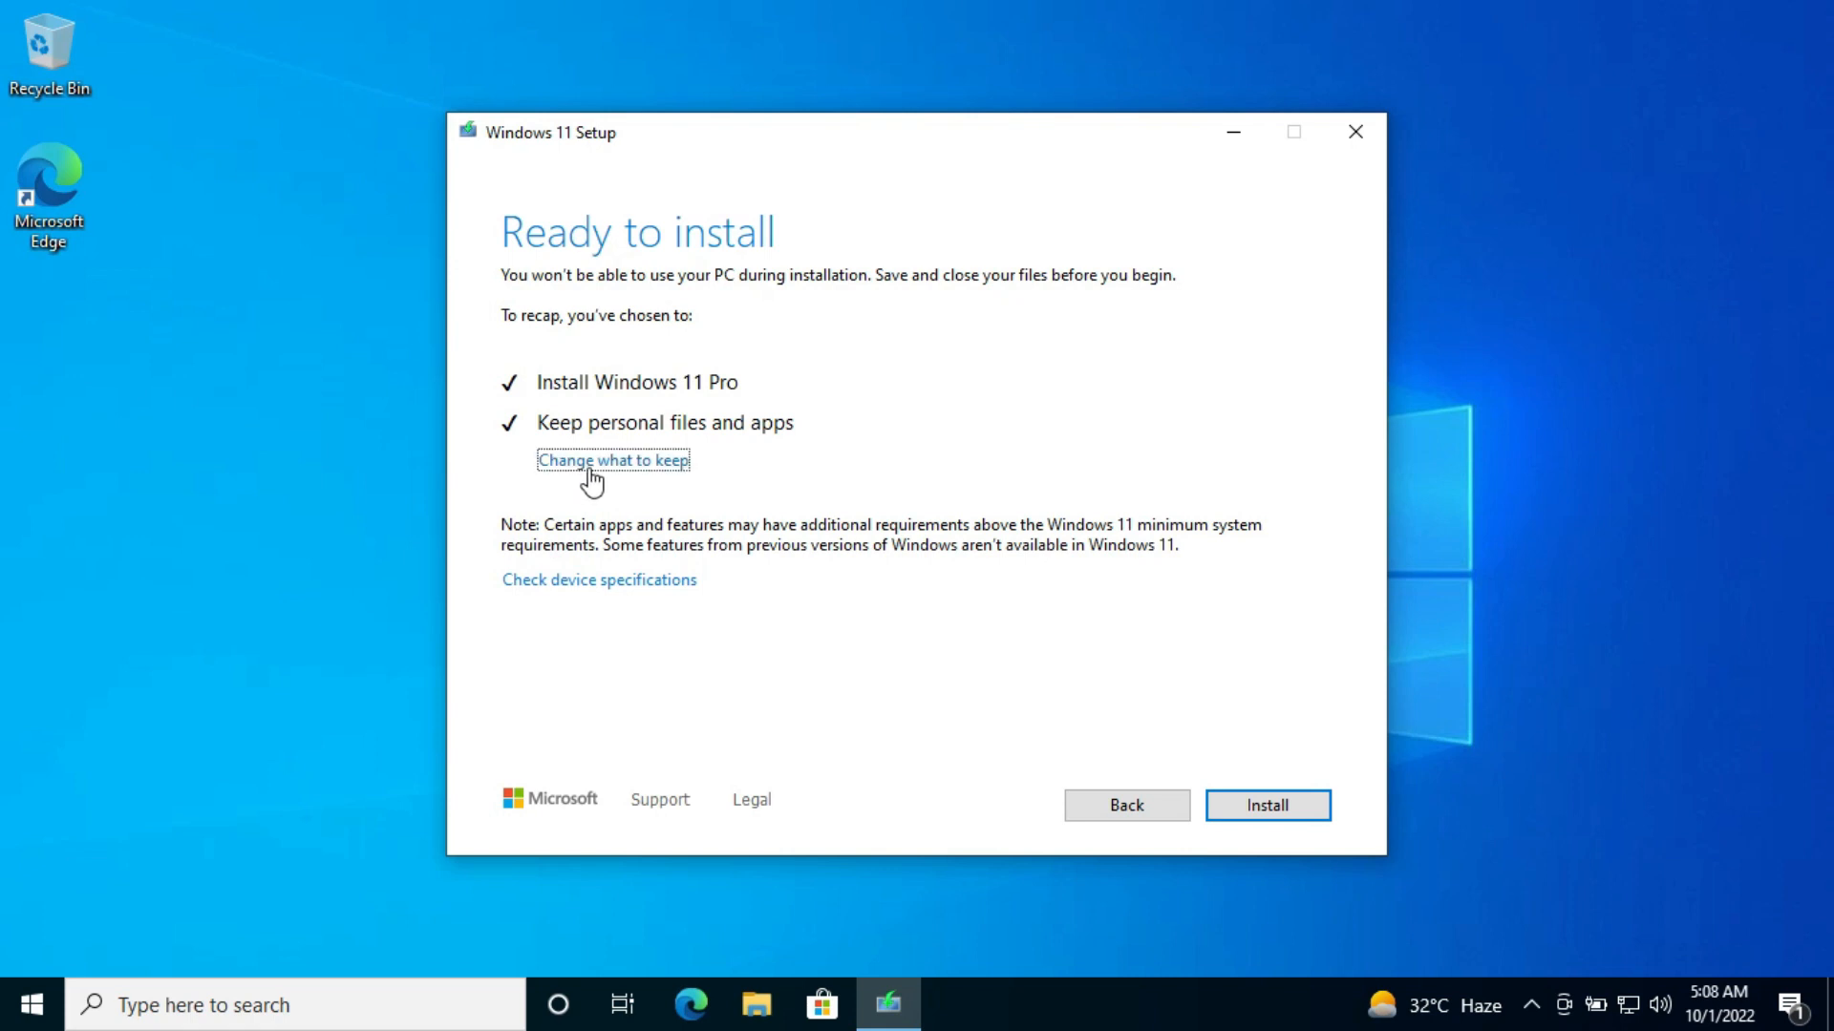
mouse_move(774, 423)
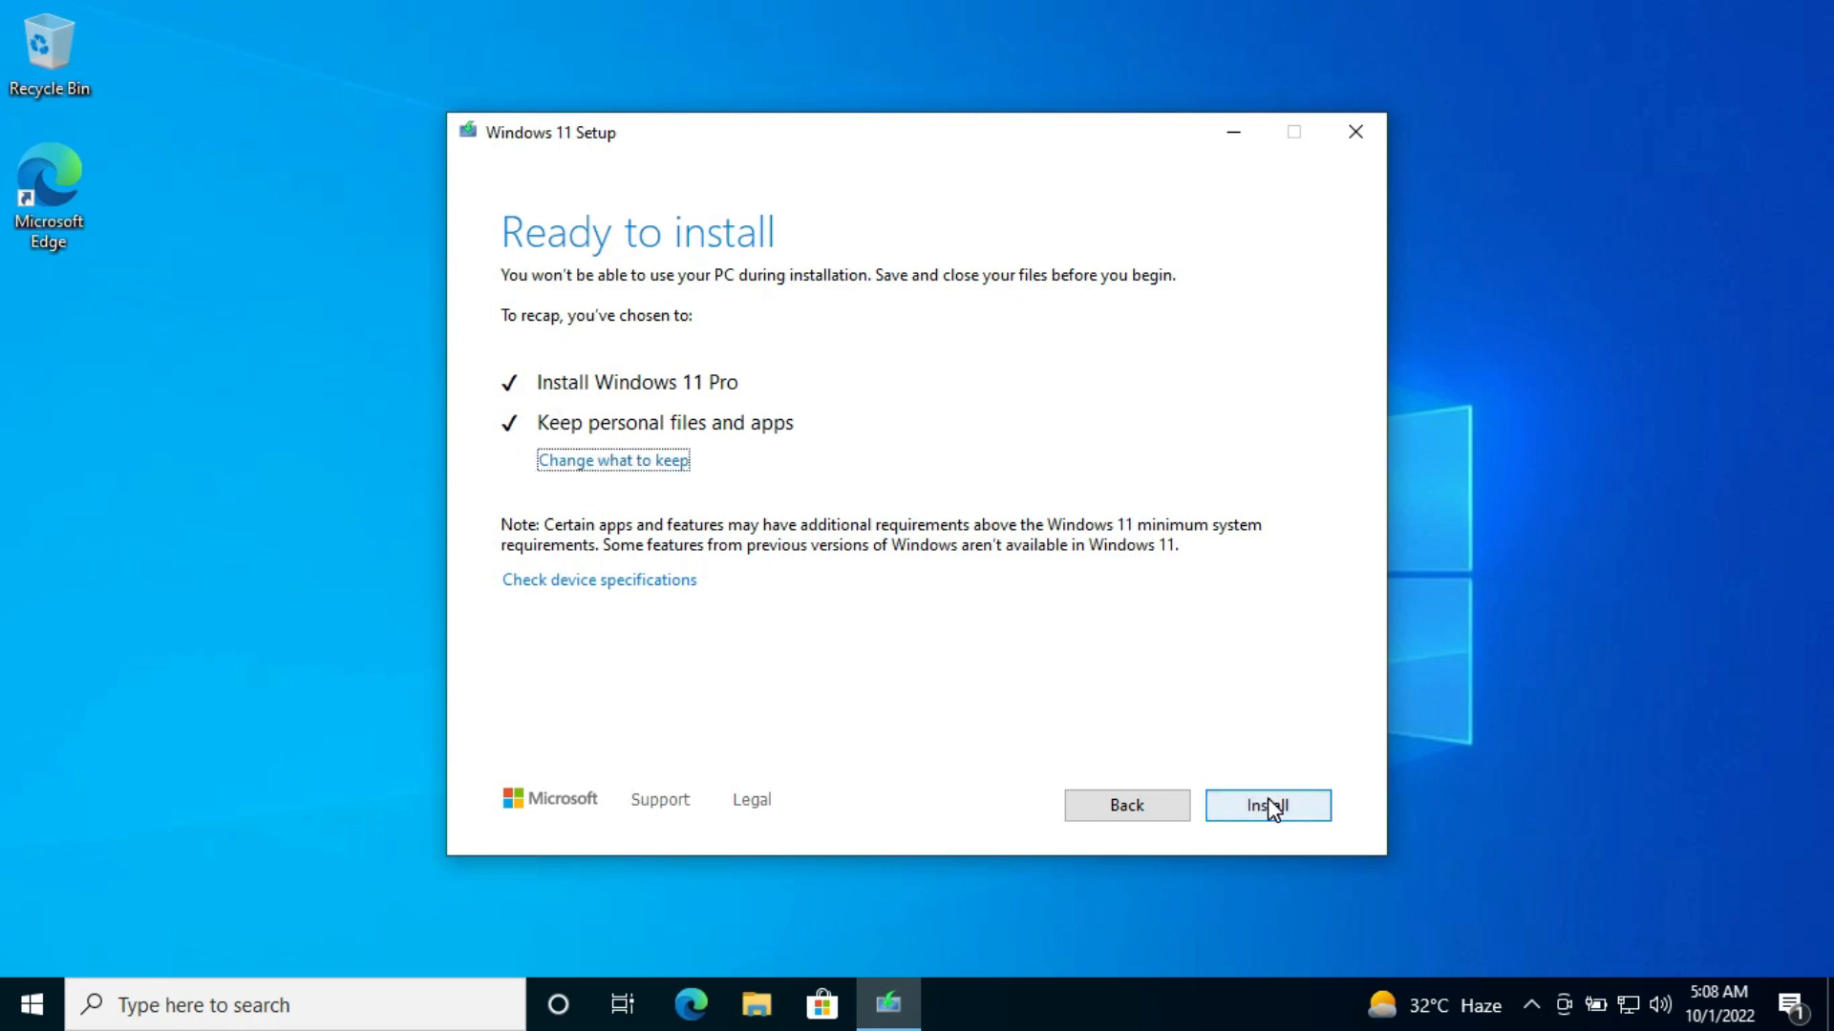
left_click(1266, 806)
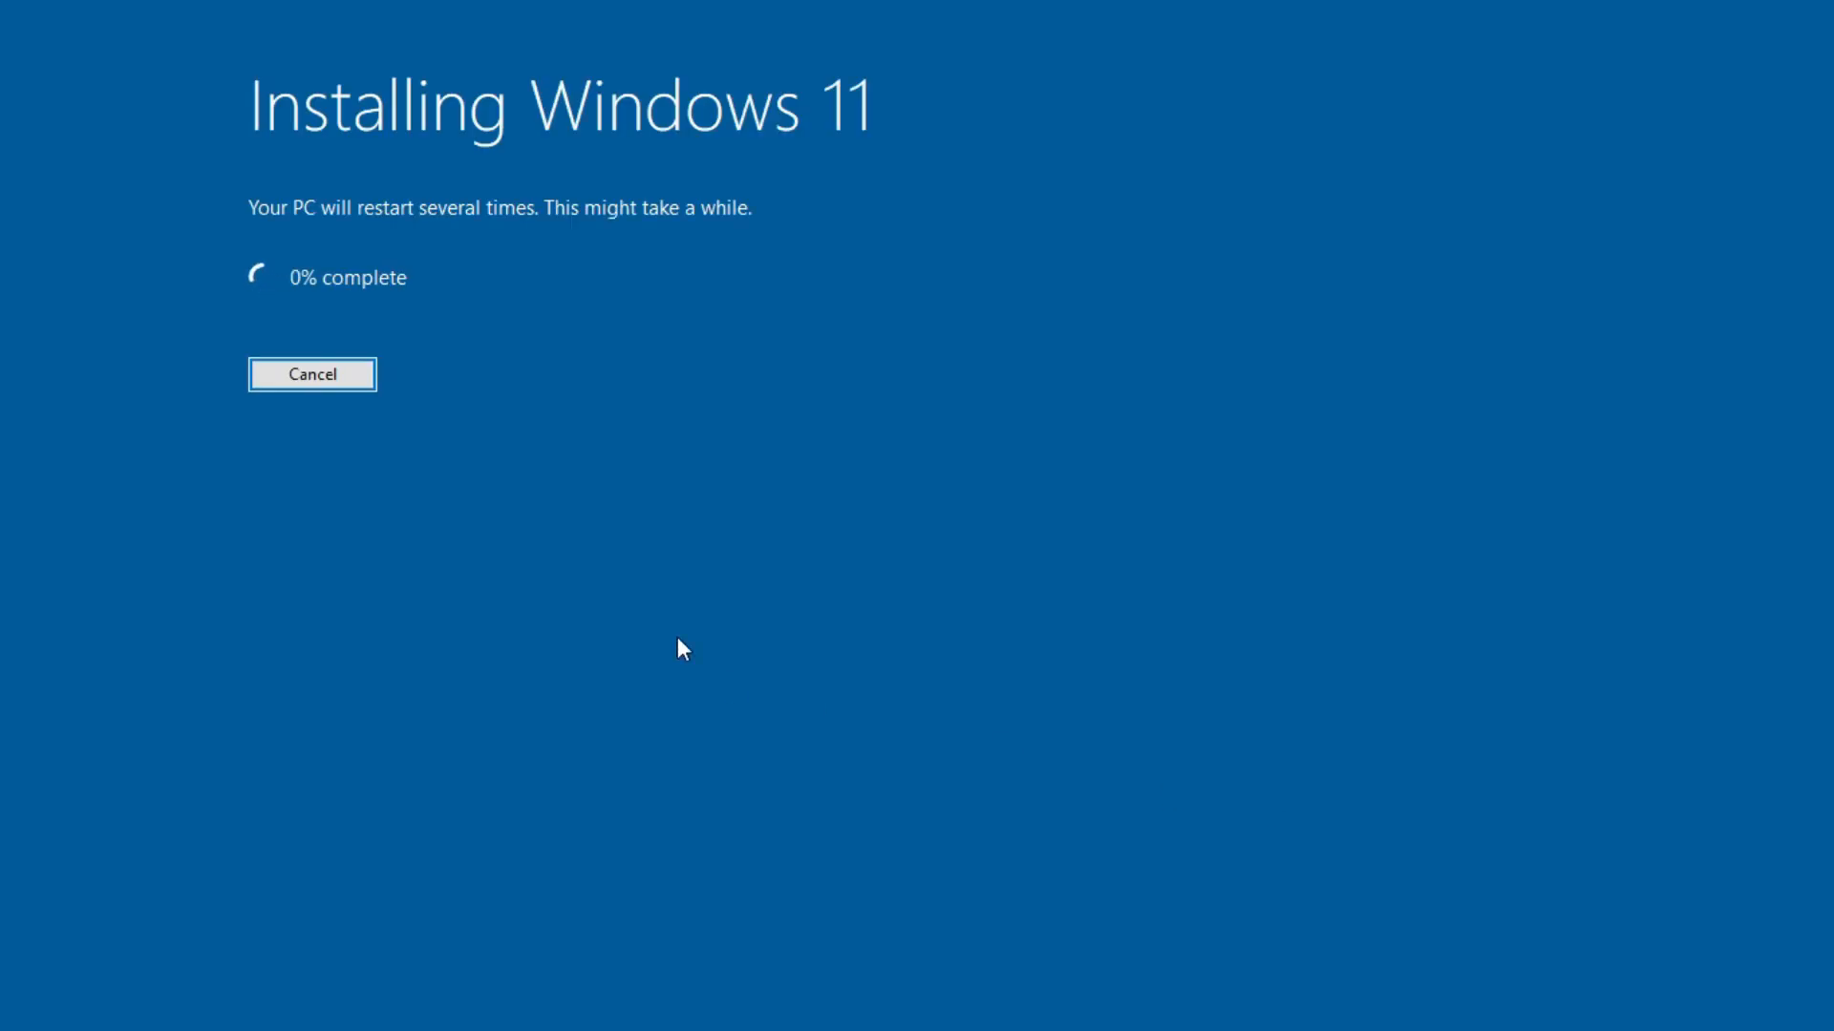
mouse_move(375, 553)
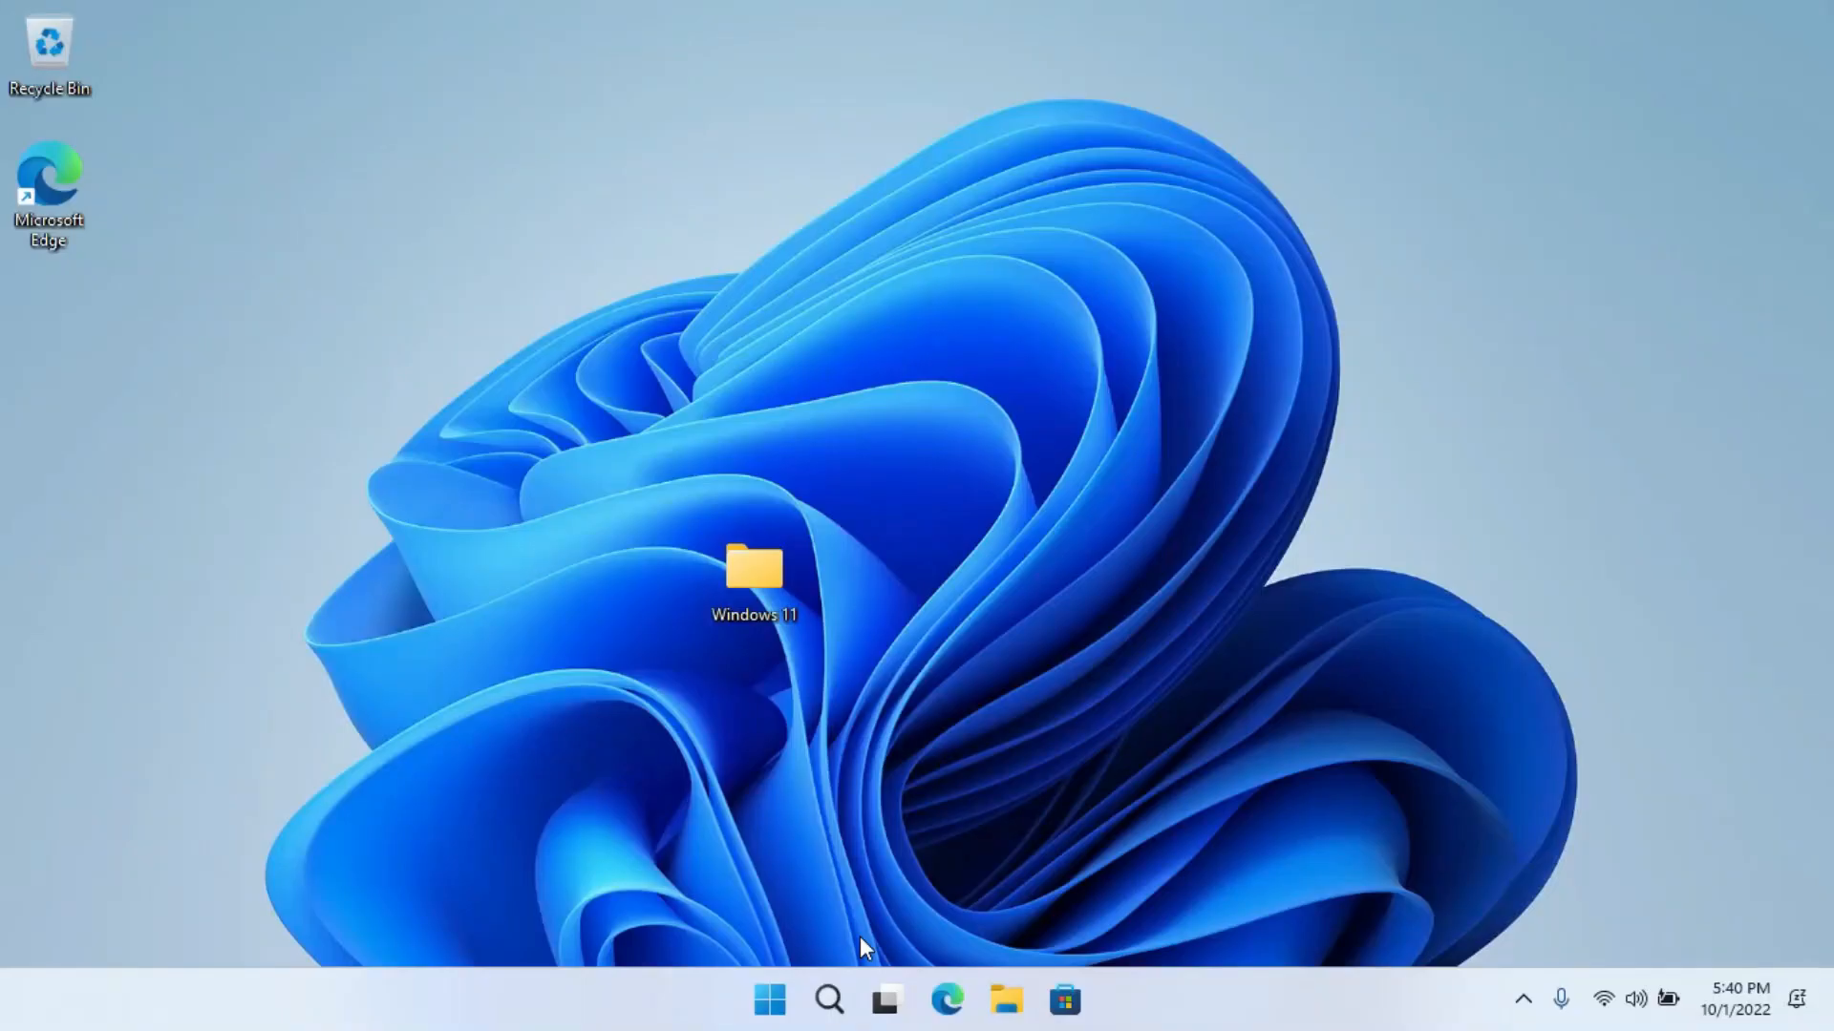
- Search 'about' and open About in Settings to confirm Windows 11 Pro 22H2, build 22621.521
left_click(755, 578)
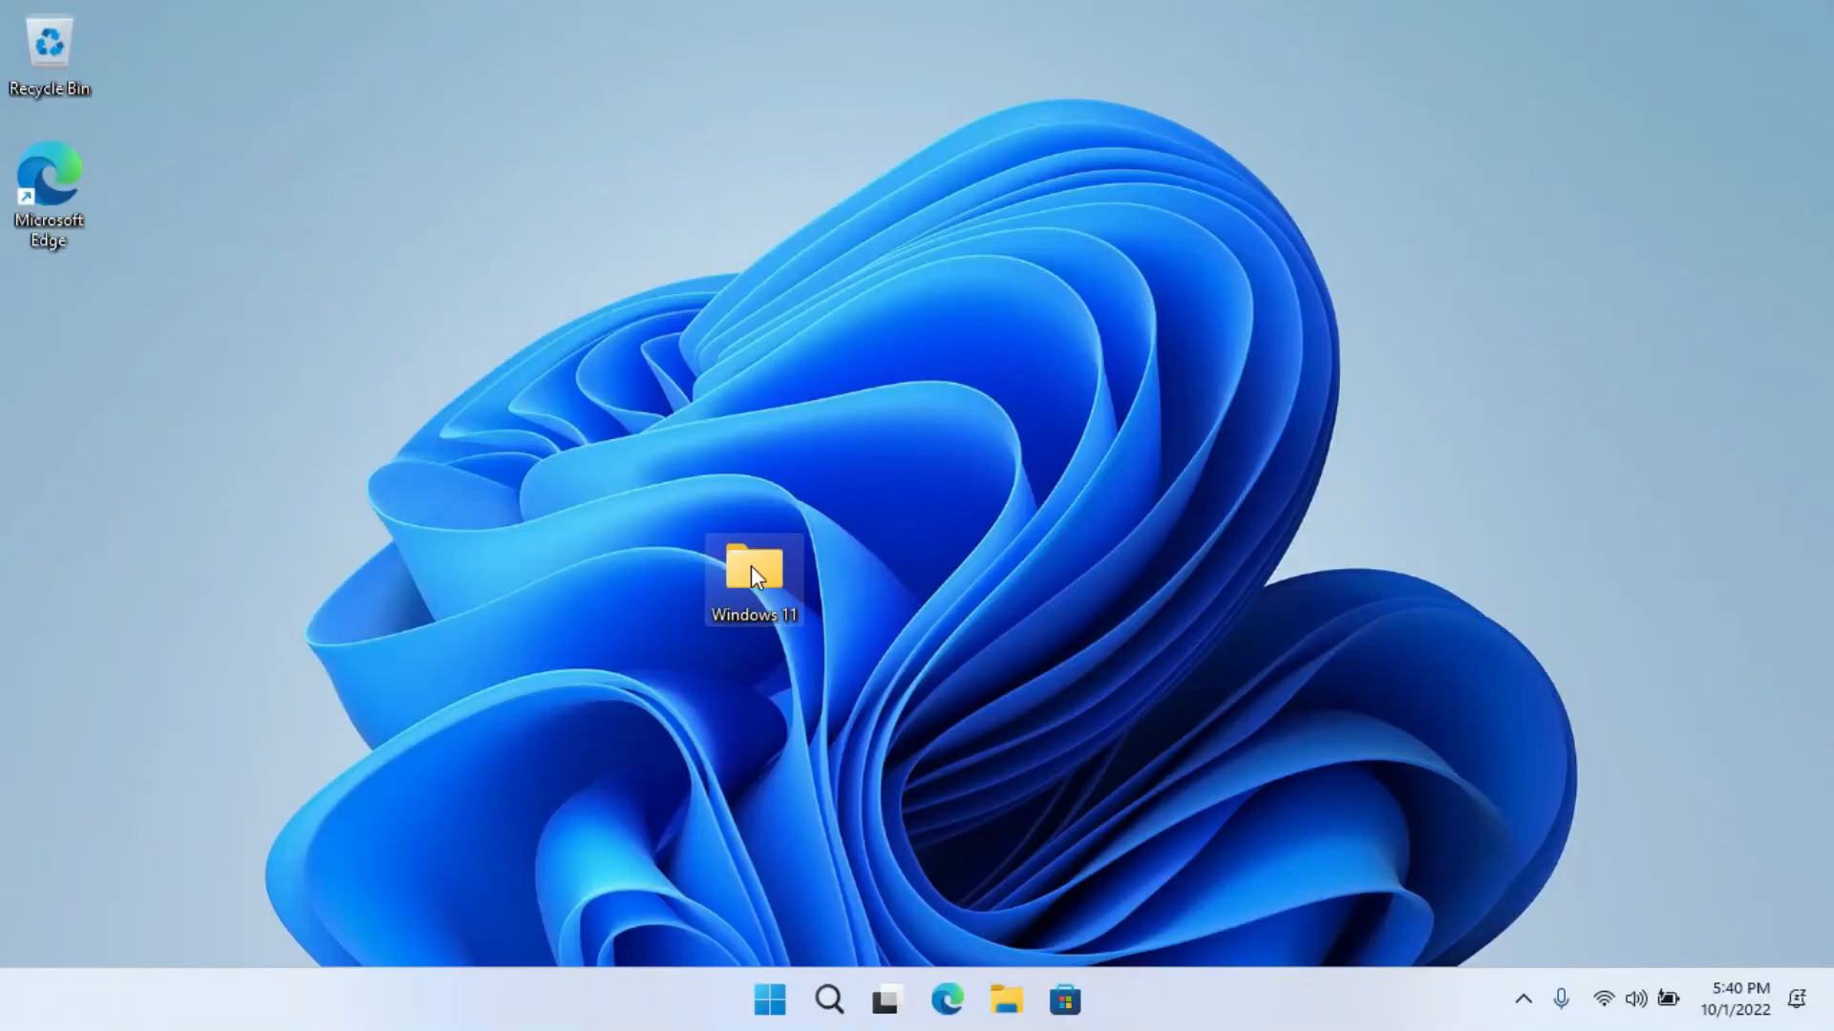
key("Delete")
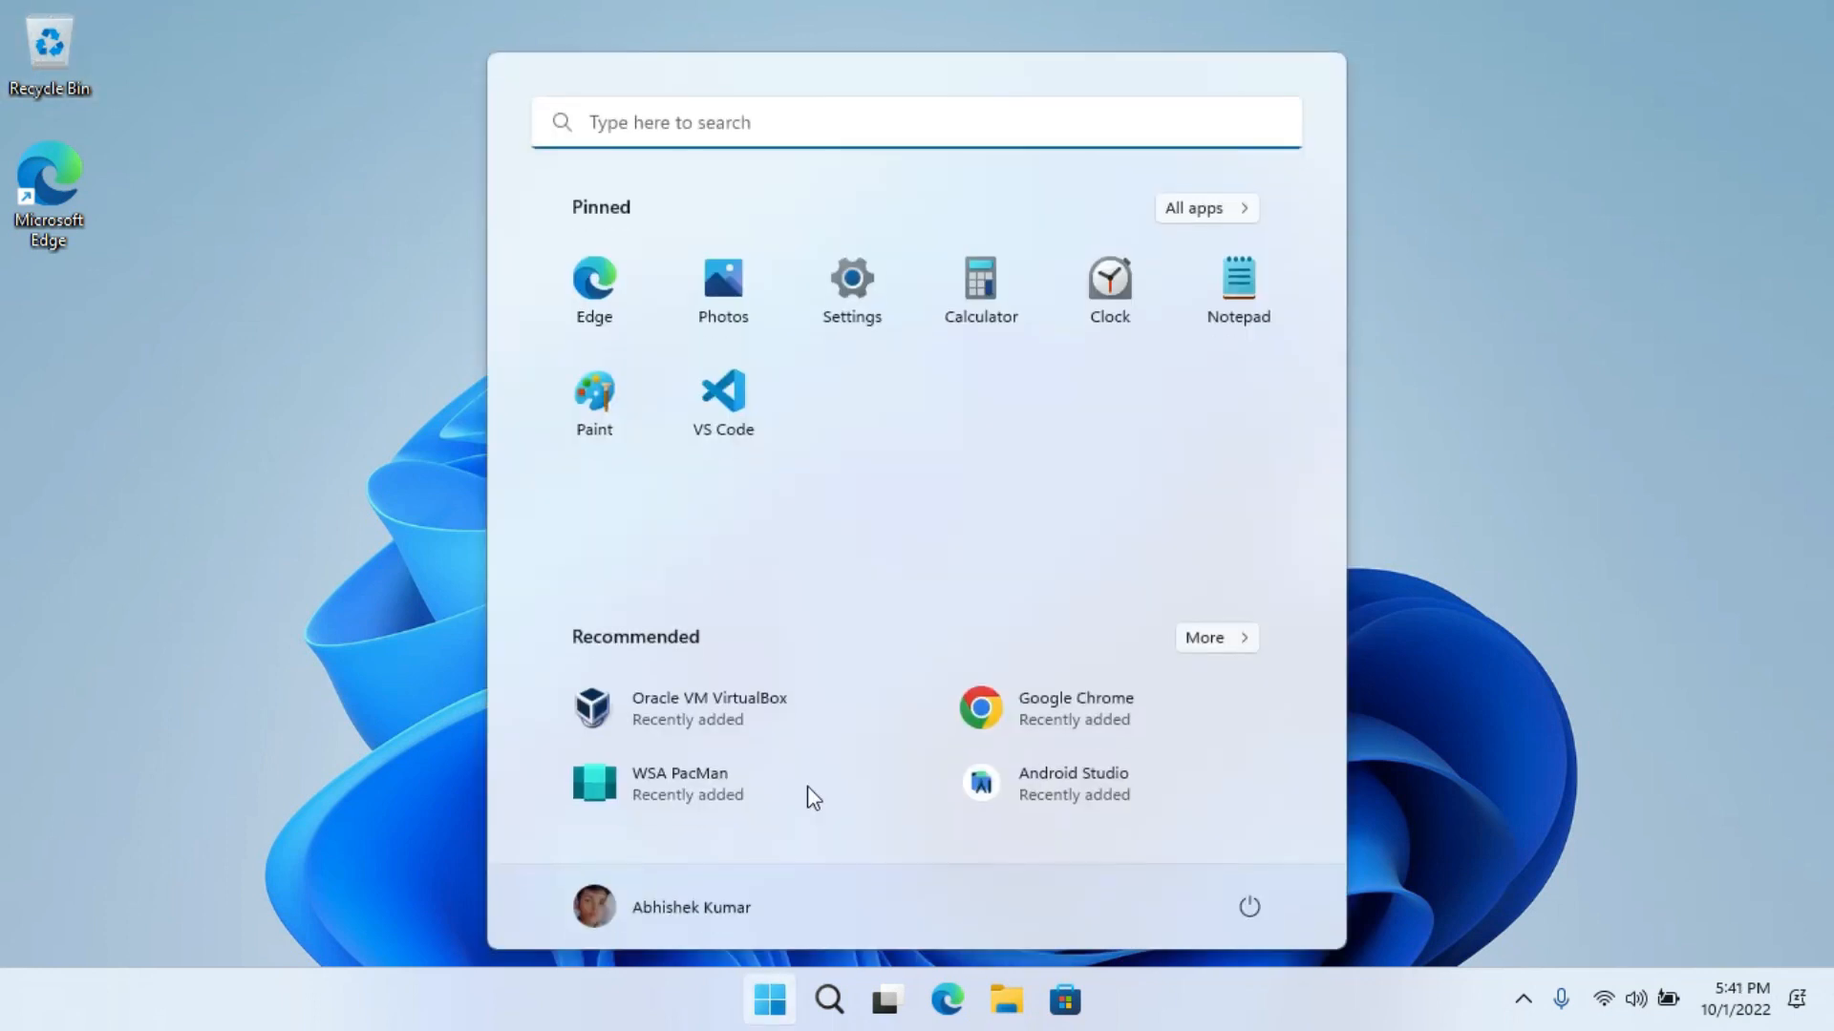
type("abou")
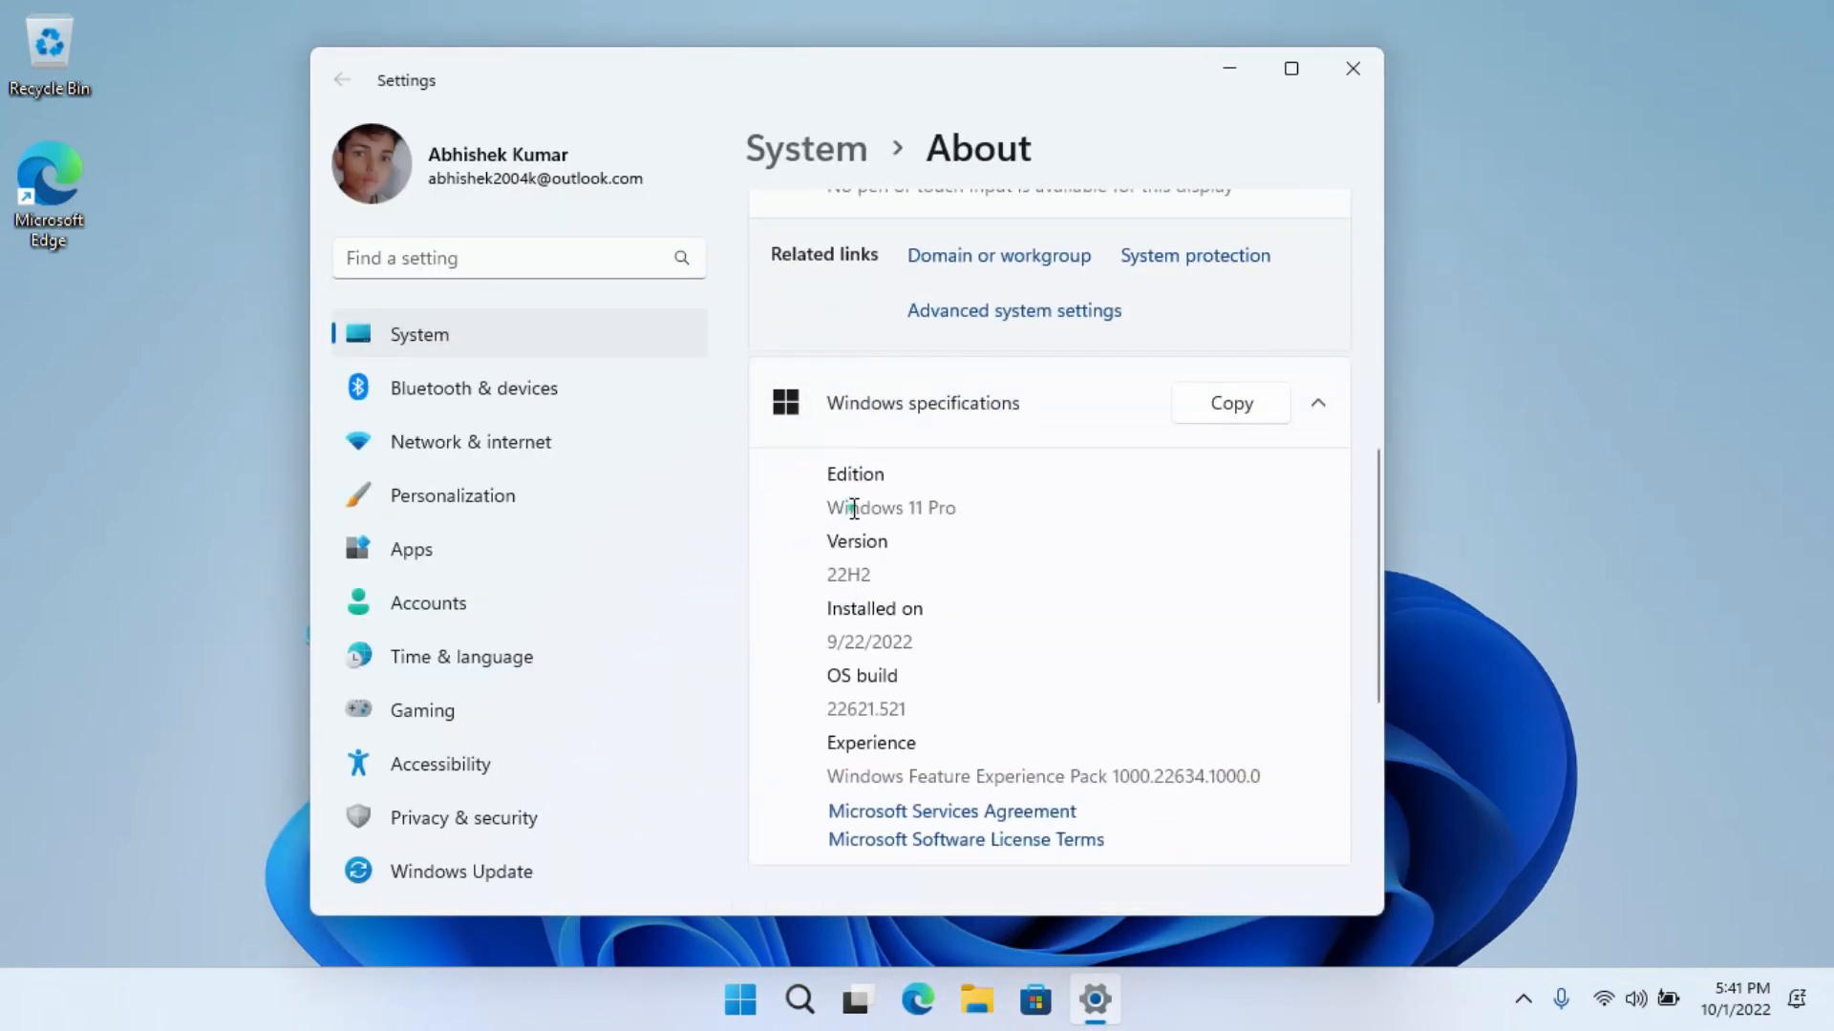
double_click(891, 507)
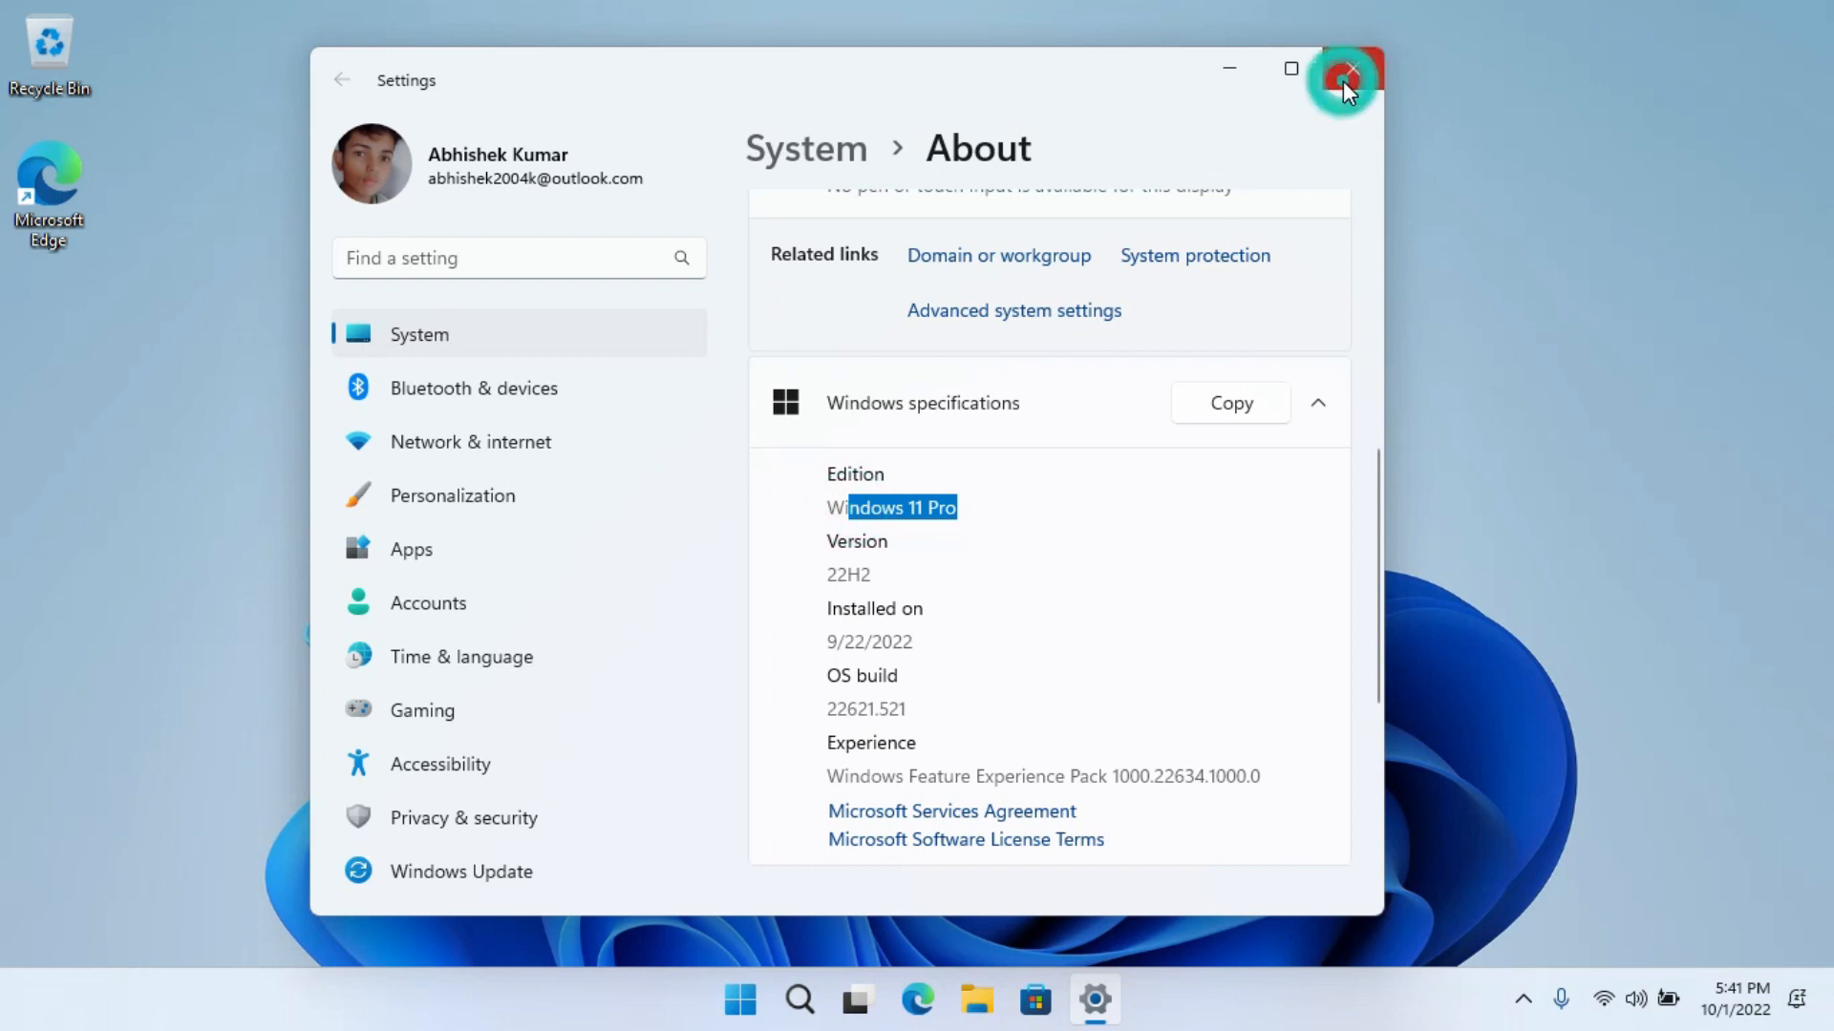